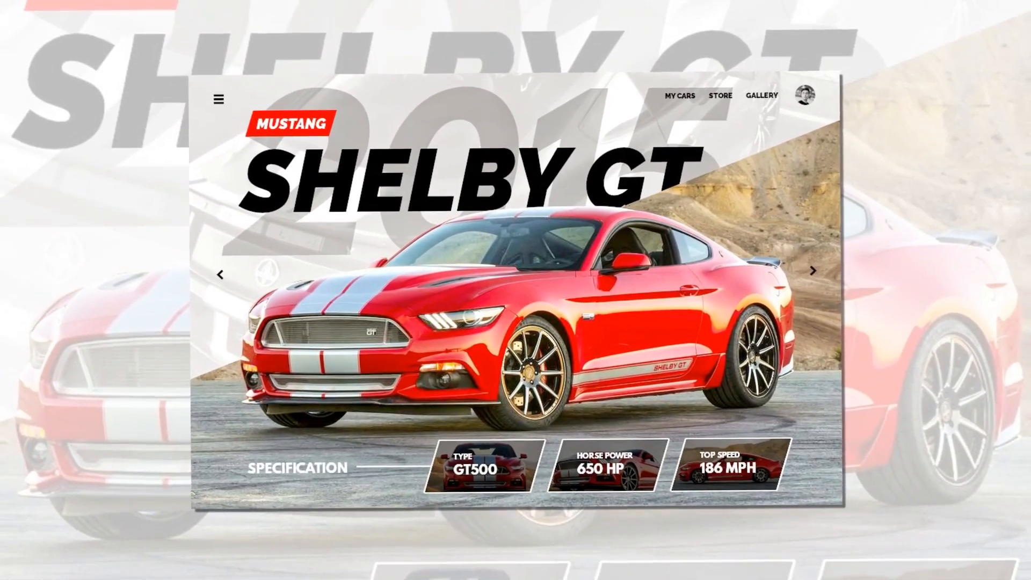
# Step: Open the red Mustang photo sai_3143.jpg
pyautogui.scroll(-3)
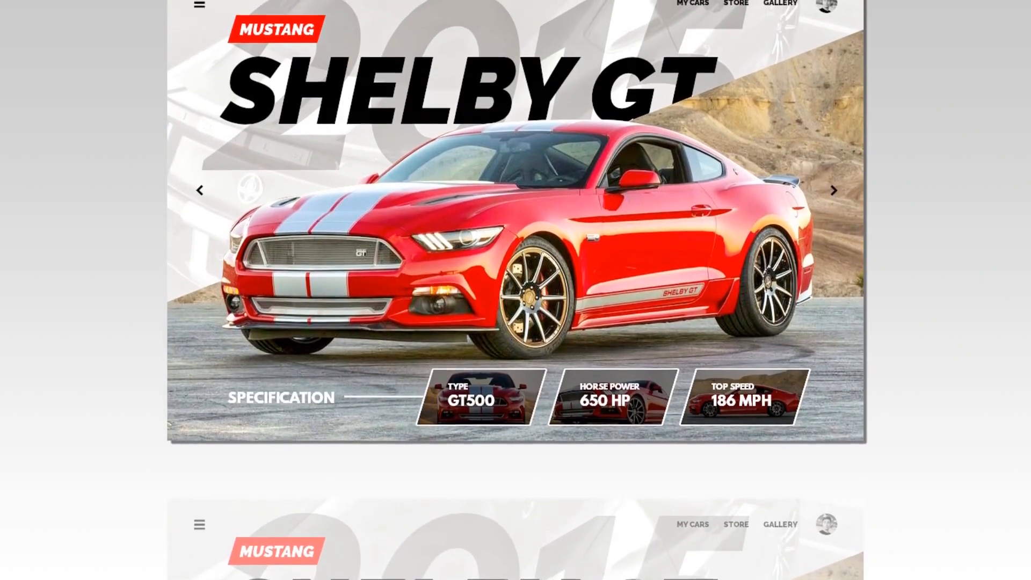
pyautogui.scroll(-3)
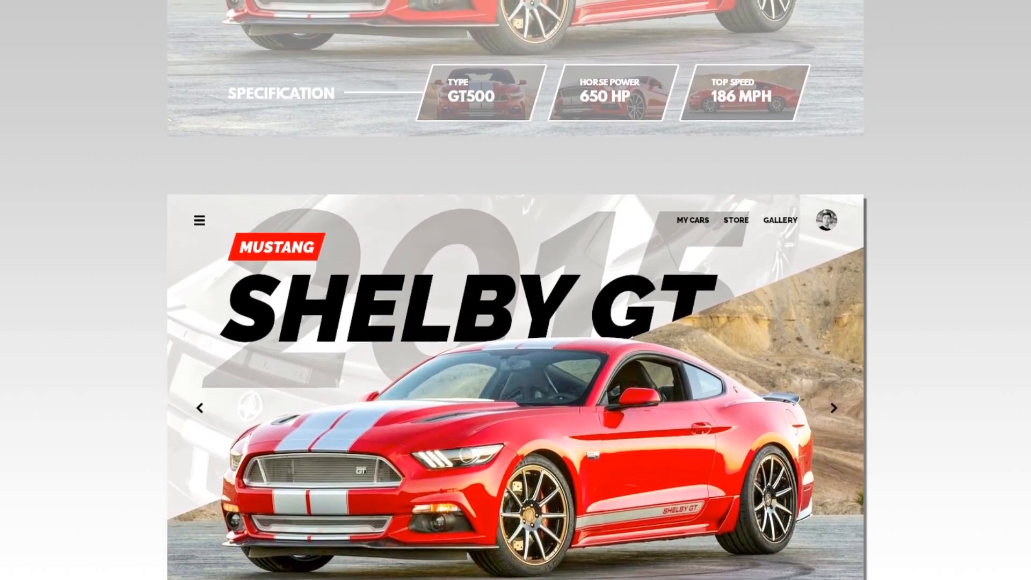
pyautogui.scroll(-3)
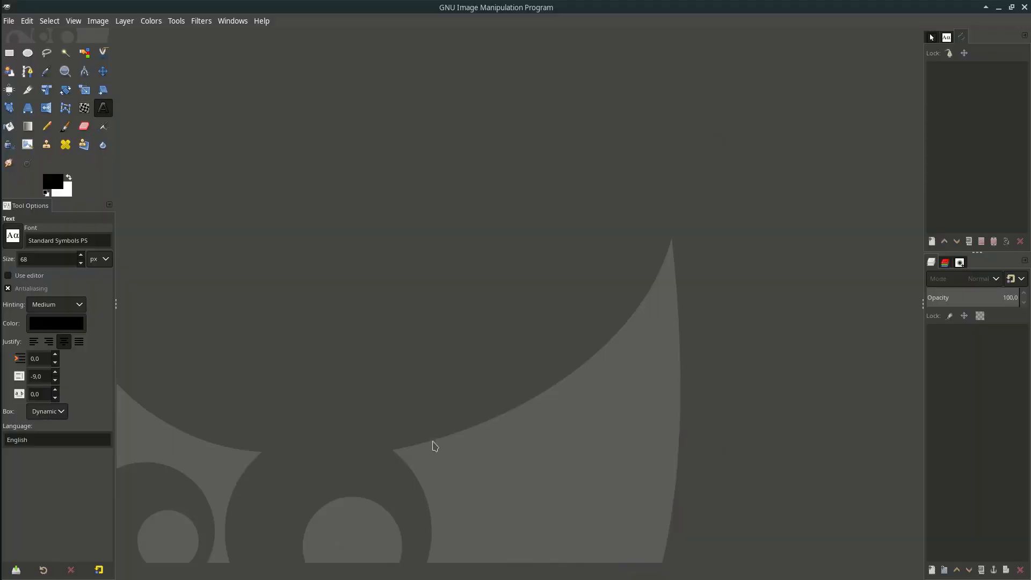
pyautogui.click(9, 20)
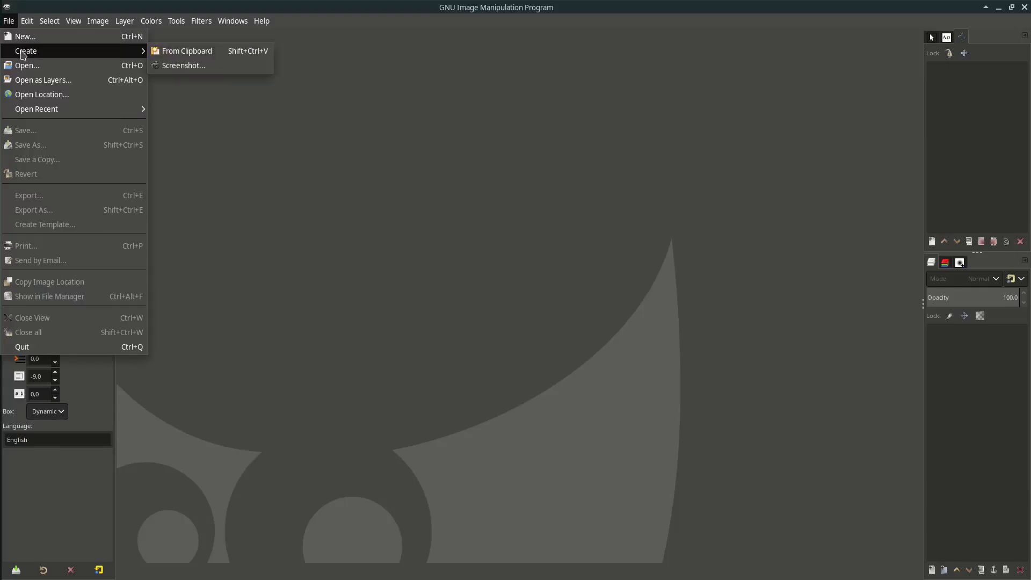
pyautogui.click(26, 65)
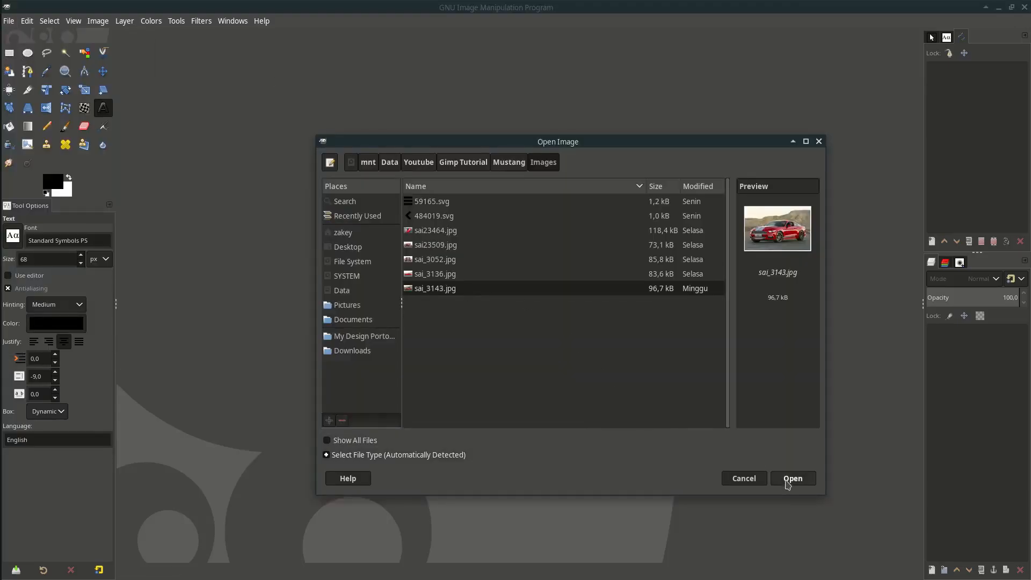
pyautogui.click(793, 478)
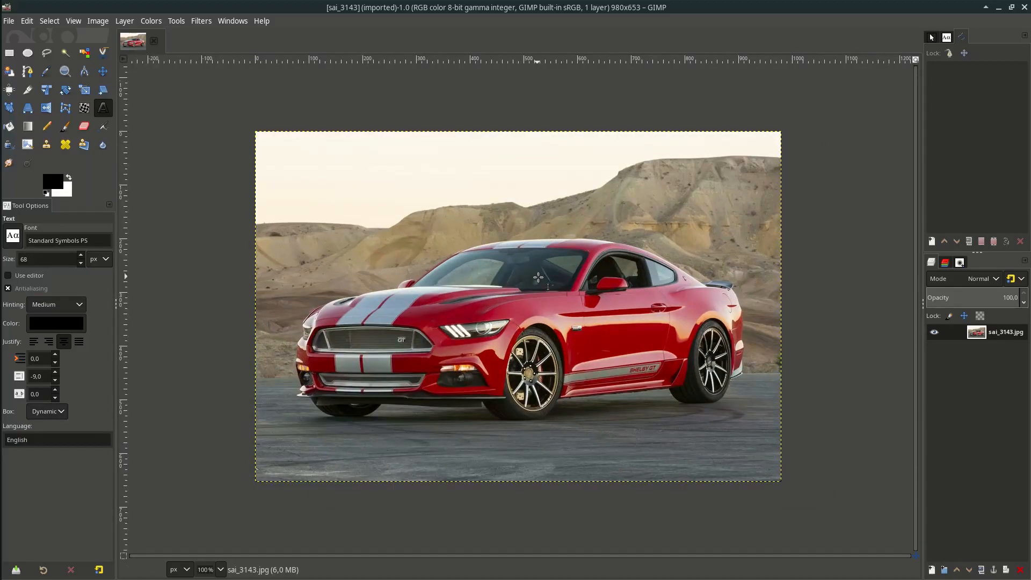
pyautogui.moveTo(216, 69)
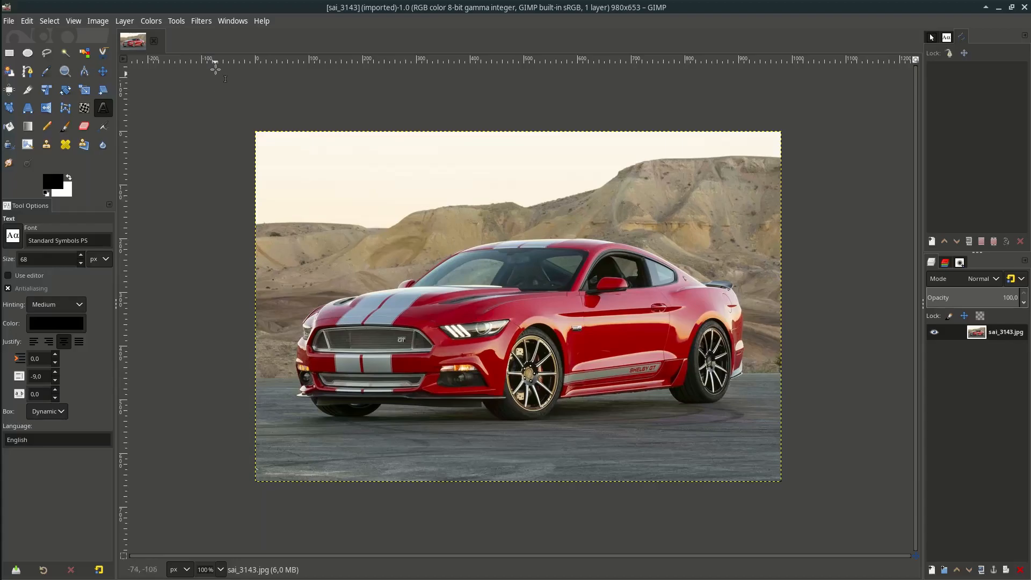
# Step: Brighten the photo with a Levels adjustment
pyautogui.click(150, 20)
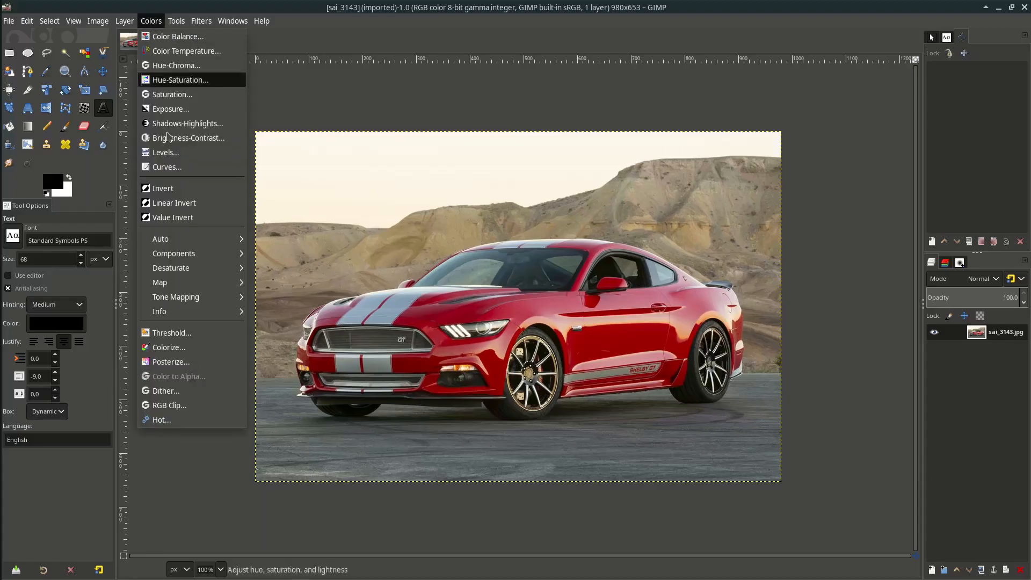
pyautogui.click(165, 152)
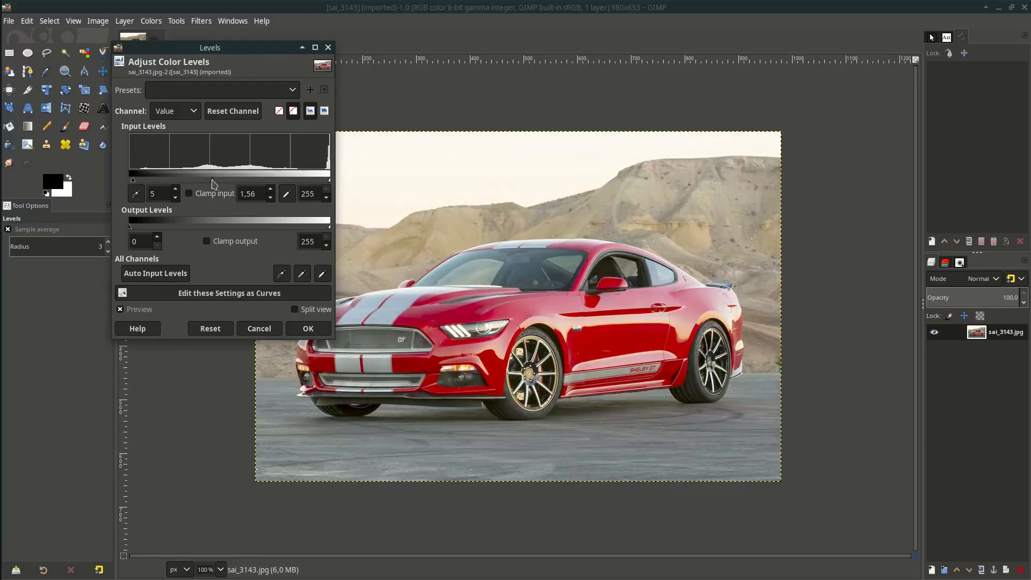
pyautogui.click(307, 328)
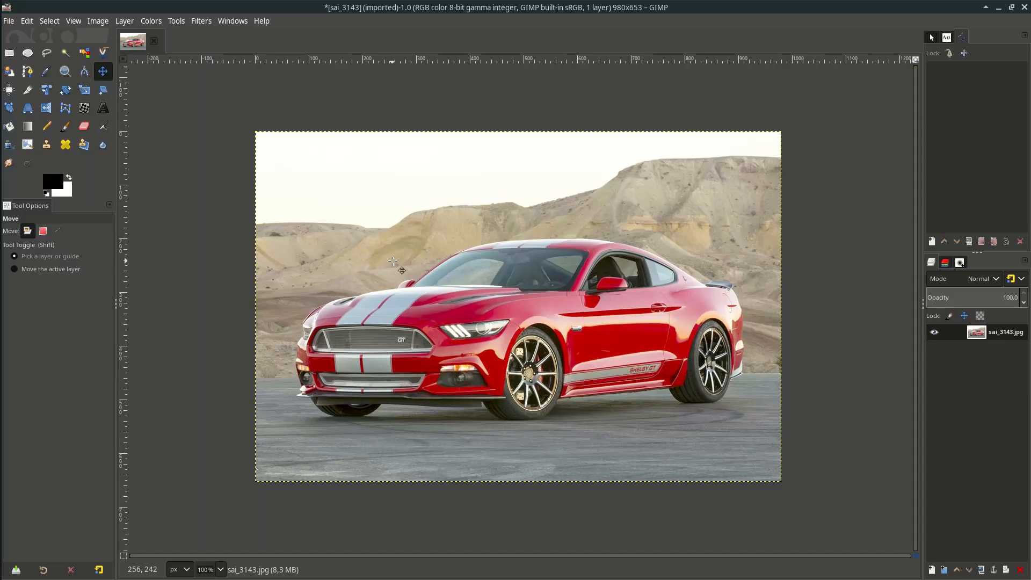
pyautogui.moveTo(27, 71)
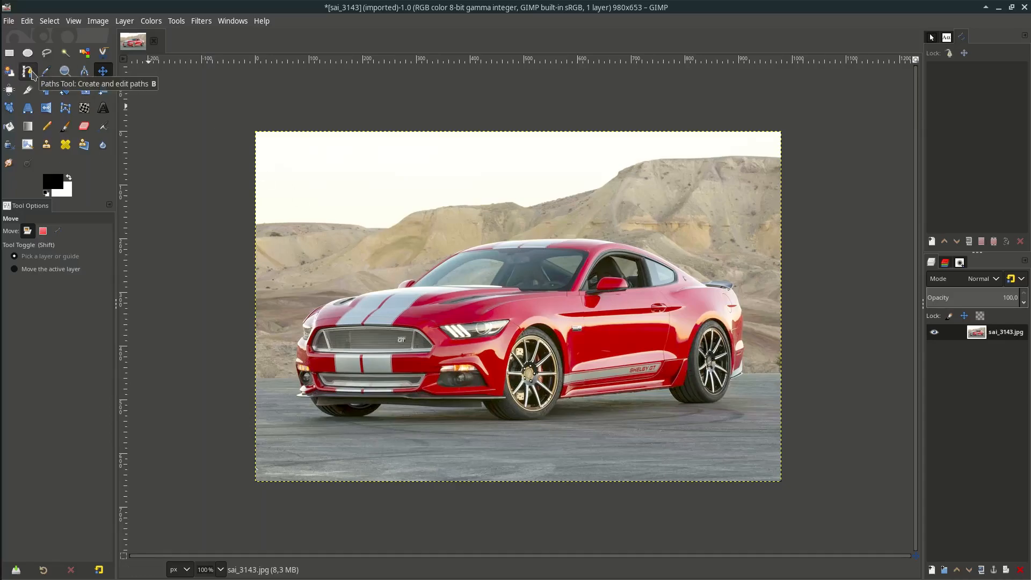
# Step: Trace a diagonal path enclosing the photo's upper-left triangle
pyautogui.click(27, 71)
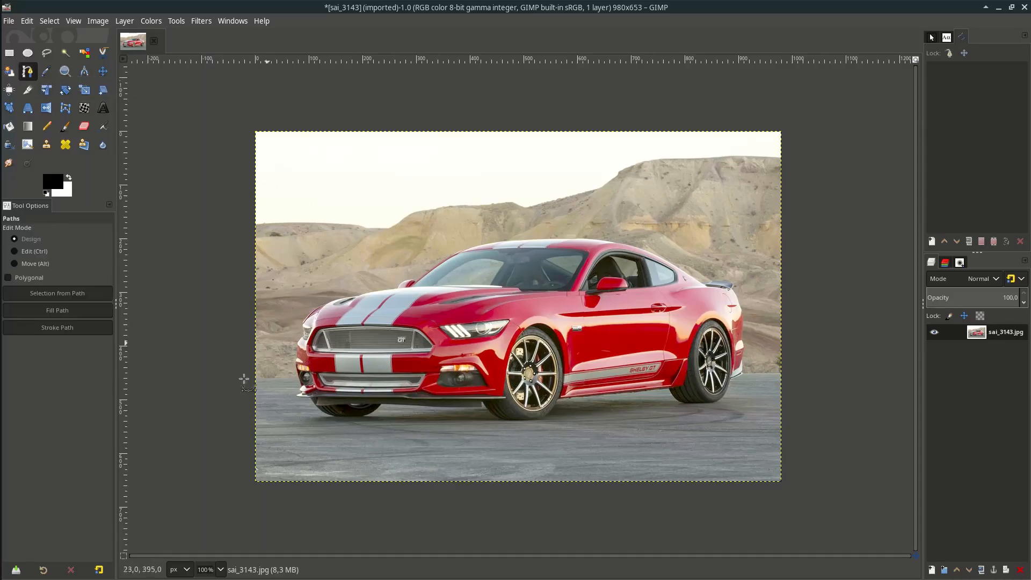
pyautogui.click(471, 307)
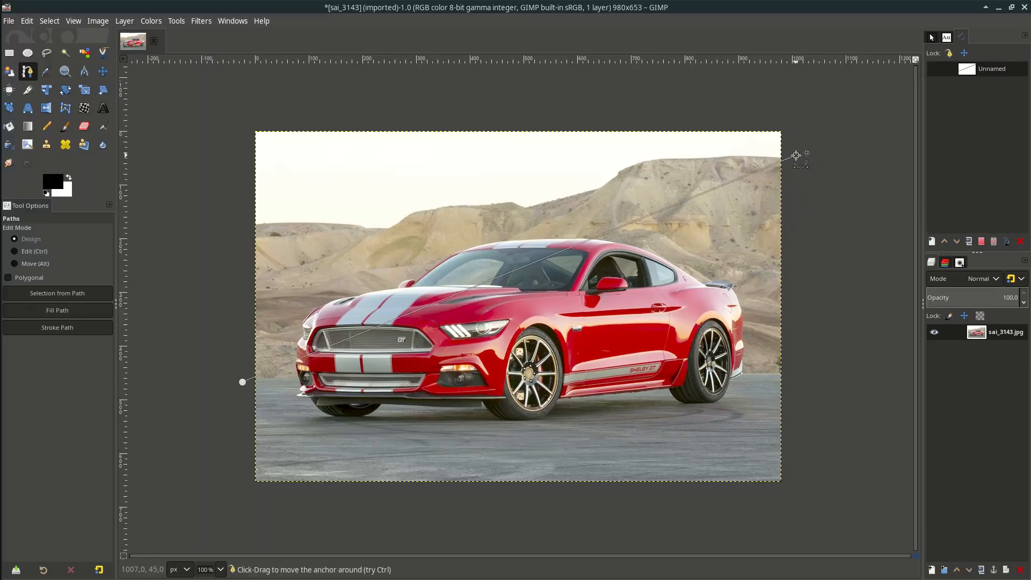
pyautogui.moveTo(796, 157); pyautogui.dragTo(800, 166)
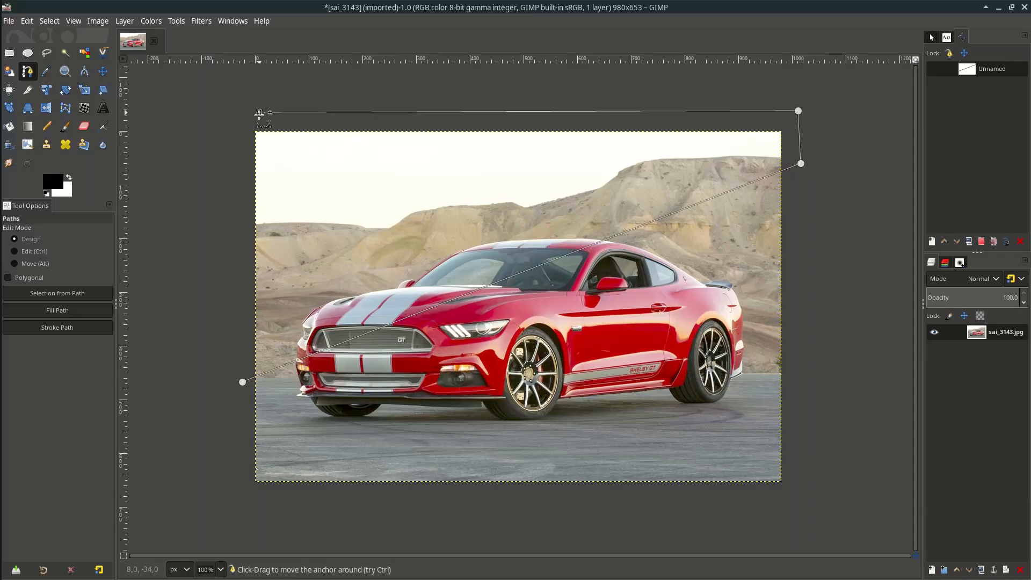
pyautogui.click(242, 382)
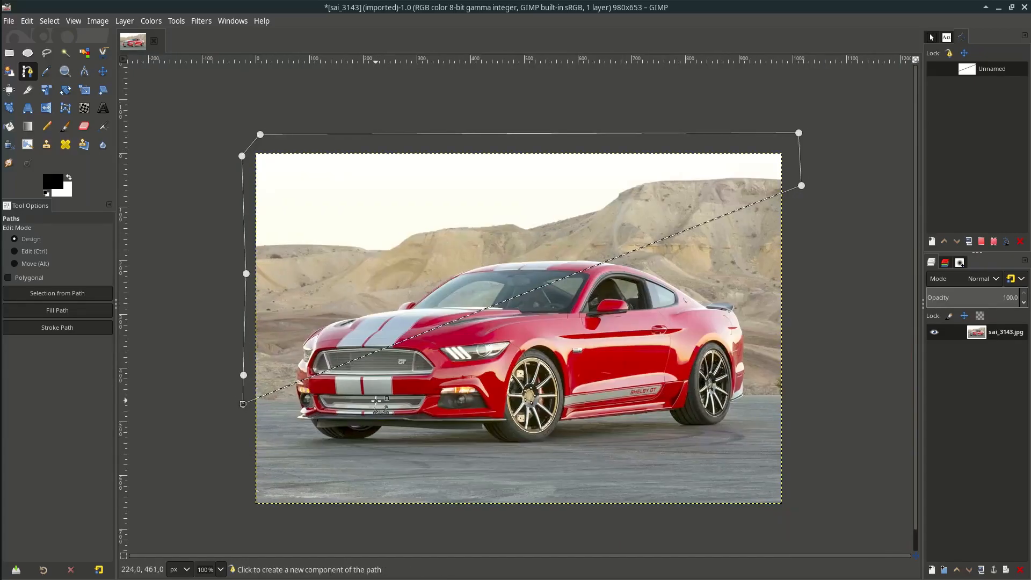
pyautogui.moveTo(446, 215)
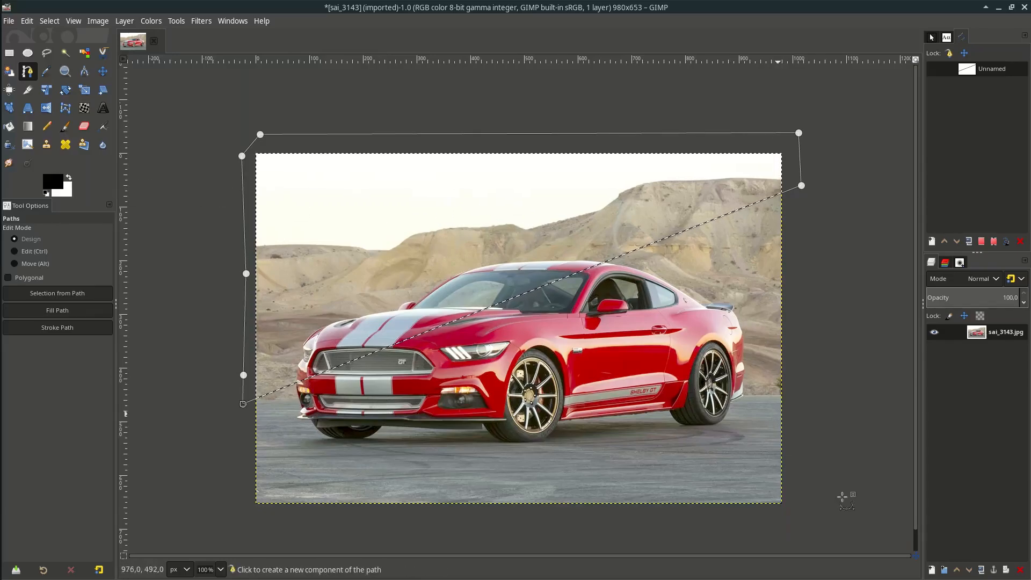
# Step: Create a layer named Split, convert the path to a selection, and fill it white
pyautogui.click(123, 20)
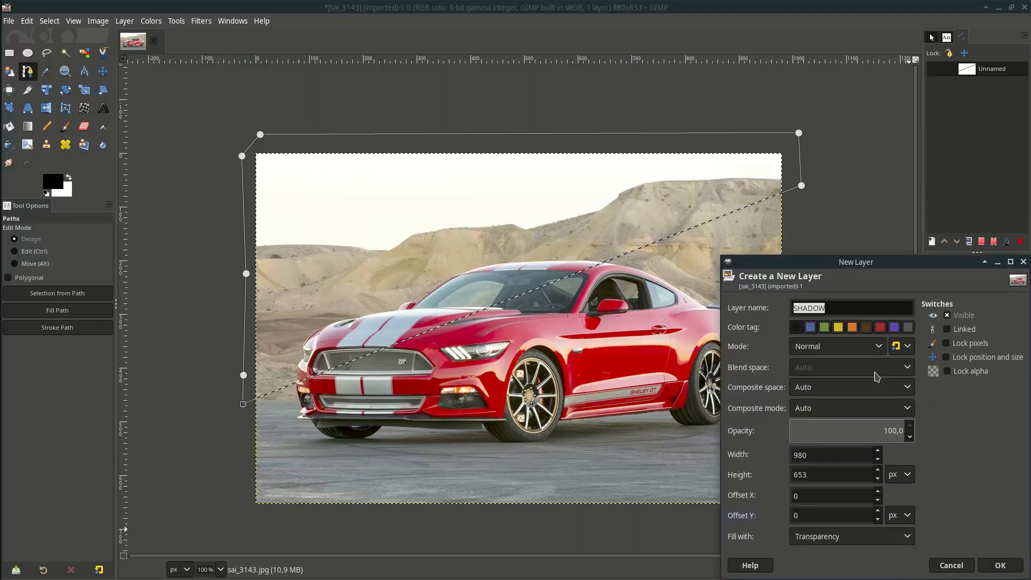
pyautogui.write('S')
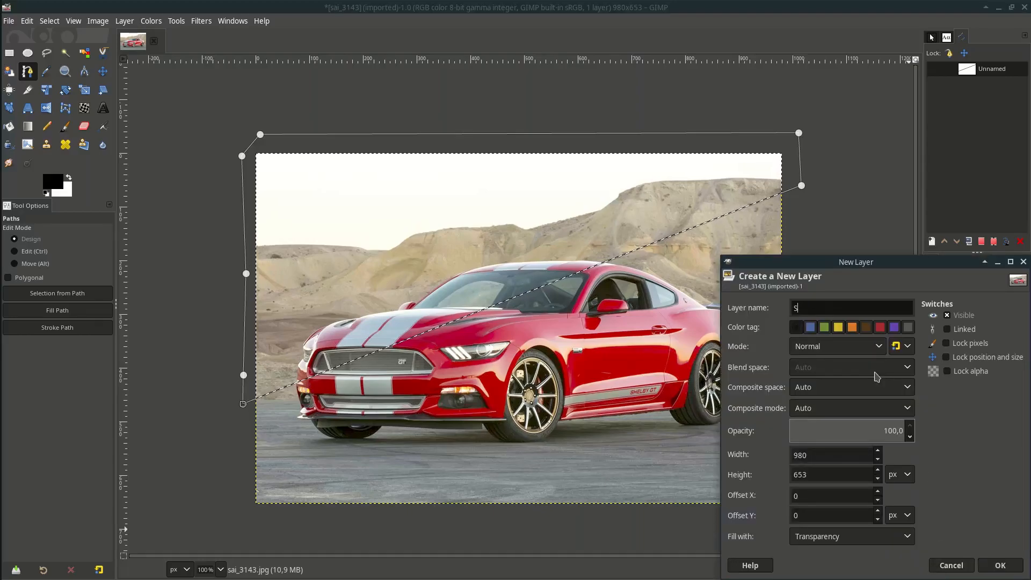
pyautogui.click(1000, 565)
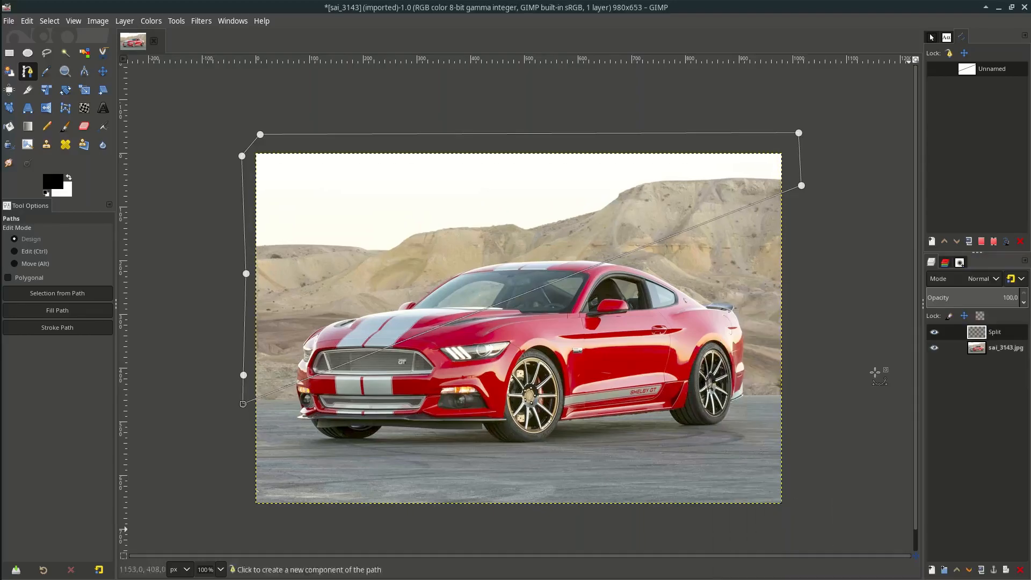
pyautogui.click(26, 21)
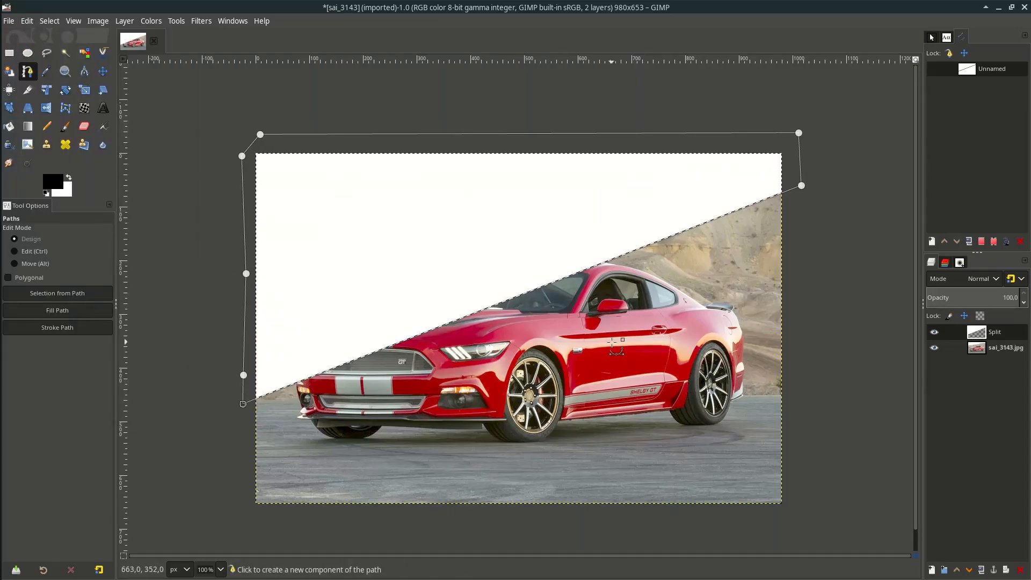
pyautogui.click(49, 20)
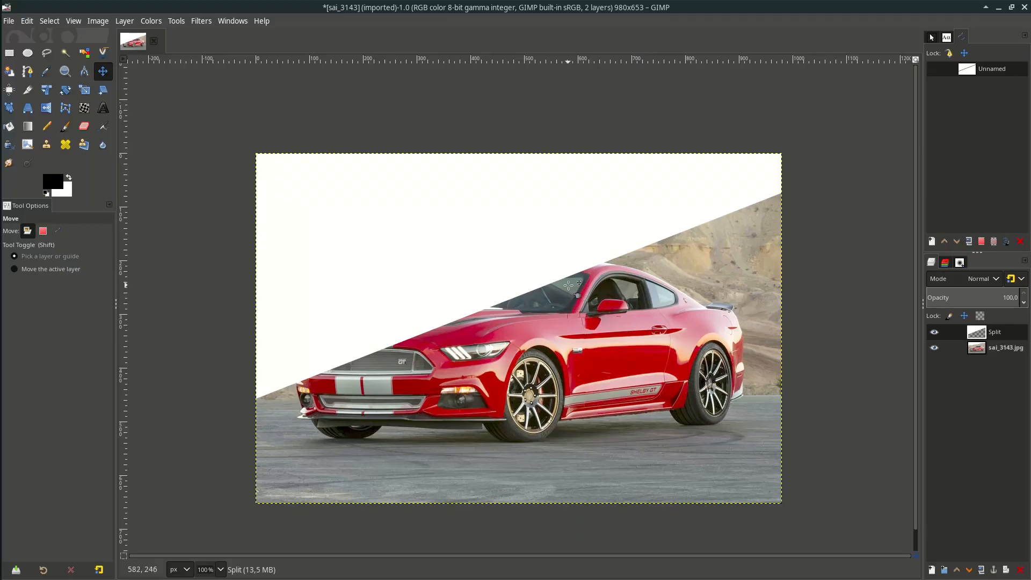
pyautogui.moveTo(517, 269)
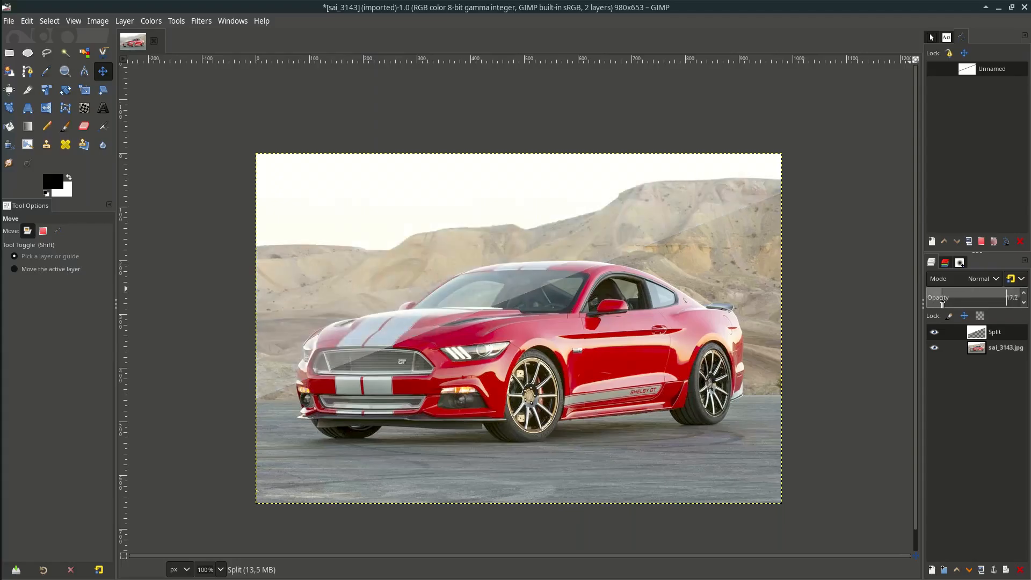
# Step: Fade Split to about 21% opacity and add a mask from the traced car selection
pyautogui.click(27, 71)
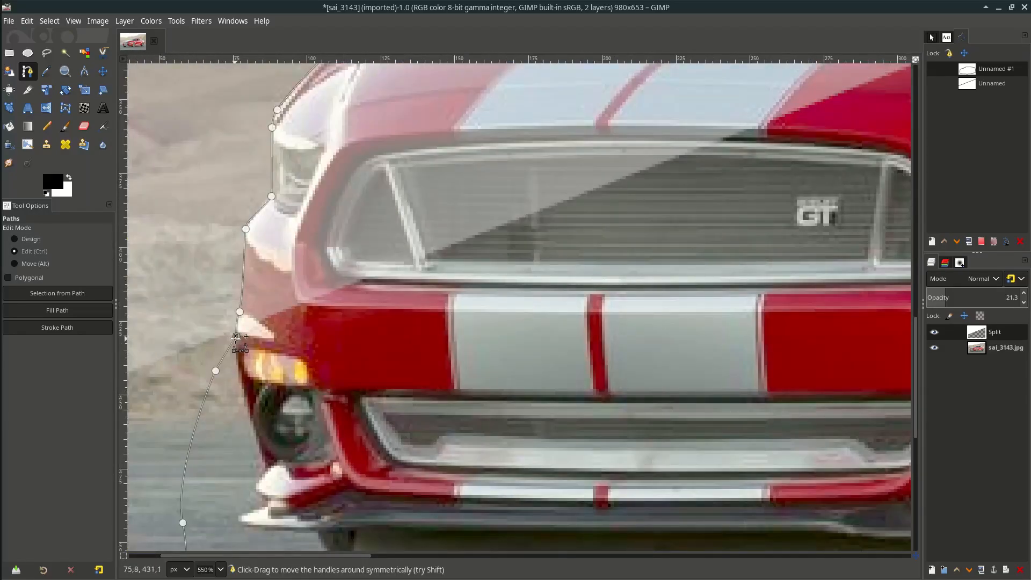
pyautogui.click(15, 238)
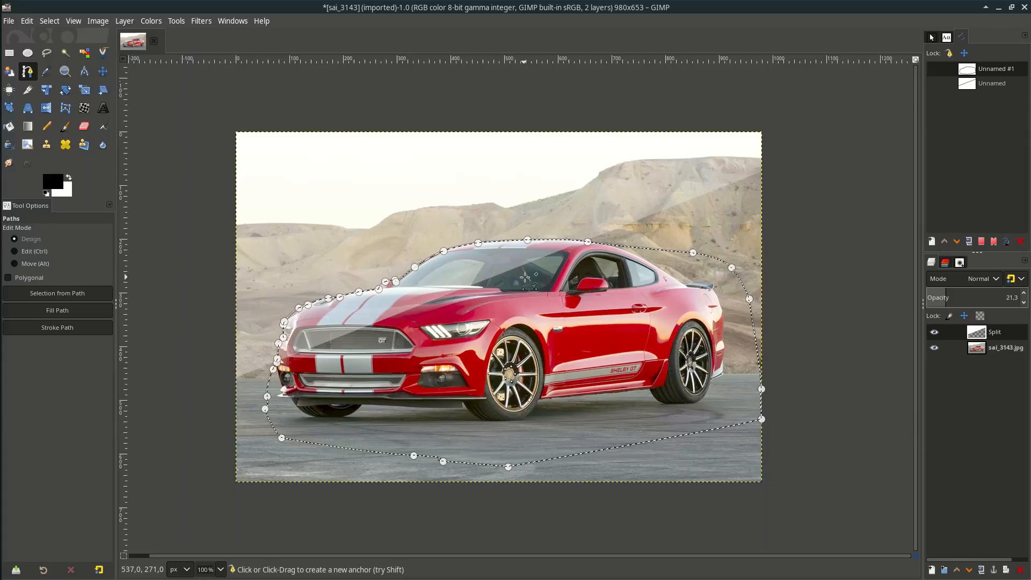
pyautogui.moveTo(529, 253)
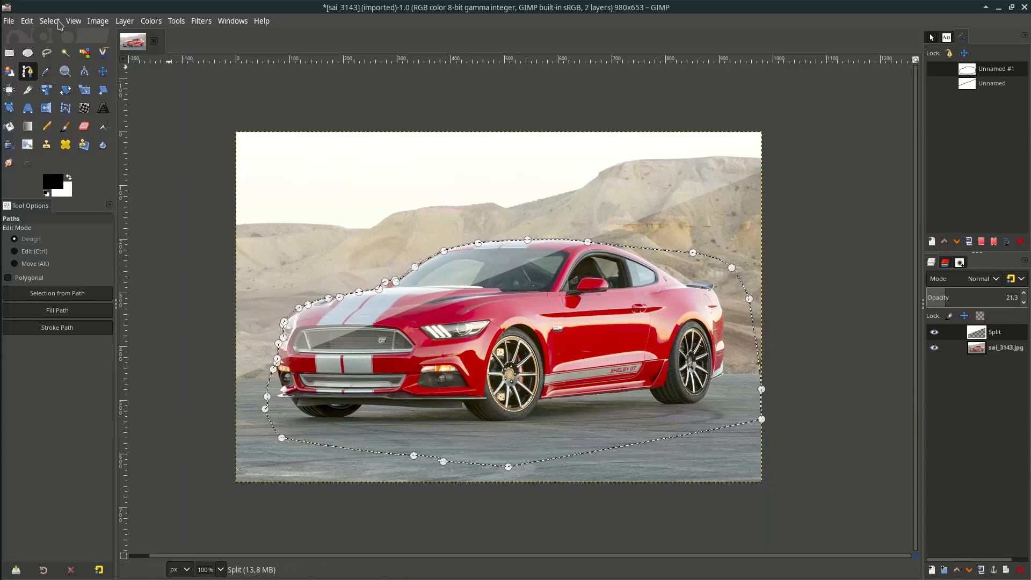
pyautogui.click(49, 21)
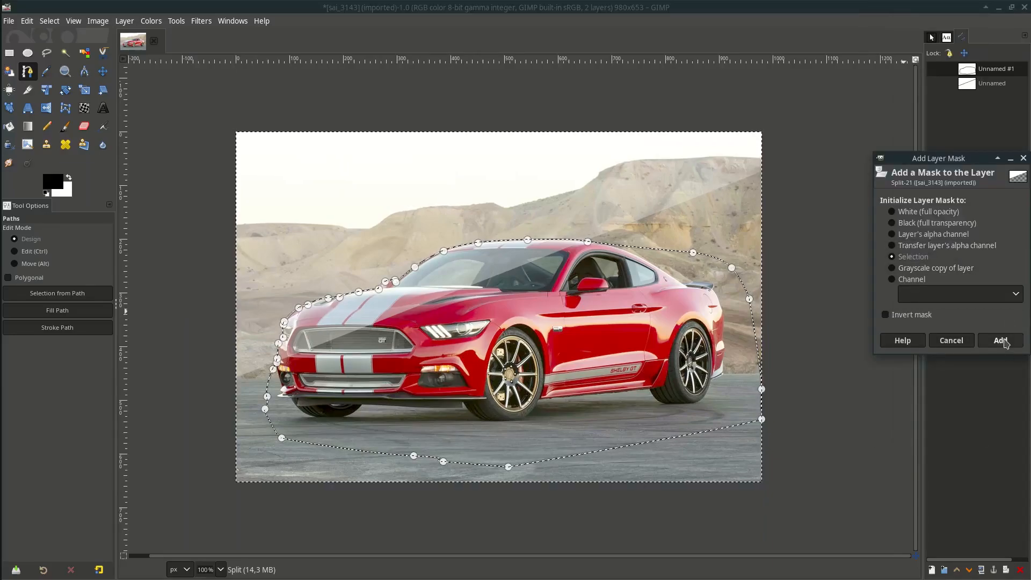
pyautogui.click(999, 340)
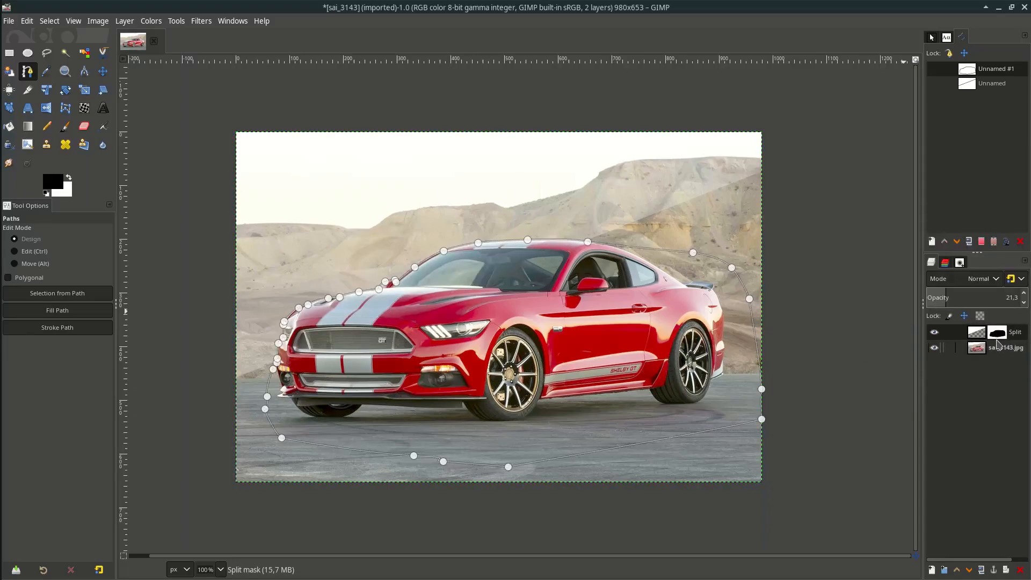
pyautogui.click(103, 71)
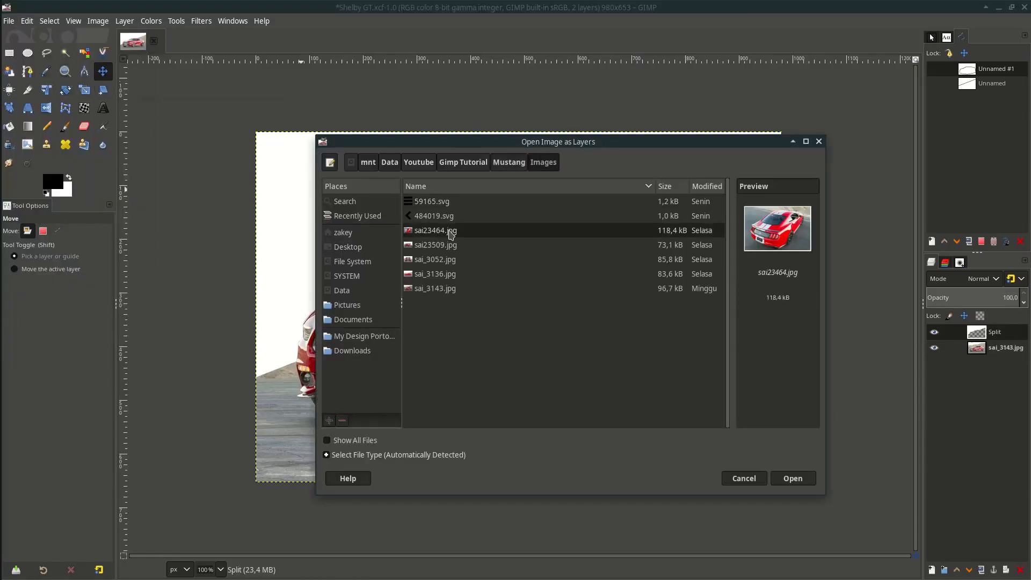
# Step: Add sai23464.jpg as a layer and move it into the upper-left split area
pyautogui.click(791, 478)
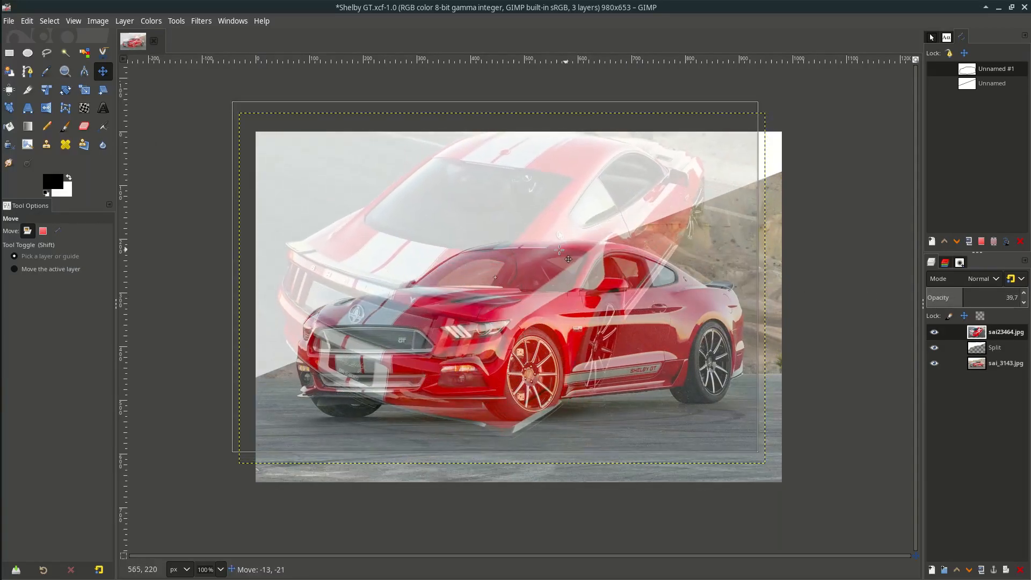
pyautogui.moveTo(560, 249); pyautogui.dragTo(546, 232)
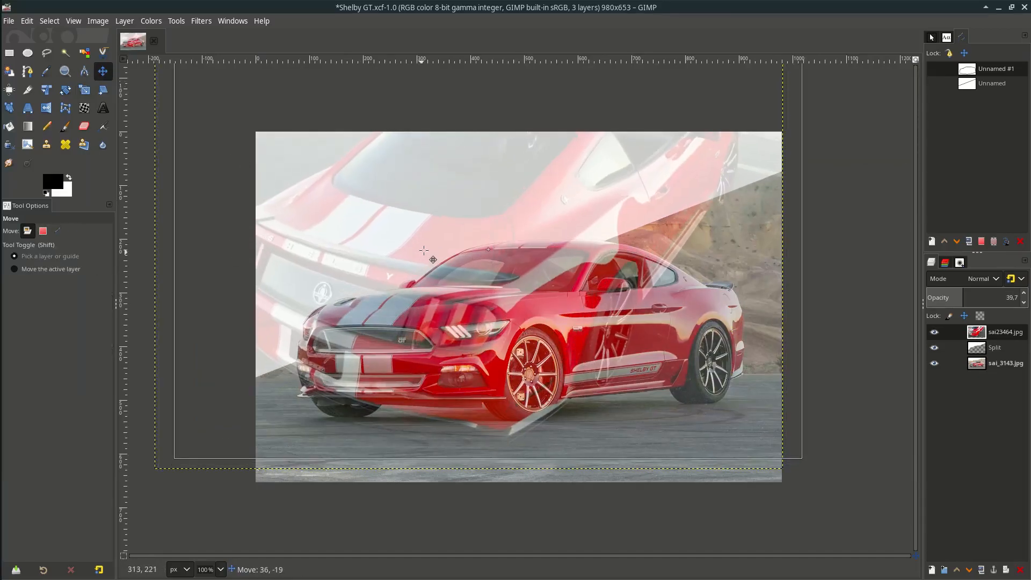
pyautogui.moveTo(954, 297); pyautogui.dragTo(1020, 297)
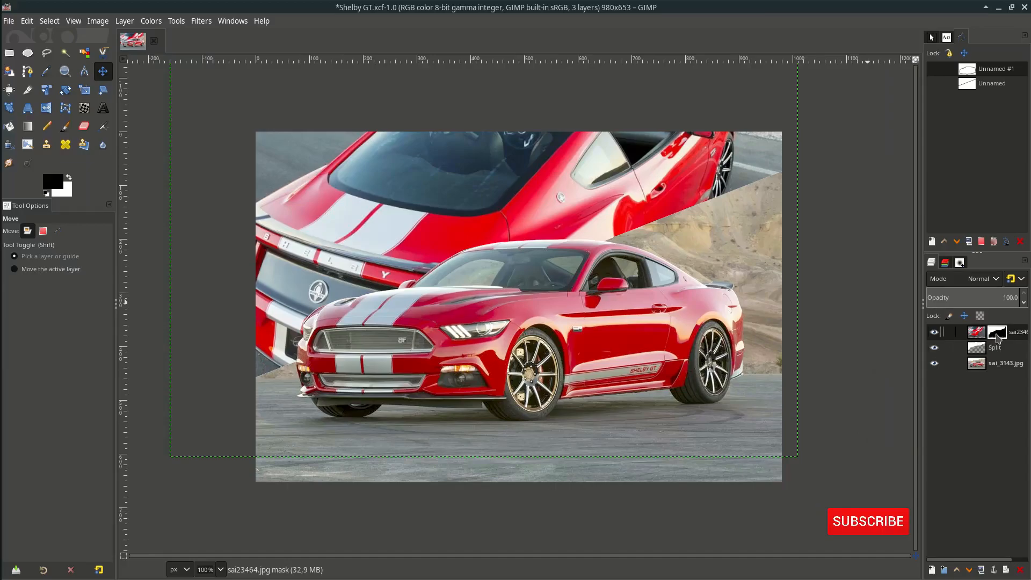
# Step: Desaturate the rear-view car layer to grayscale and lower its opacity to about 30%
pyautogui.click(868, 521)
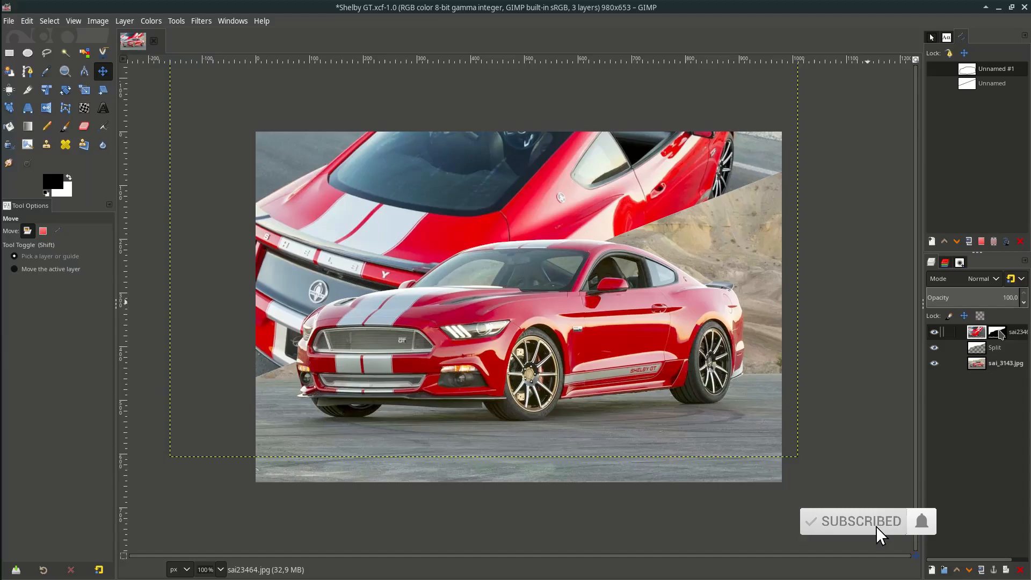
pyautogui.click(150, 20)
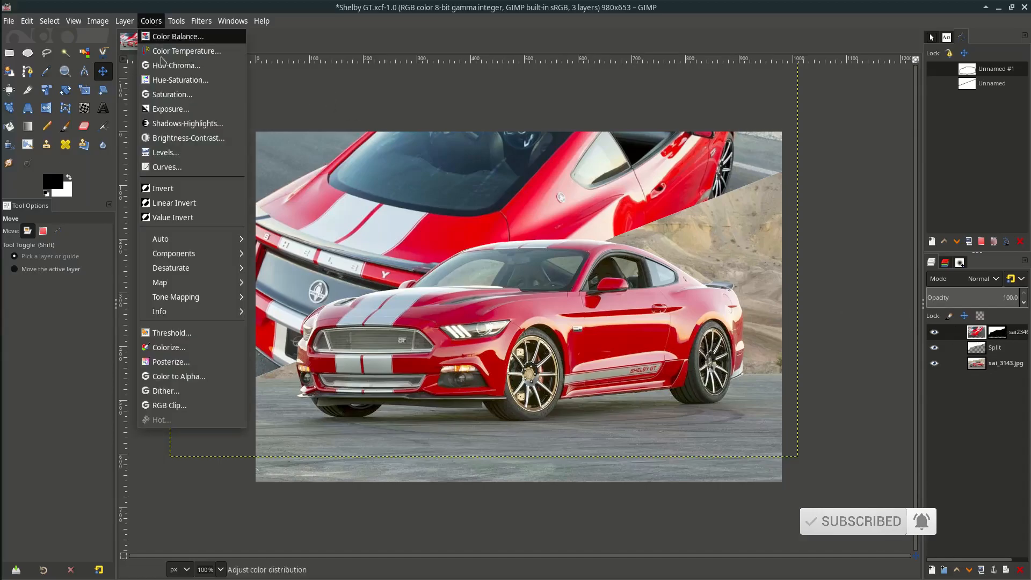
pyautogui.click(170, 268)
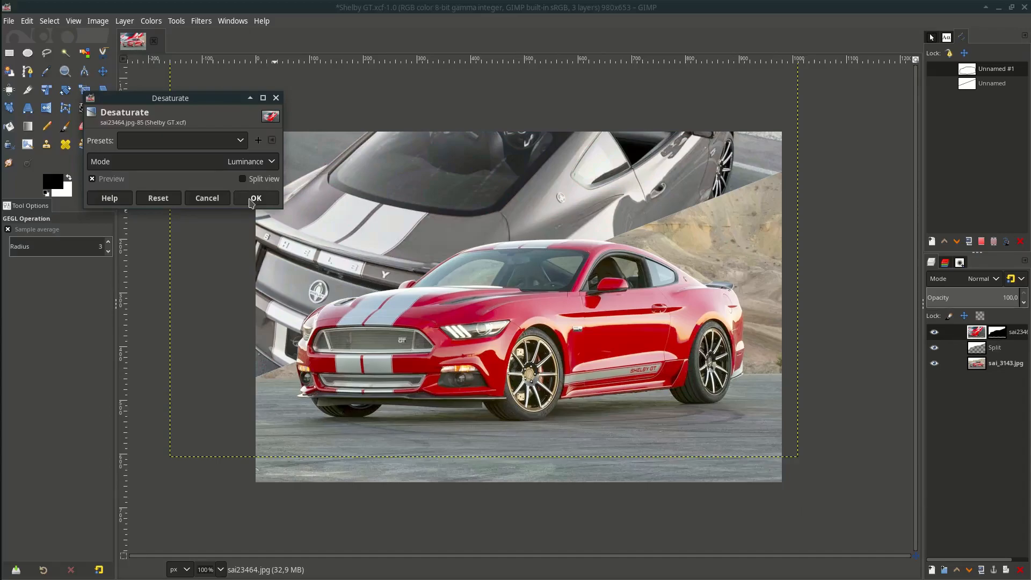
pyautogui.click(256, 198)
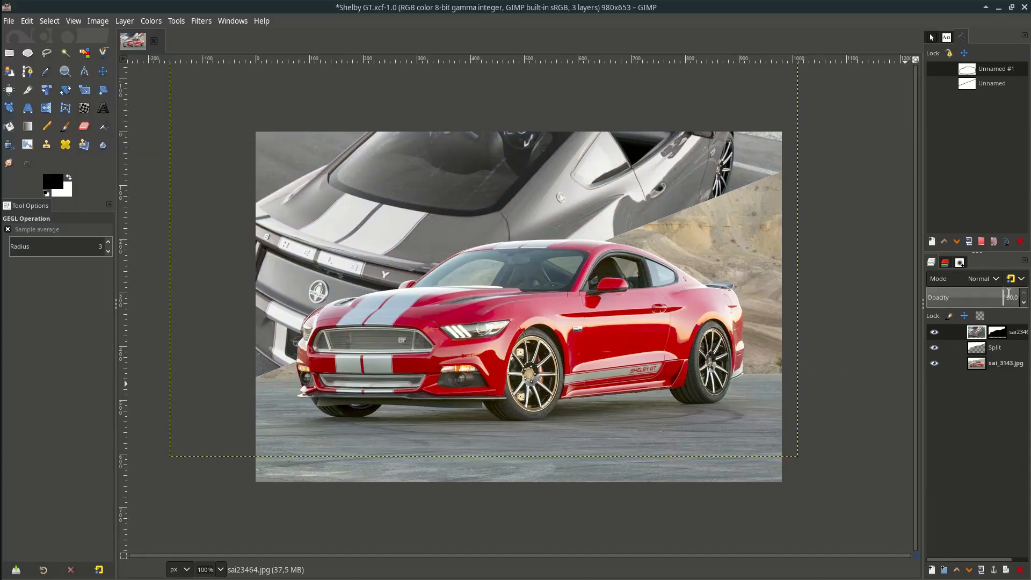
pyautogui.moveTo(1016, 297); pyautogui.dragTo(980, 297)
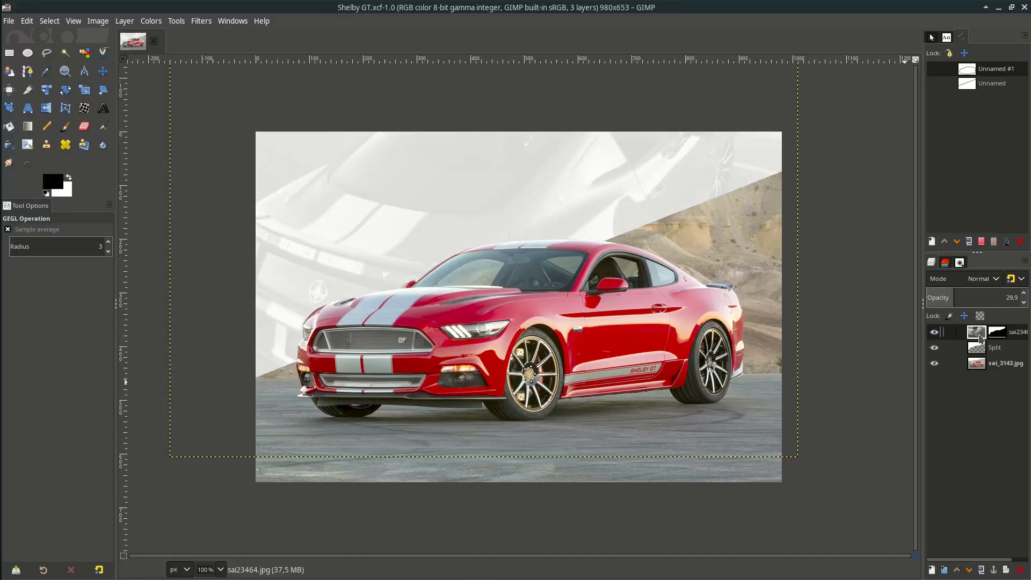
# Step: Type SHELBY GT in Raleway Heavy Italic and enlarge the lettering
pyautogui.click(102, 108)
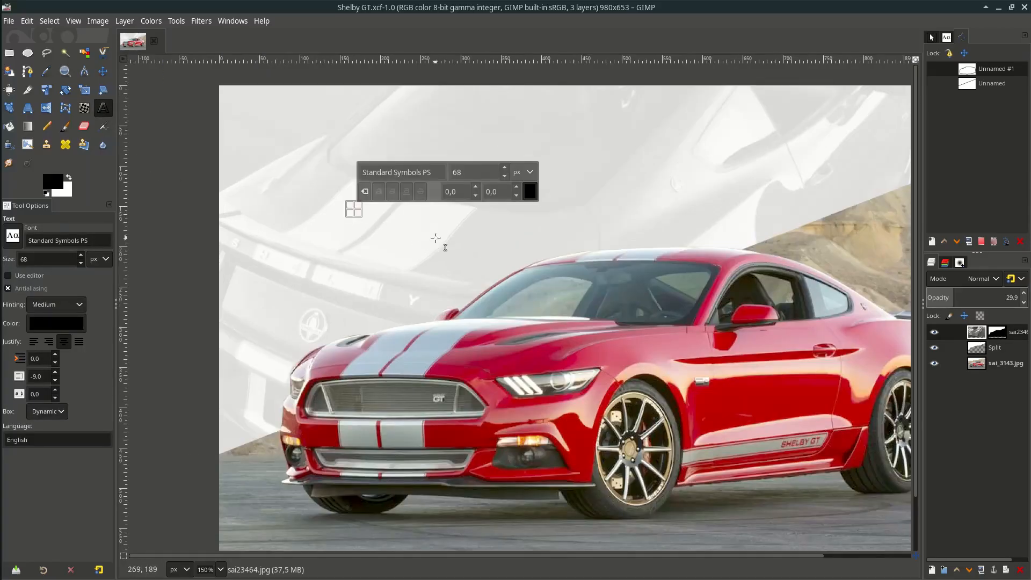
pyautogui.write('S')
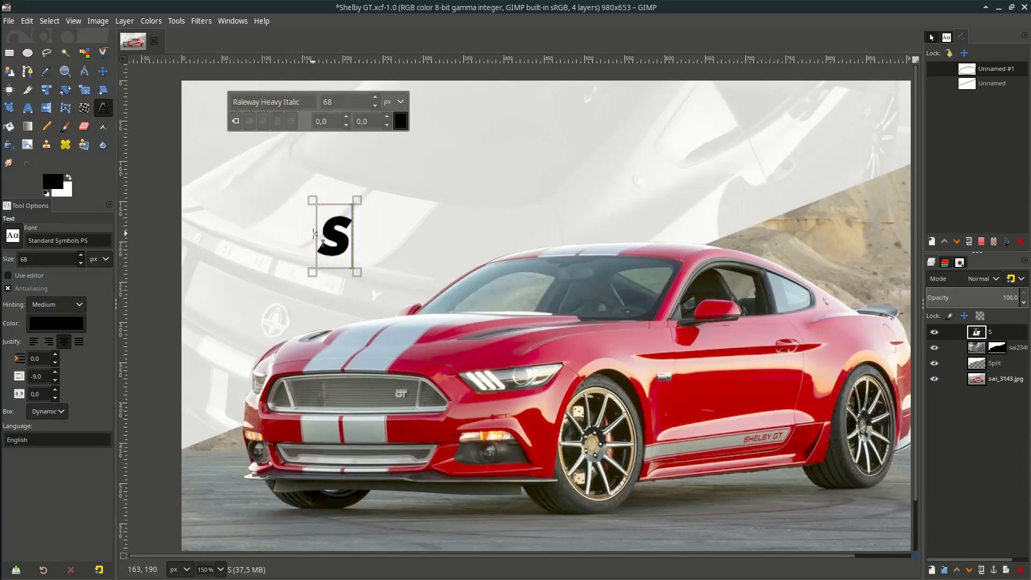
pyautogui.write('HELBY GT')
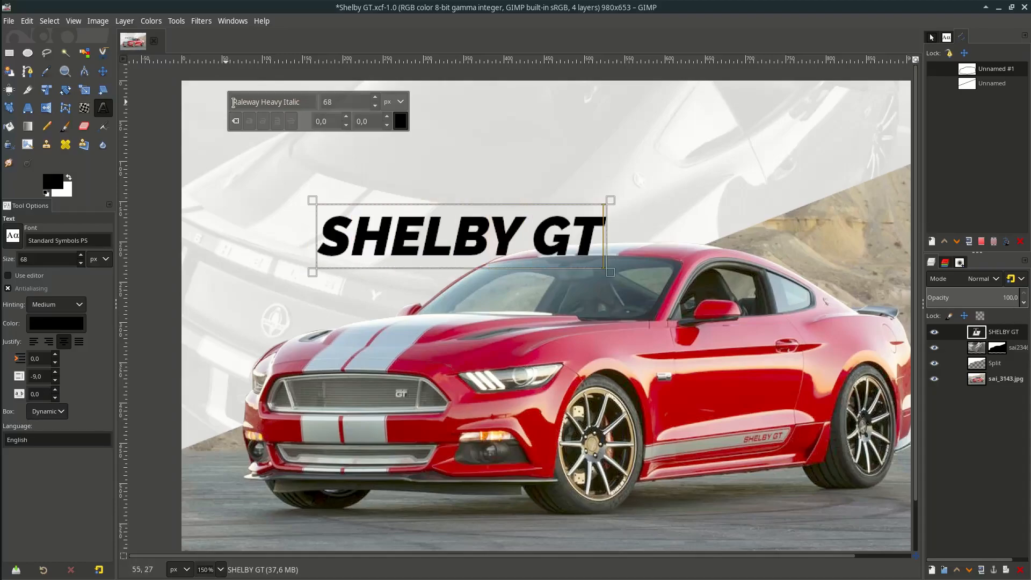
pyautogui.moveTo(271, 106)
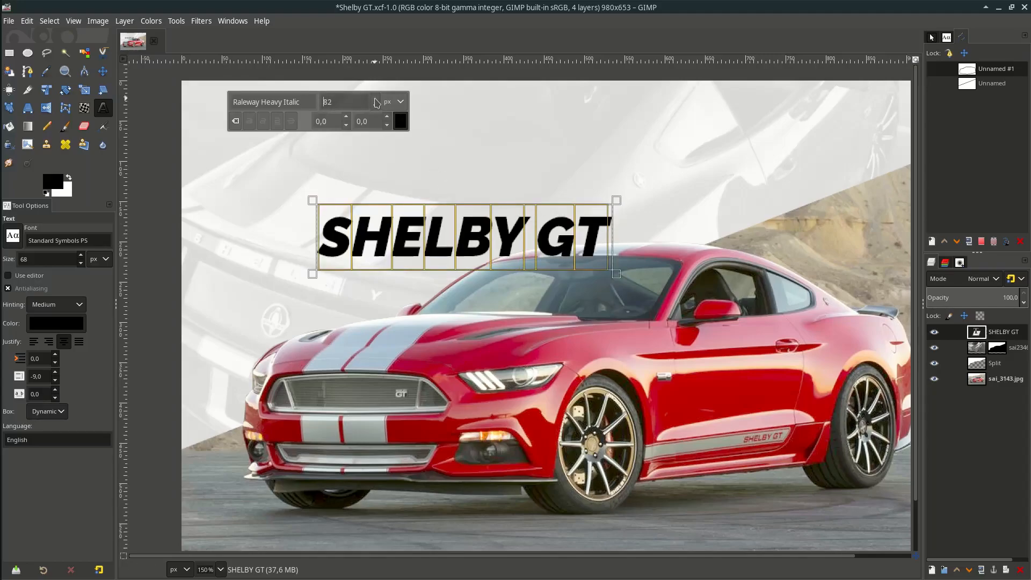
pyautogui.click(103, 71)
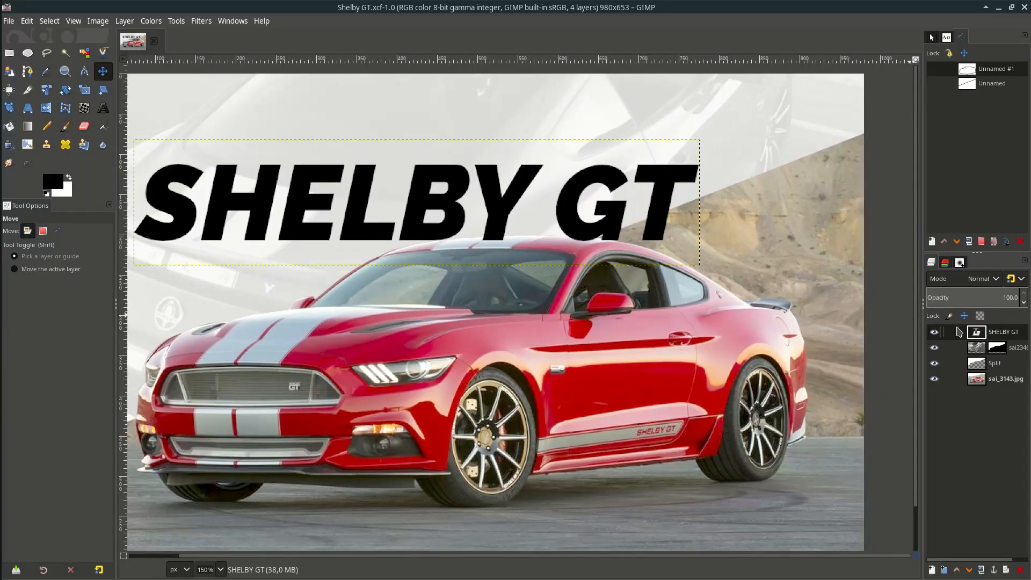
# Step: Give the SHELBY GT text layer a mask built from the Split layer's alpha selection
pyautogui.click(995, 363)
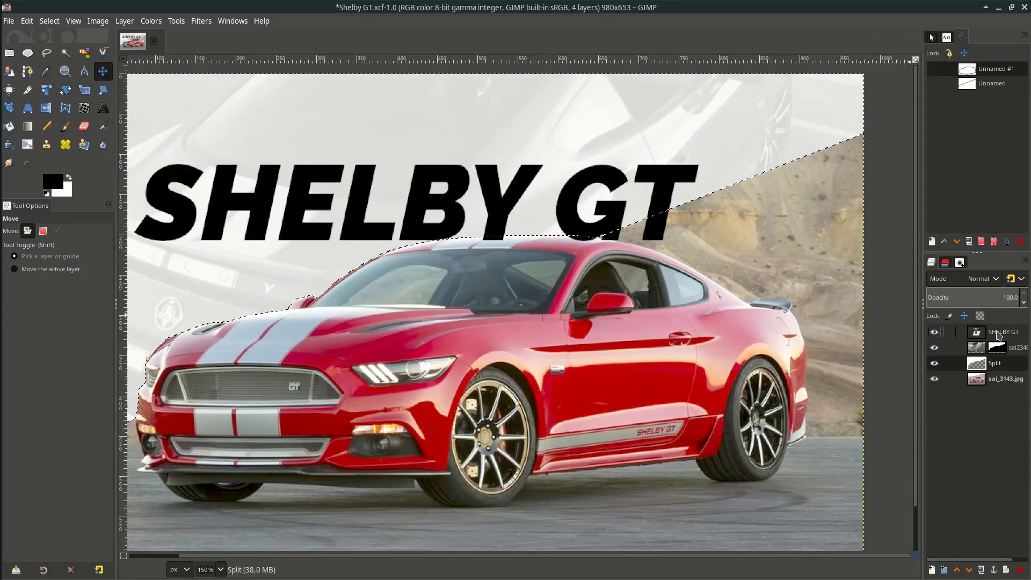
pyautogui.click(1005, 331)
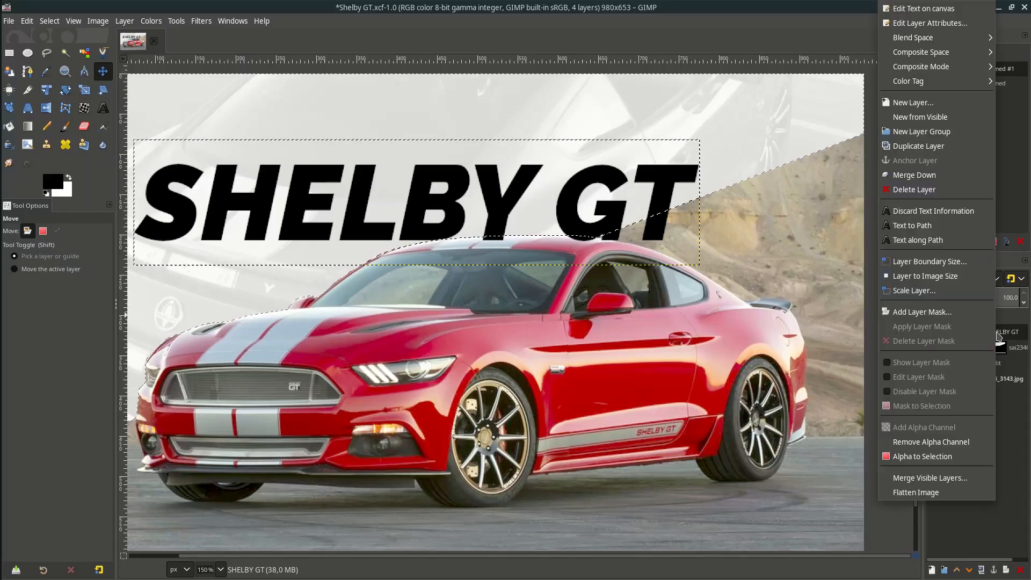
pyautogui.click(920, 311)
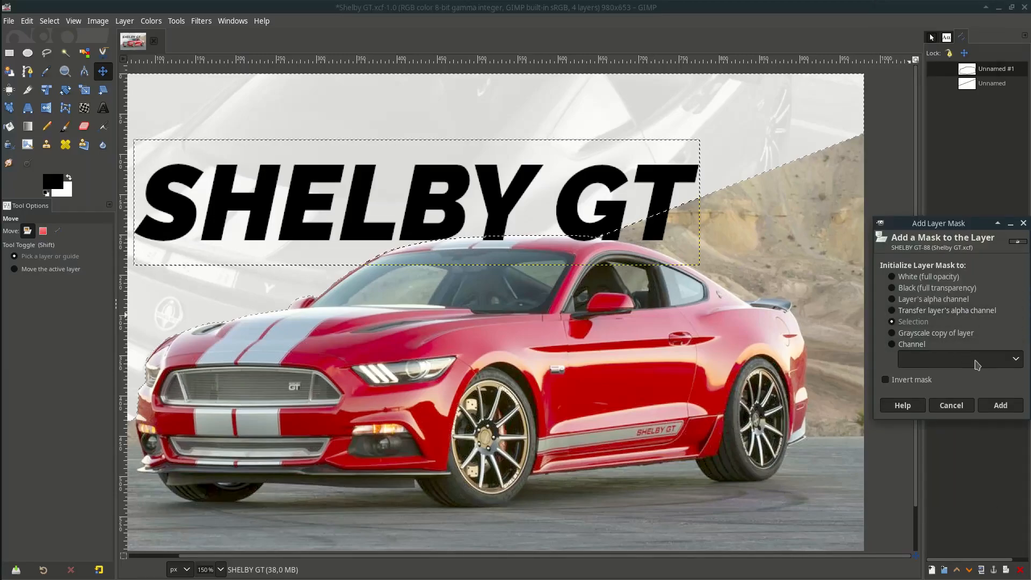
pyautogui.click(999, 405)
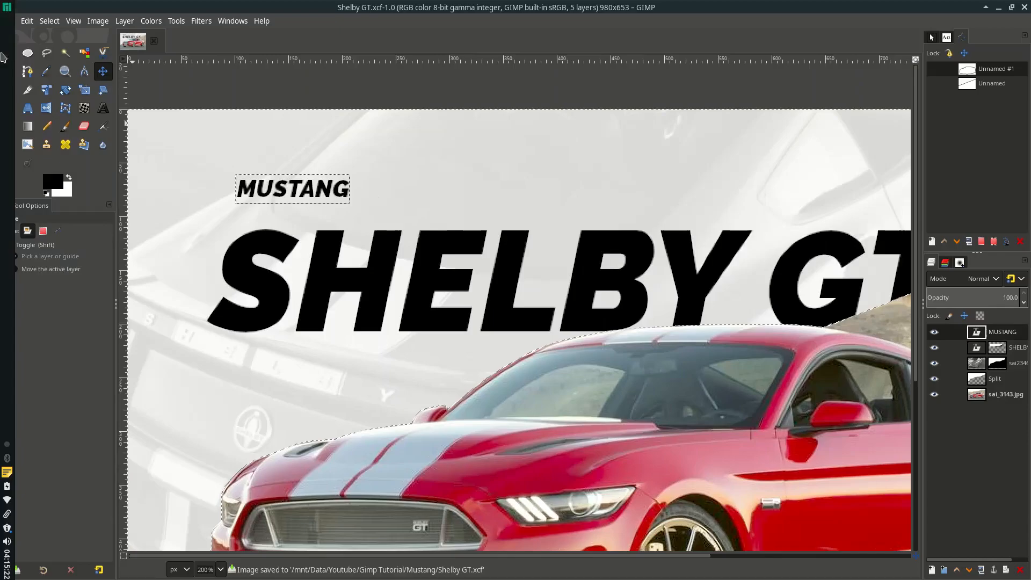
# Step: Fill a red box around MUSTANG on a new Red Rectangle layer beneath it
pyautogui.click(8, 52)
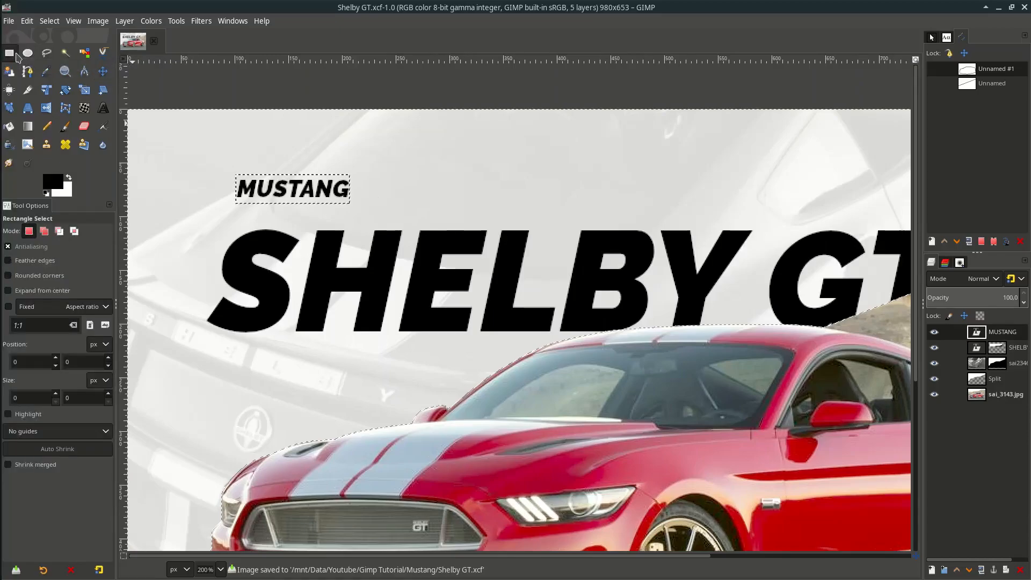
pyautogui.moveTo(52, 183)
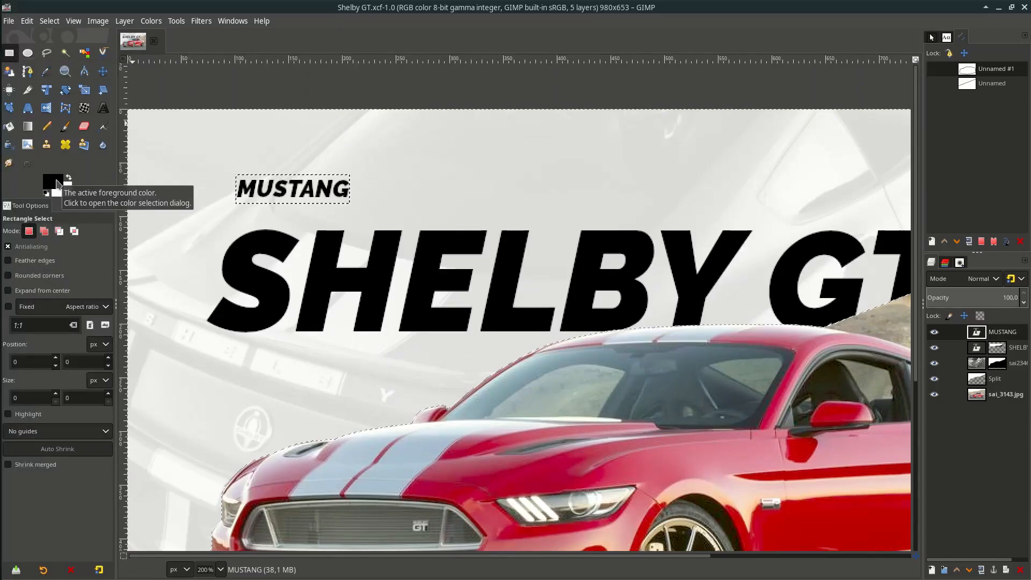
pyautogui.click(53, 182)
pyautogui.write('ef0505')
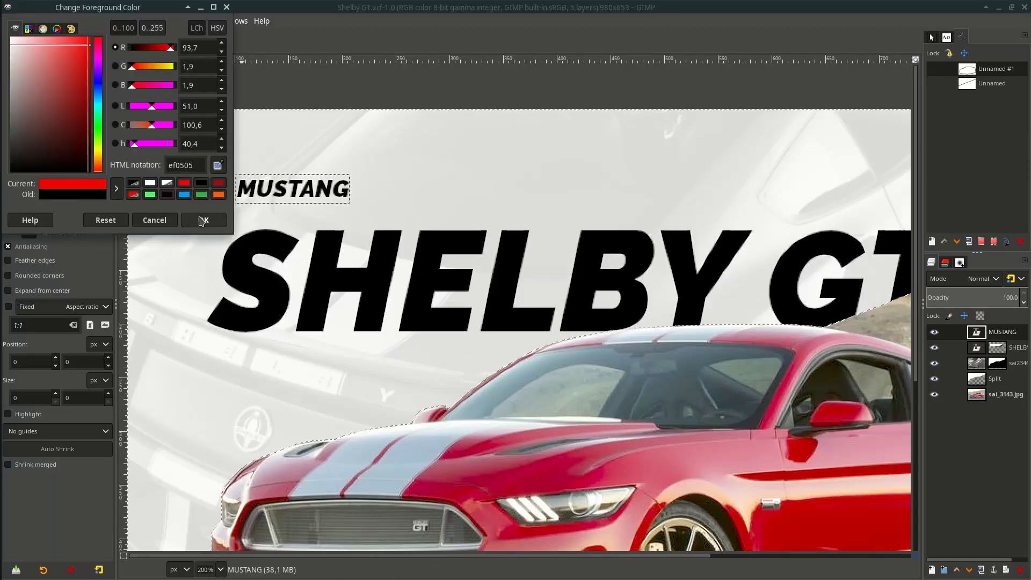
pyautogui.click(203, 219)
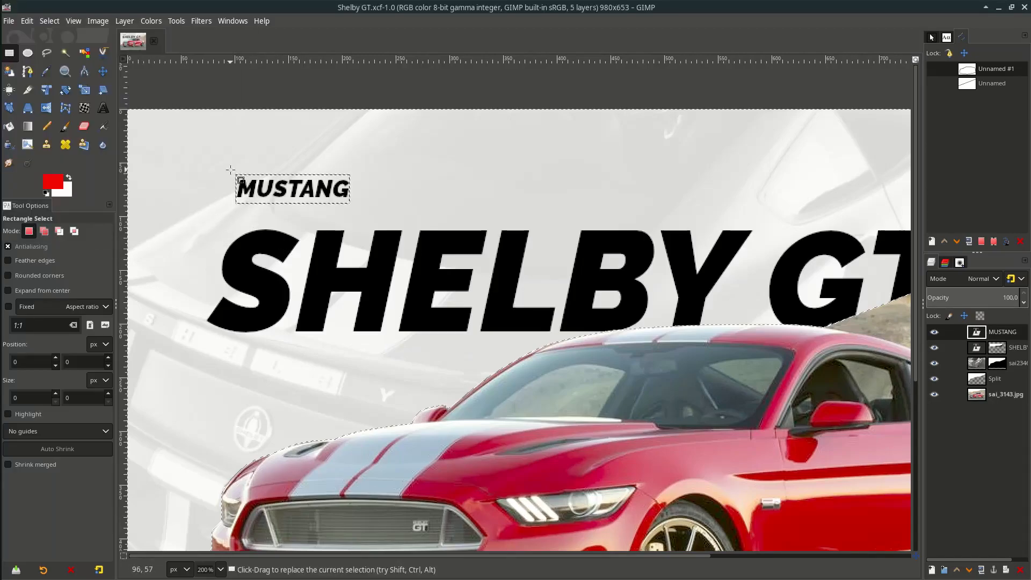
pyautogui.moveTo(228, 168); pyautogui.dragTo(357, 220)
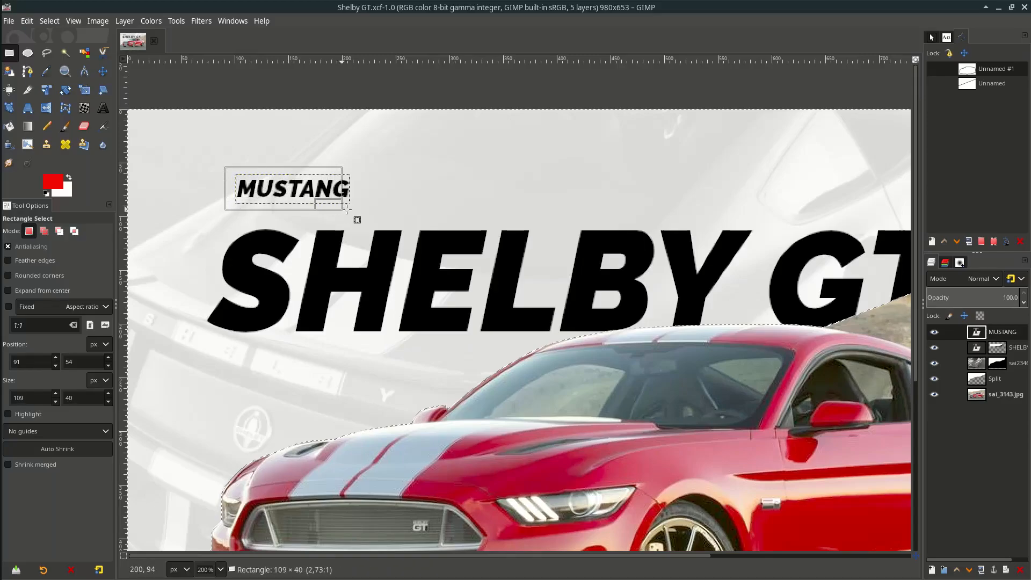
pyautogui.moveTo(349, 211); pyautogui.dragTo(362, 211)
pyautogui.write('Red')
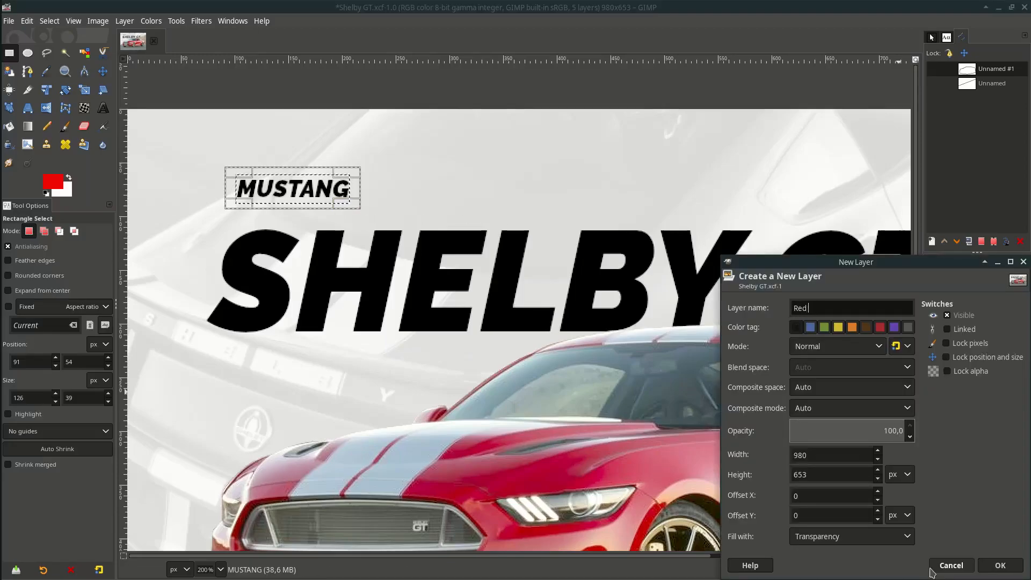
pyautogui.click(1000, 565)
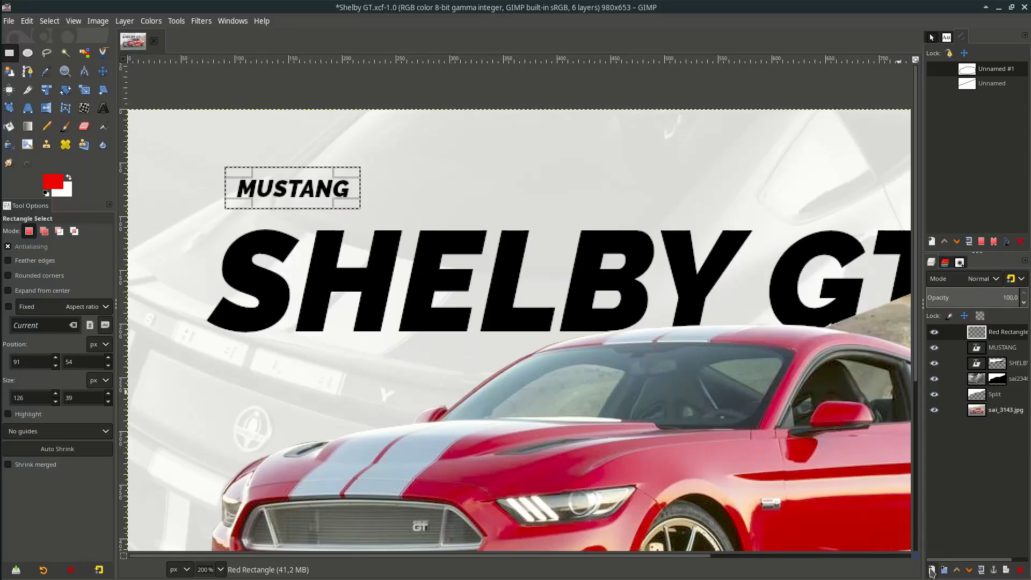
pyautogui.click(26, 20)
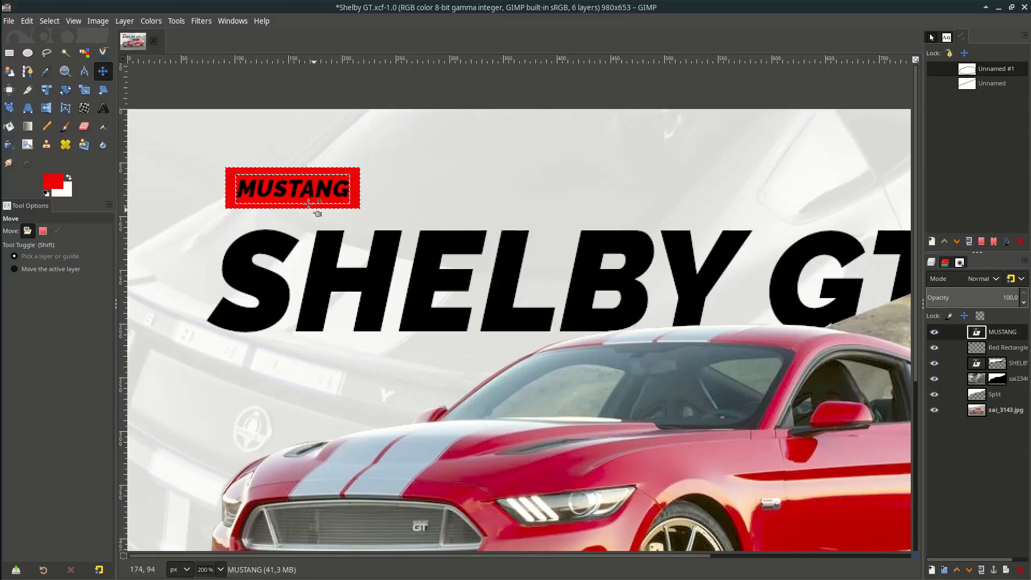
# Step: Shear the Red Rectangle layer horizontally by about -9
pyautogui.click(103, 108)
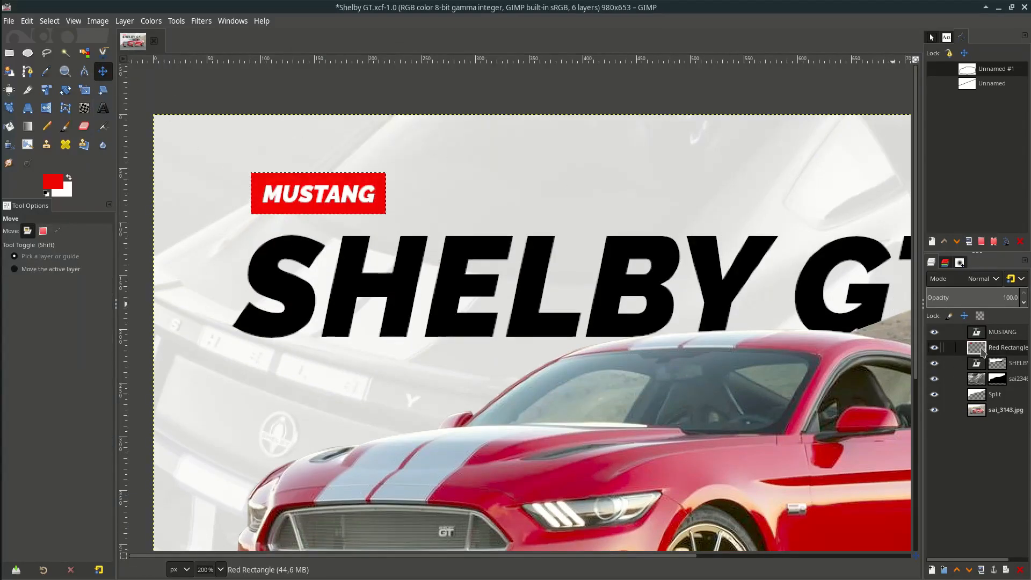
pyautogui.moveTo(99, 90)
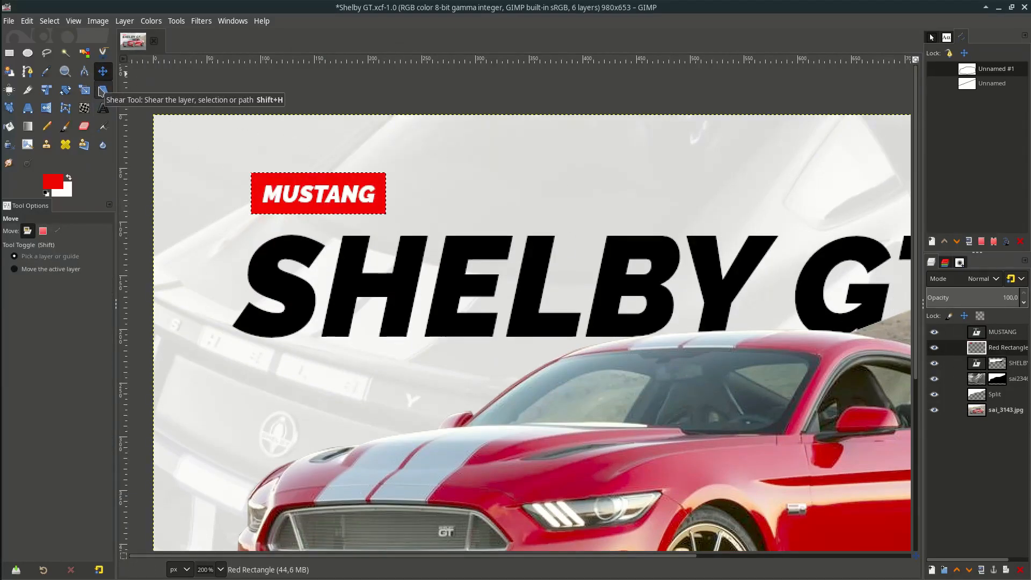
pyautogui.click(103, 90)
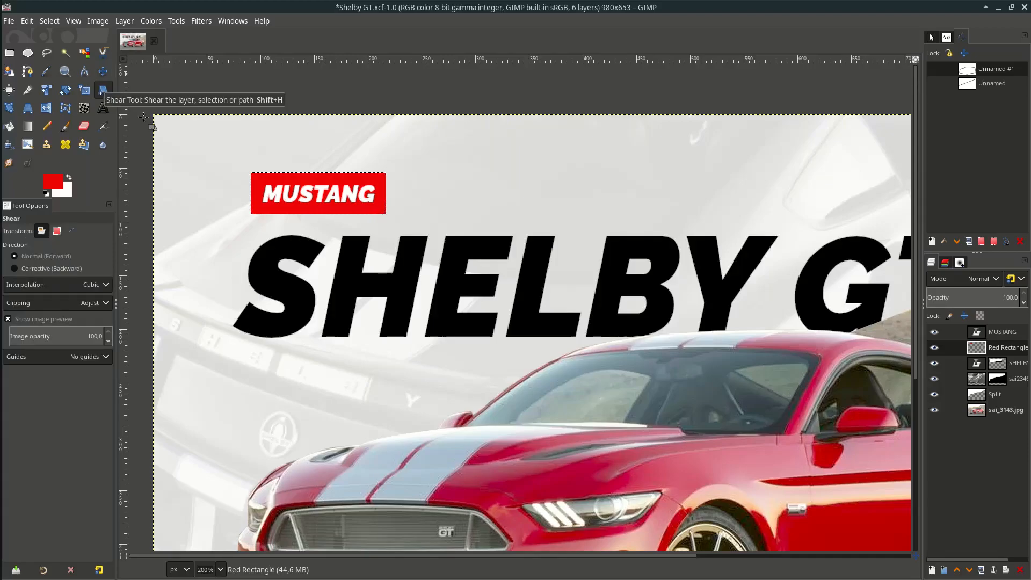
pyautogui.moveTo(317, 193); pyautogui.dragTo(328, 173)
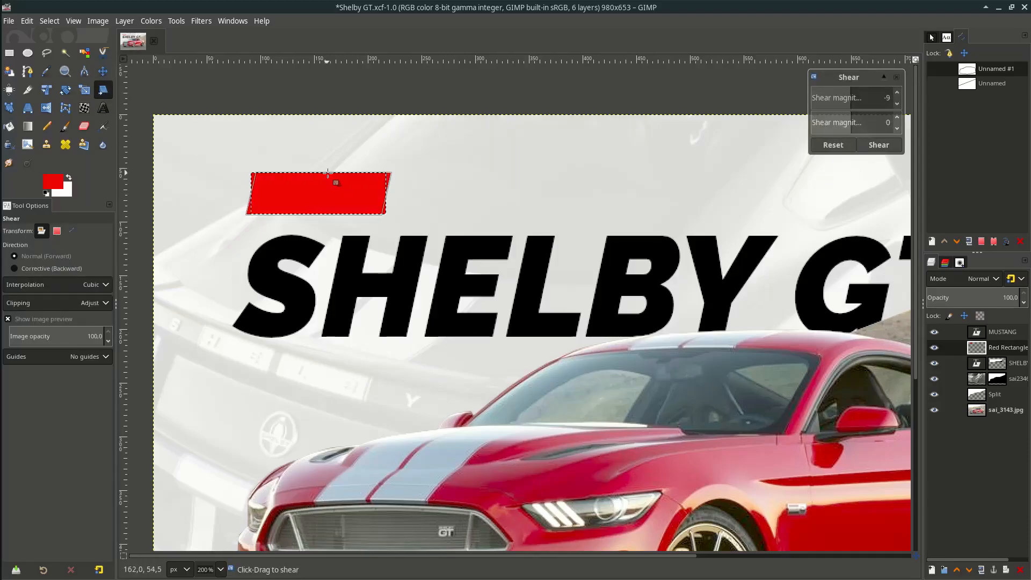
pyautogui.moveTo(335, 182); pyautogui.dragTo(337, 183)
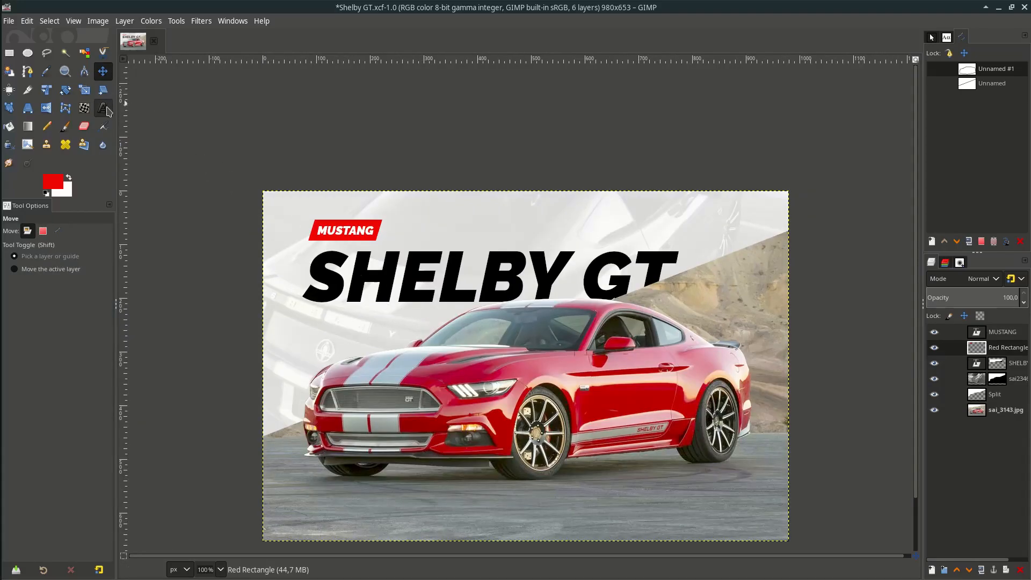
# Step: Type 2015 in black League Spartan Bold
pyautogui.click(103, 108)
pyautogui.write('LE')
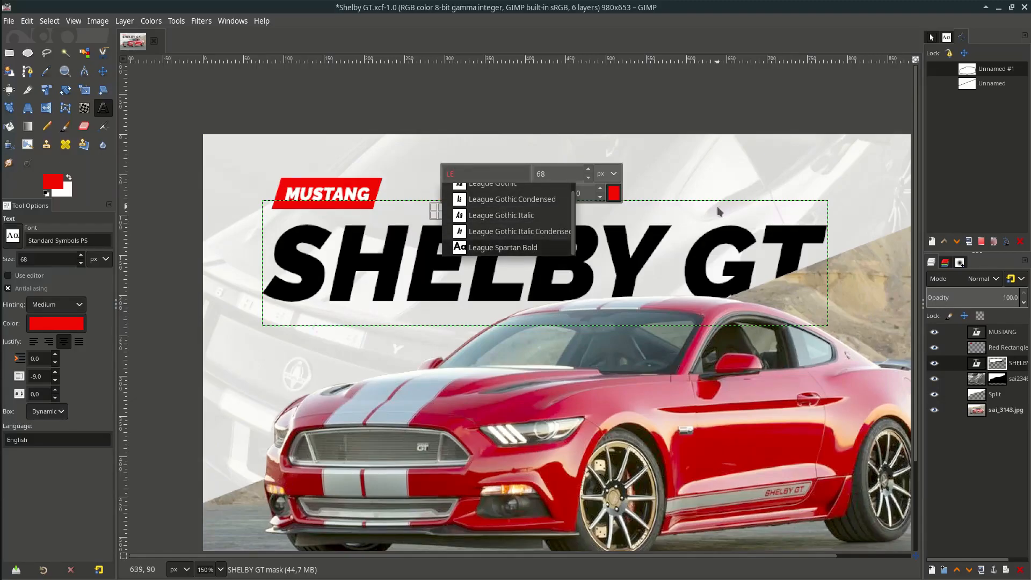
pyautogui.click(503, 247)
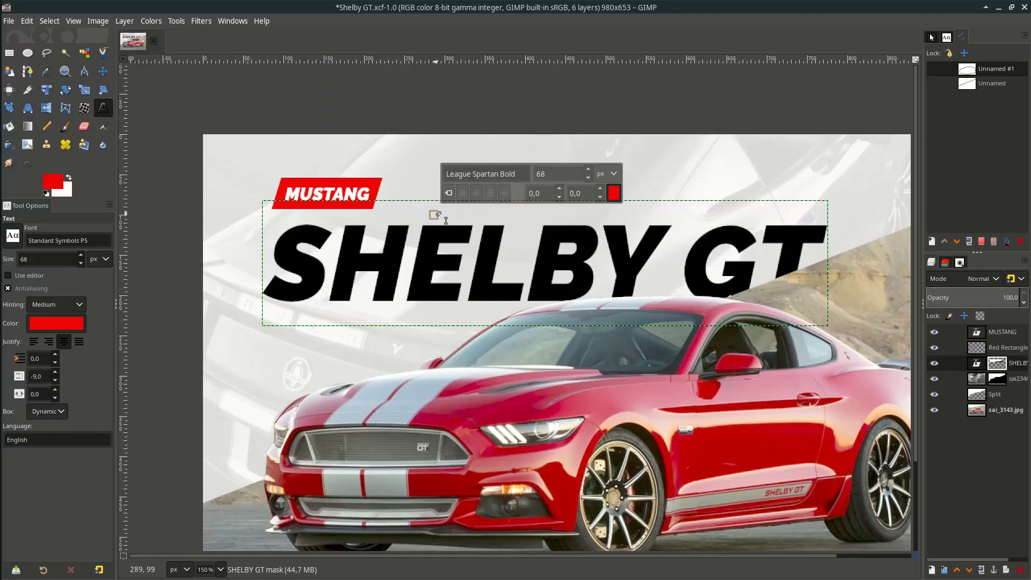
pyautogui.write('201')
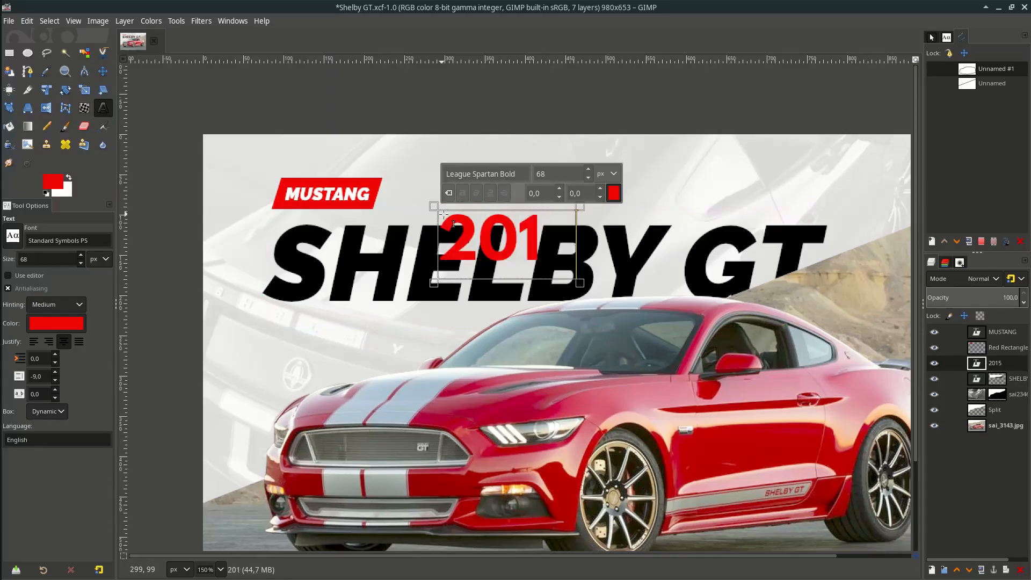
pyautogui.click(612, 193)
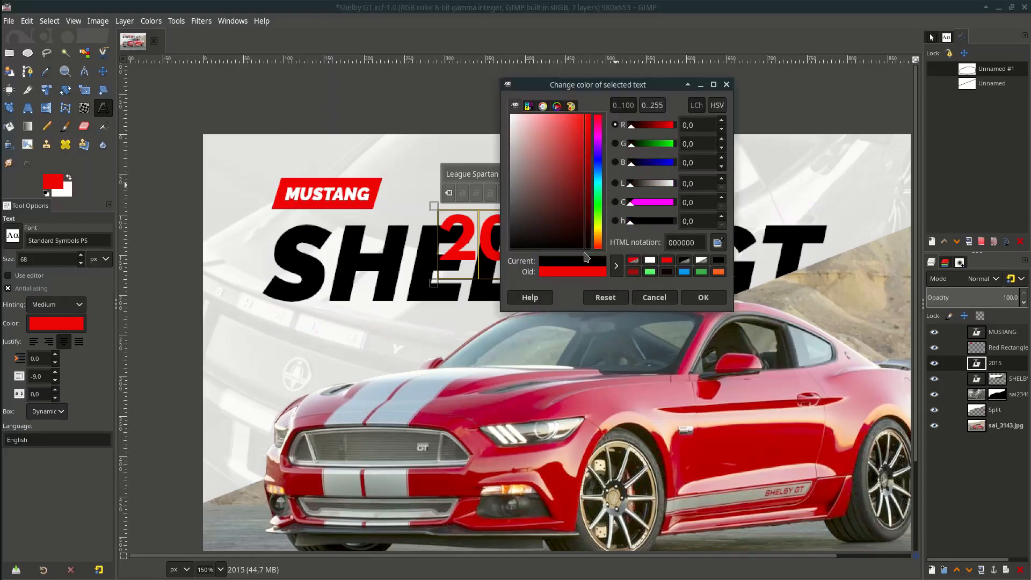
pyautogui.click(701, 297)
pyautogui.write('180')
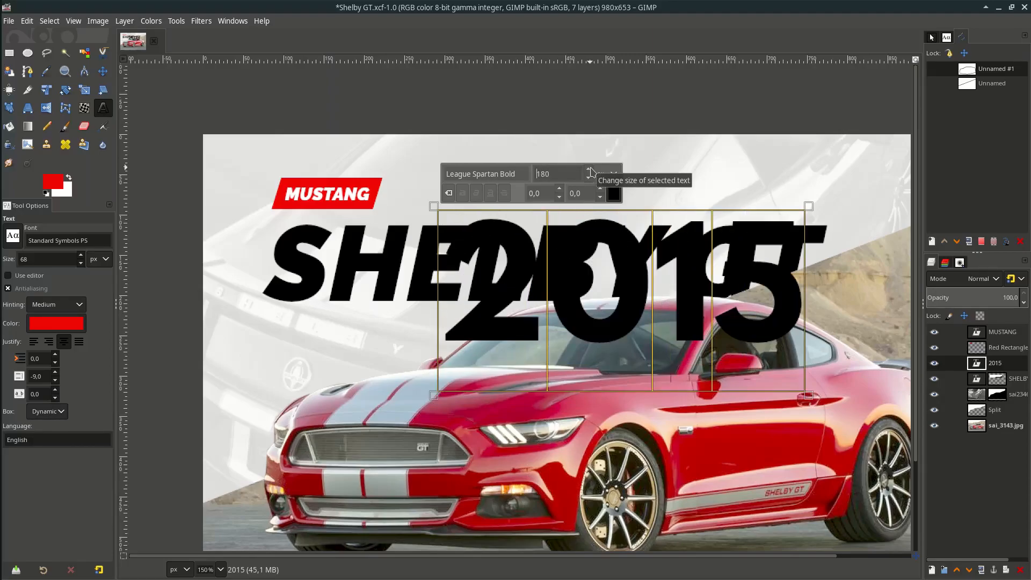
pyautogui.moveTo(477, 193)
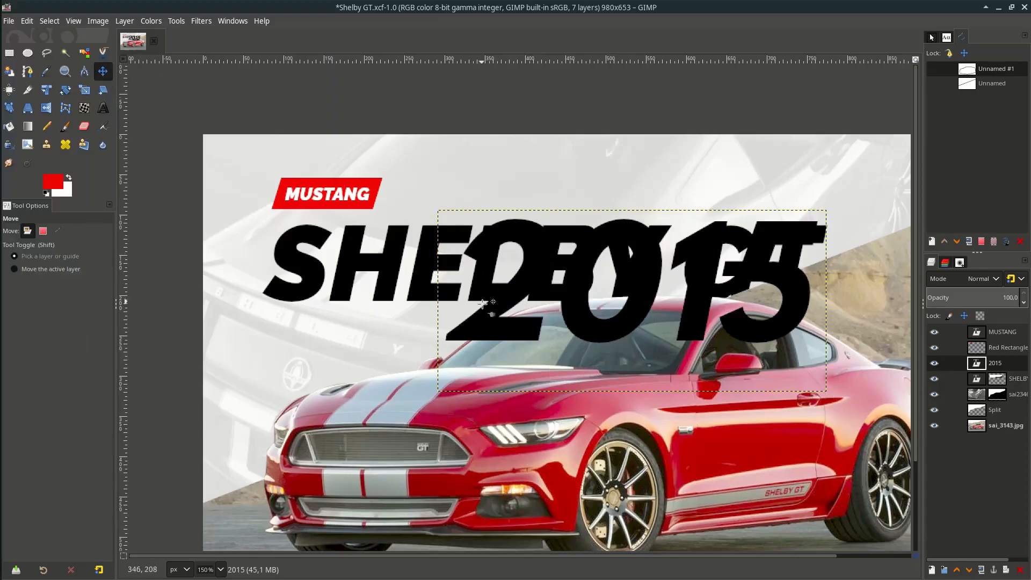
# Step: Move 2015 behind the SHELBY GT title at about 40% opacity
pyautogui.moveTo(489, 302); pyautogui.dragTo(428, 319)
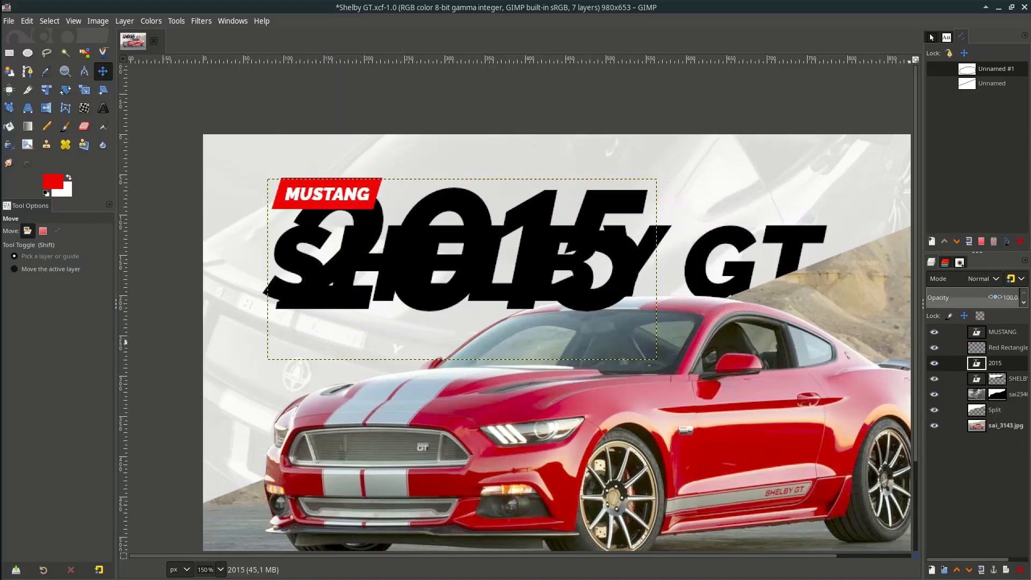
pyautogui.moveTo(1013, 297); pyautogui.dragTo(963, 297)
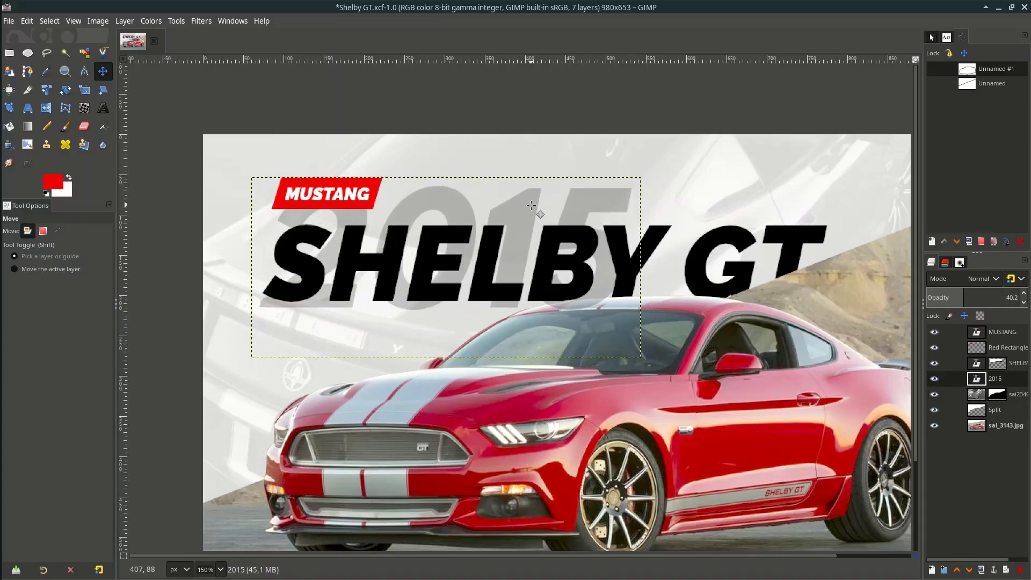
pyautogui.click(102, 108)
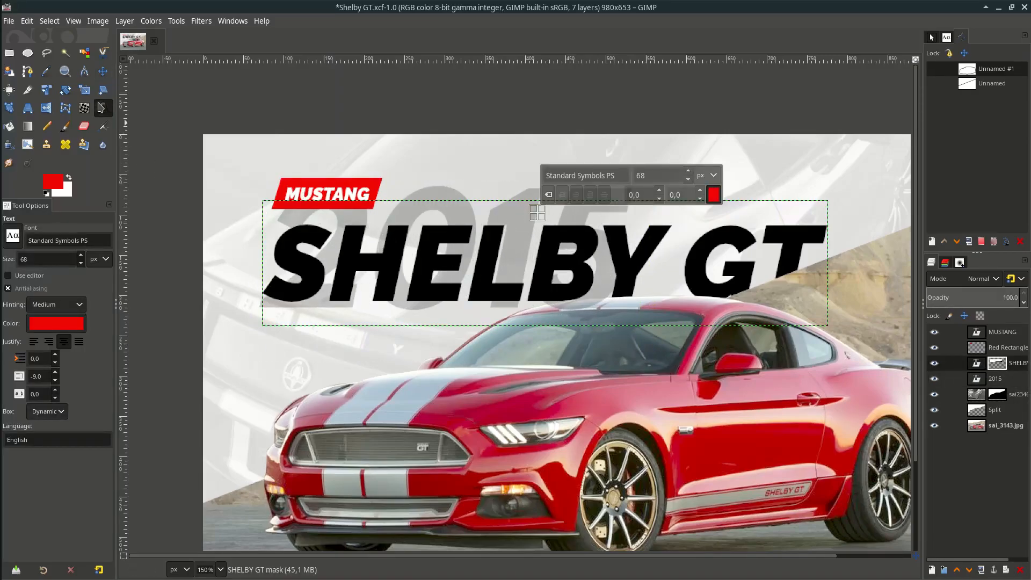
pyautogui.click(102, 71)
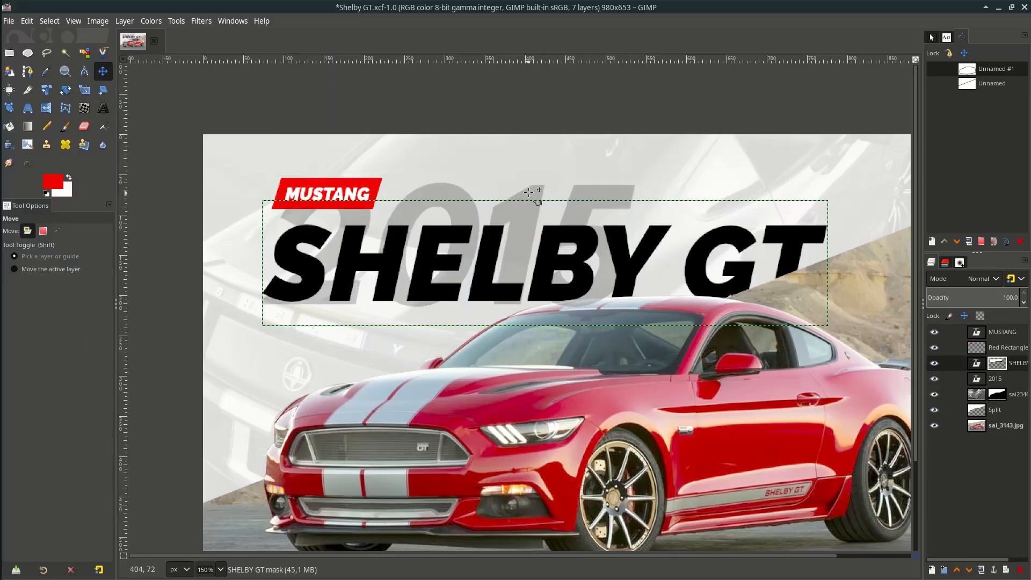
pyautogui.click(103, 108)
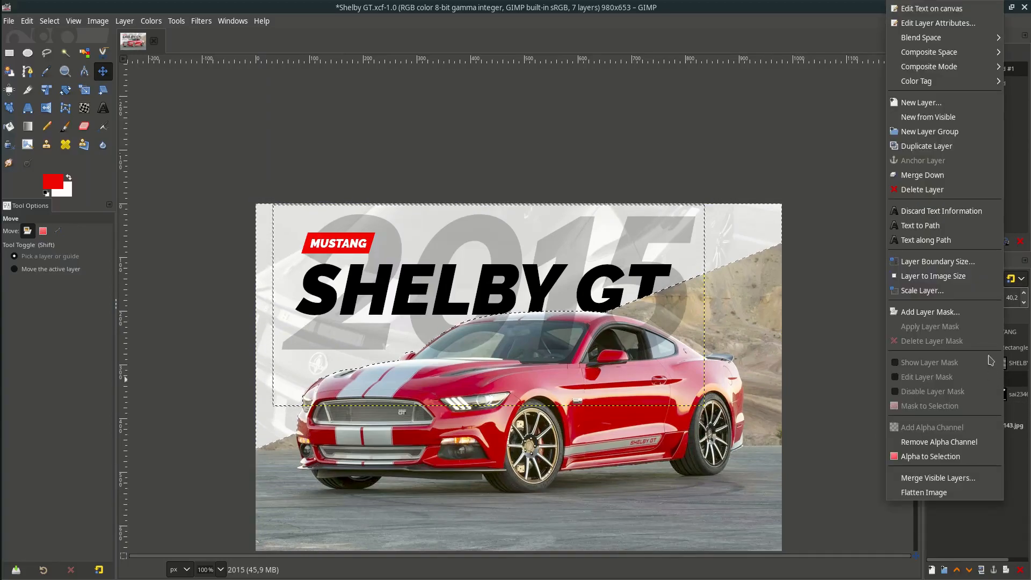
# Step: Add a layer mask to the 2015 layer, initialized from the car selection
pyautogui.click(929, 311)
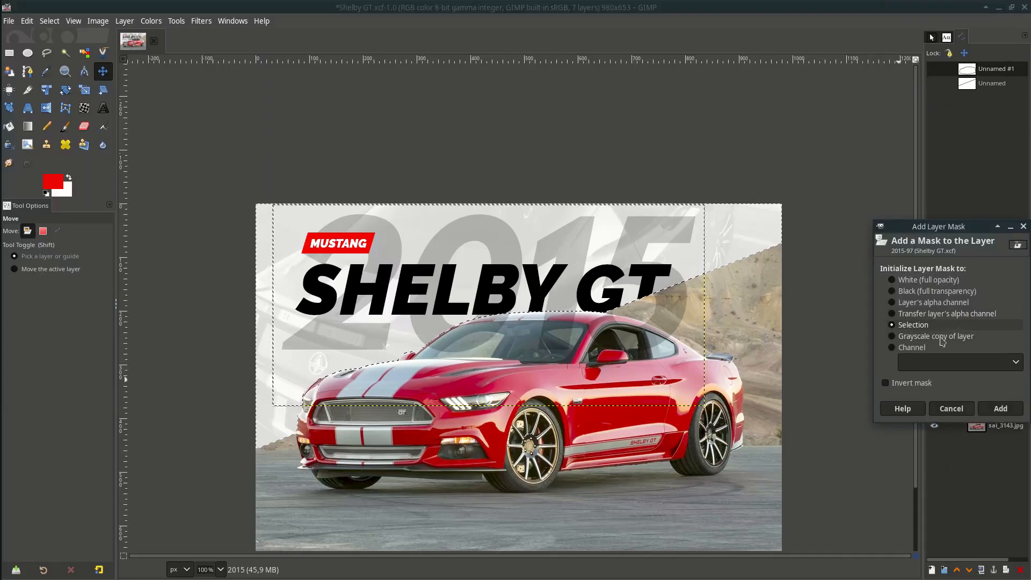
pyautogui.click(1000, 408)
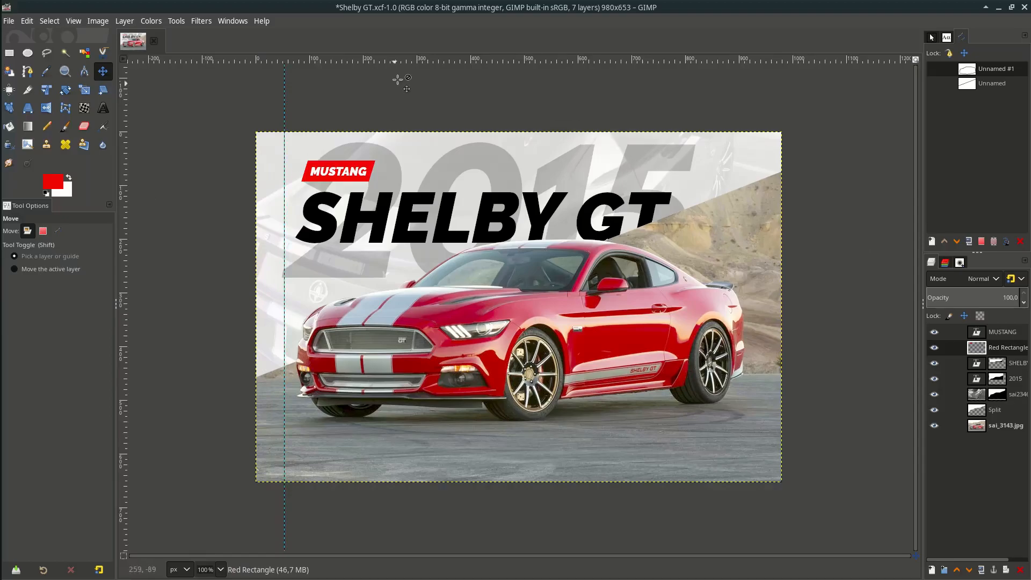
# Step: Place a horizontal guide for the nav row and import the 59165.svg menu icon as a layer
pyautogui.moveTo(421, 59); pyautogui.dragTo(421, 149)
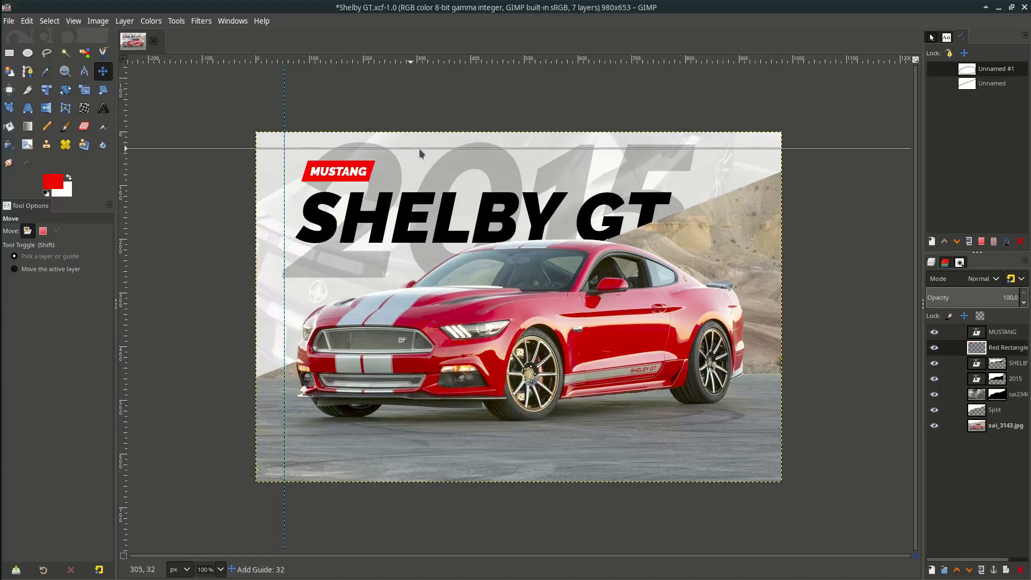
pyautogui.moveTo(421, 148); pyautogui.dragTo(425, 153)
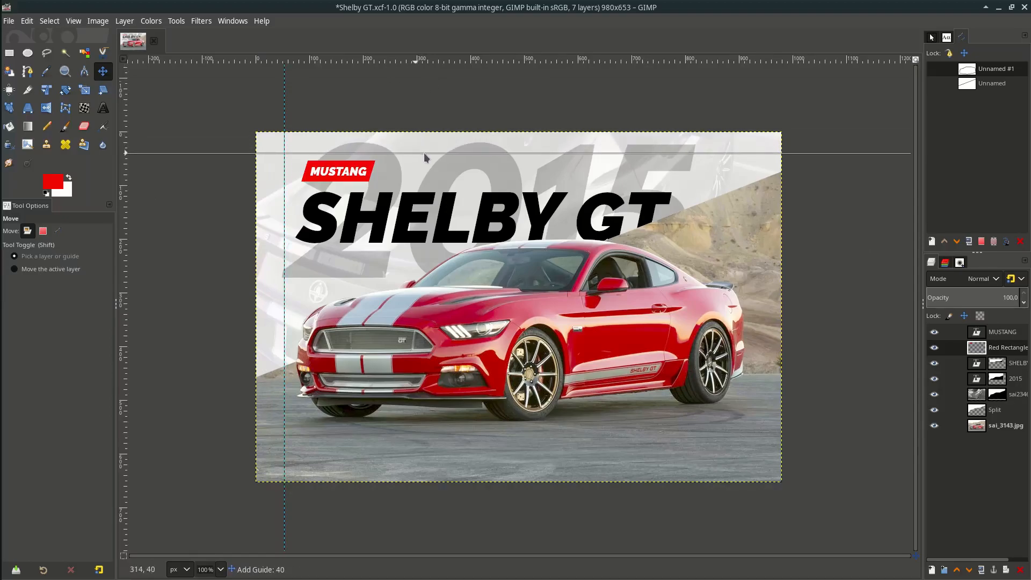
pyautogui.click(9, 20)
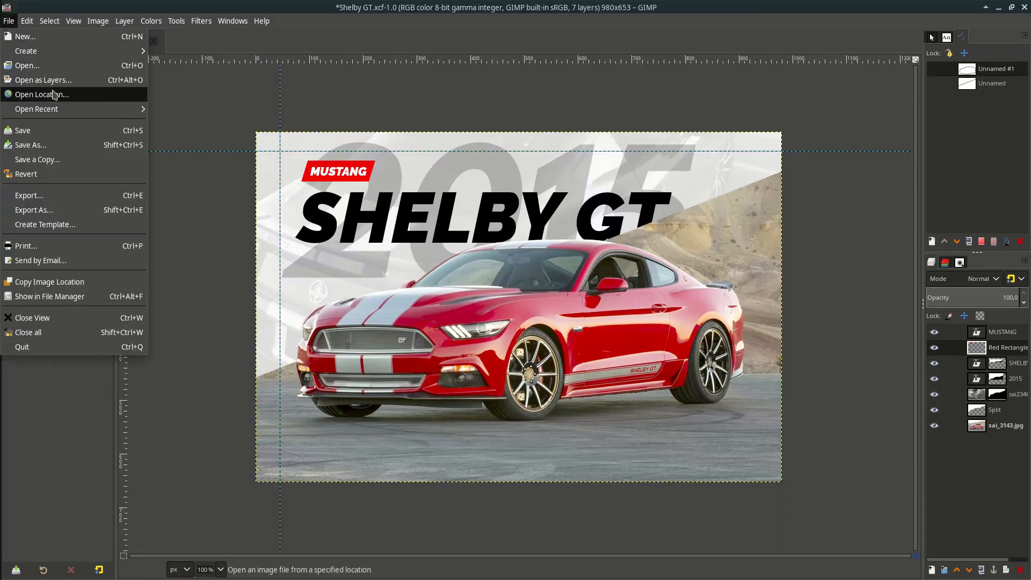
pyautogui.click(43, 80)
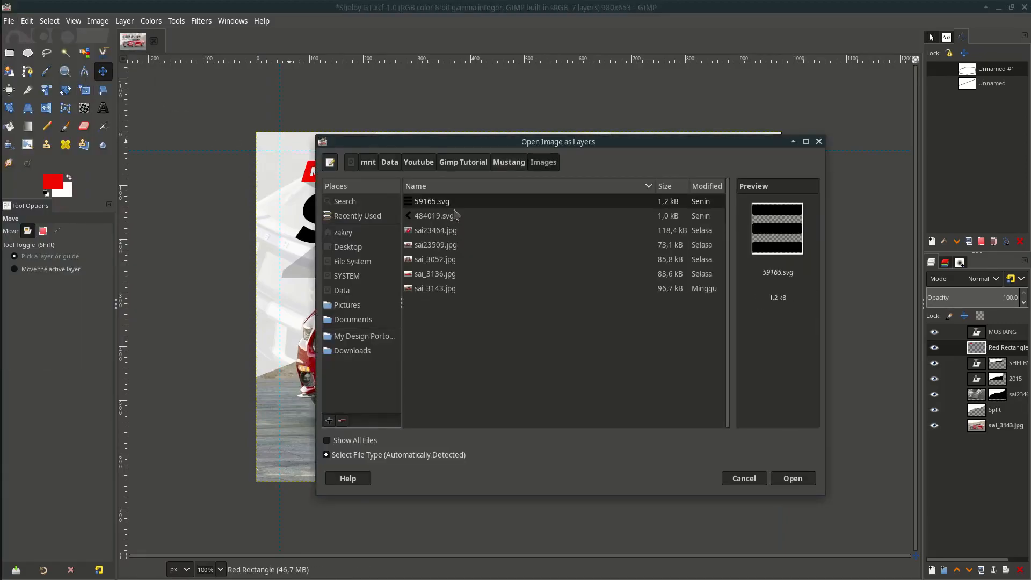
pyautogui.doubleClick(431, 201)
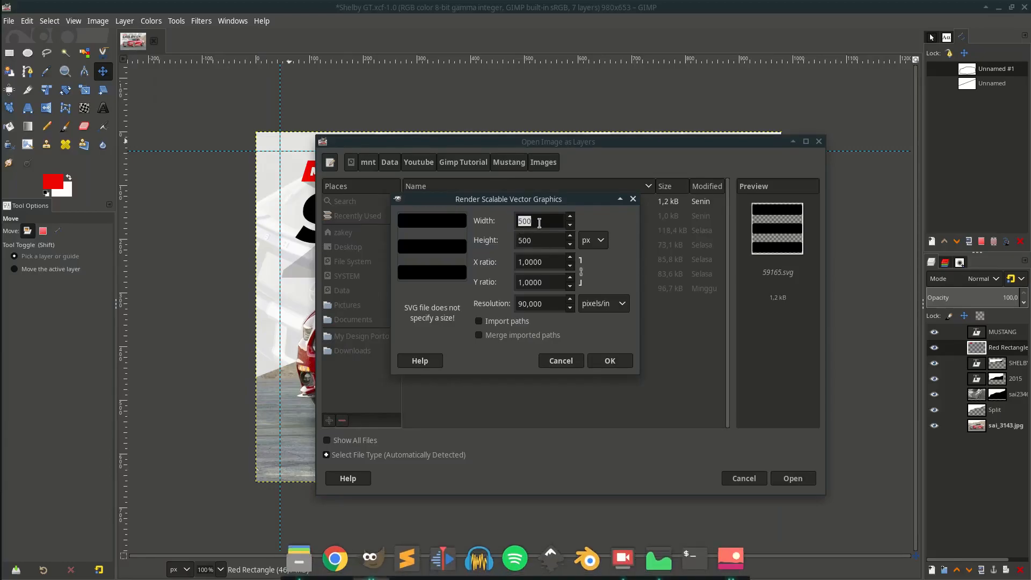
pyautogui.click(608, 360)
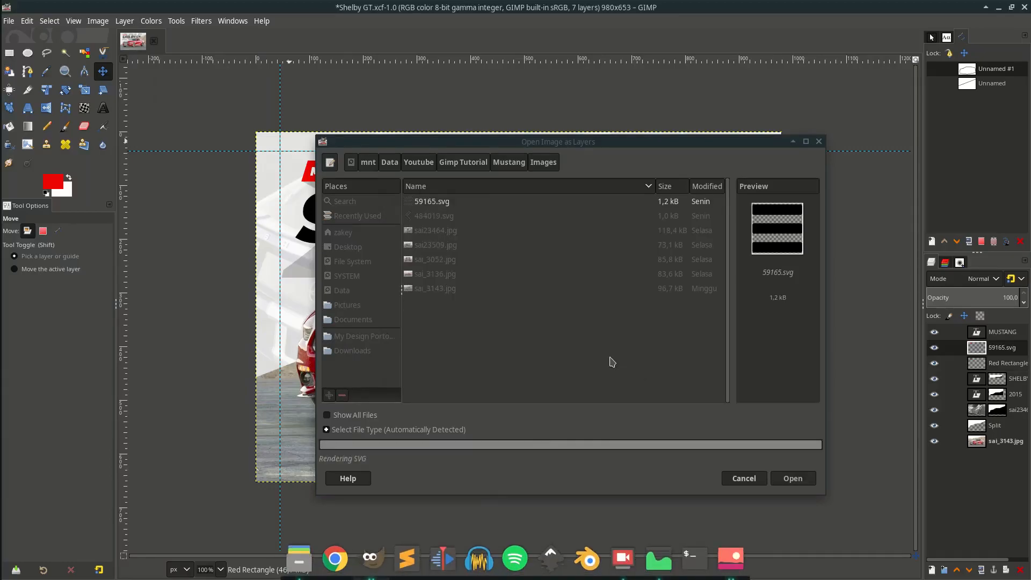
# Step: Import the arrow icon SVG and move it to the banner's left side
pyautogui.click(791, 478)
pyautogui.write('1')
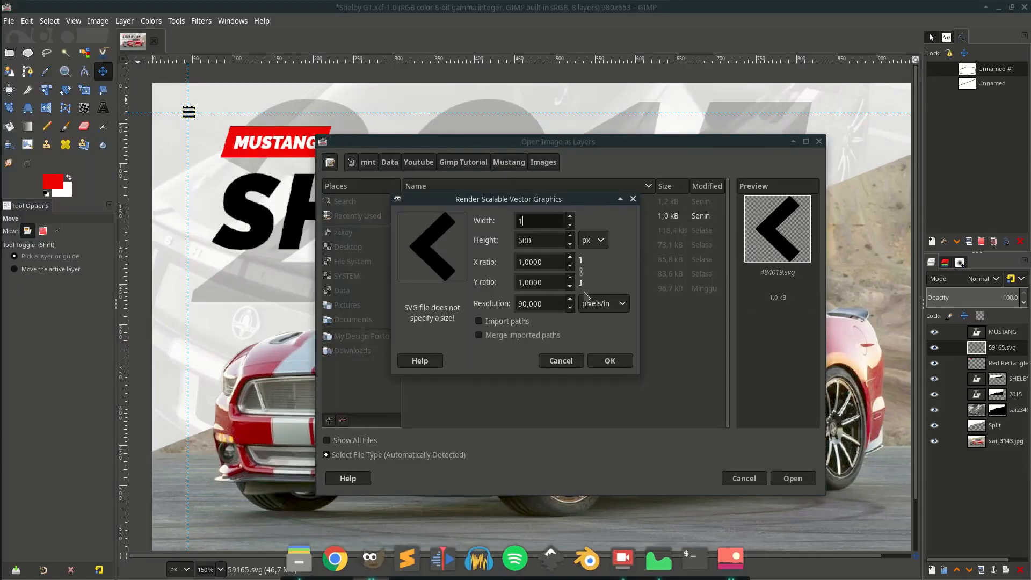
pyautogui.click(608, 360)
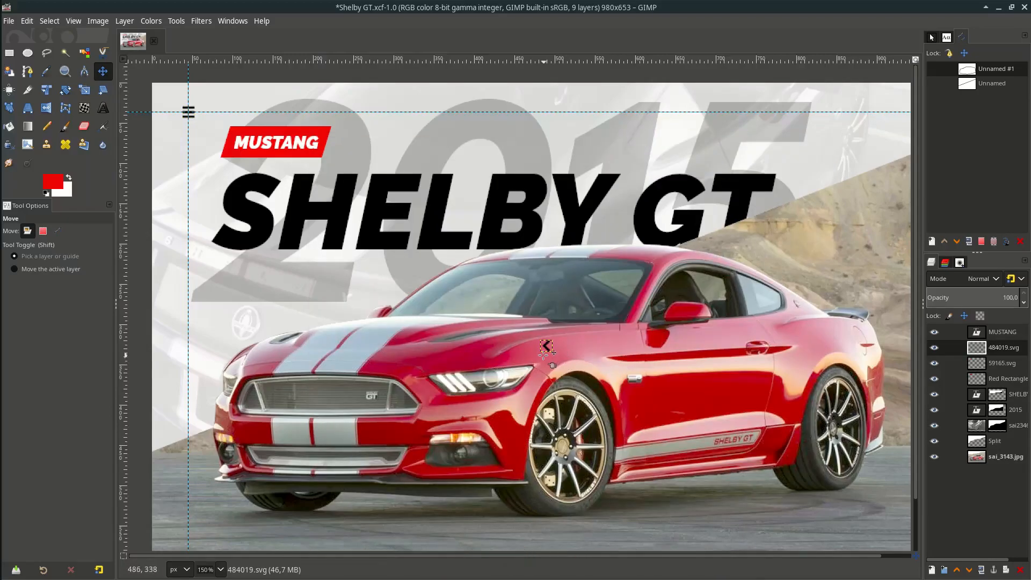
pyautogui.moveTo(546, 346); pyautogui.dragTo(189, 313)
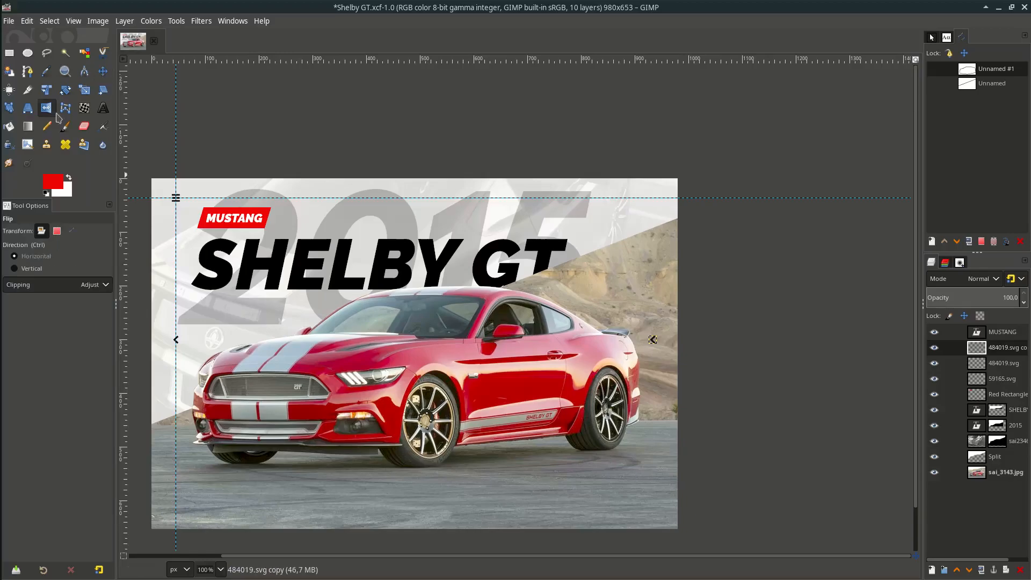
pyautogui.moveTo(45, 108)
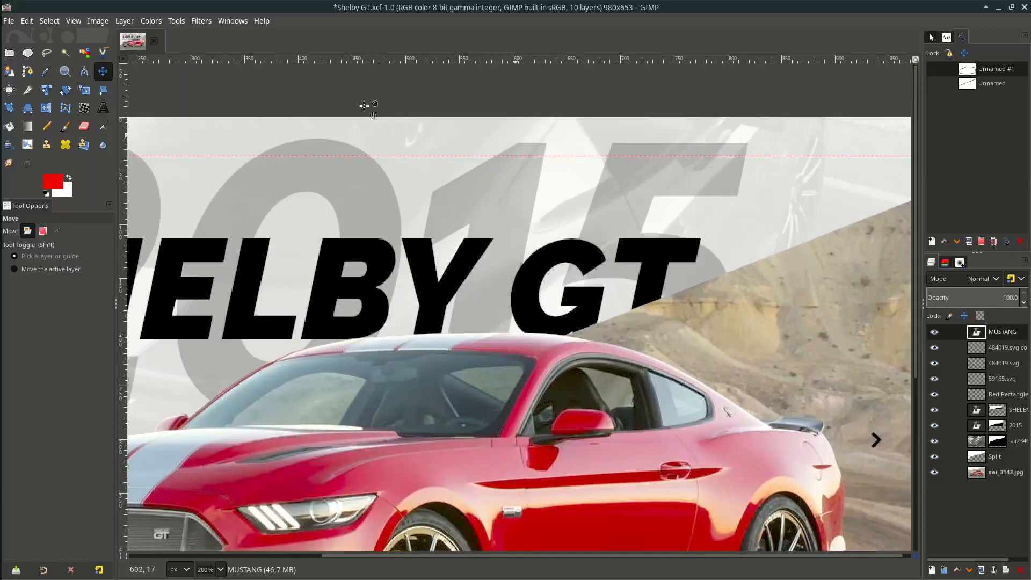
# Step: Type MY CARS, STORE, GALLERY on the nav guide in Raleway Heavy 11 and darken its color
pyautogui.click(103, 108)
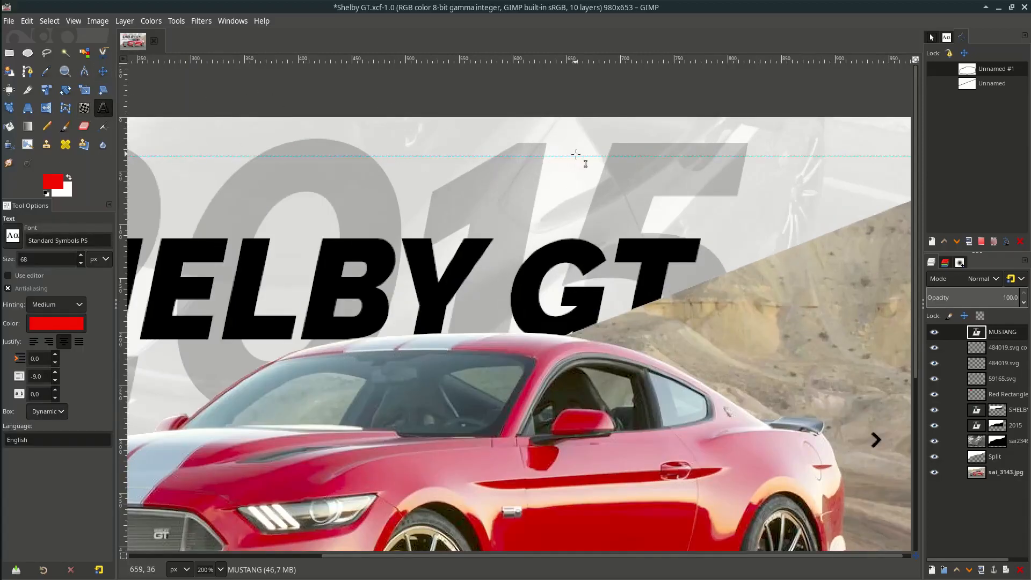
pyautogui.write('MY CARS')
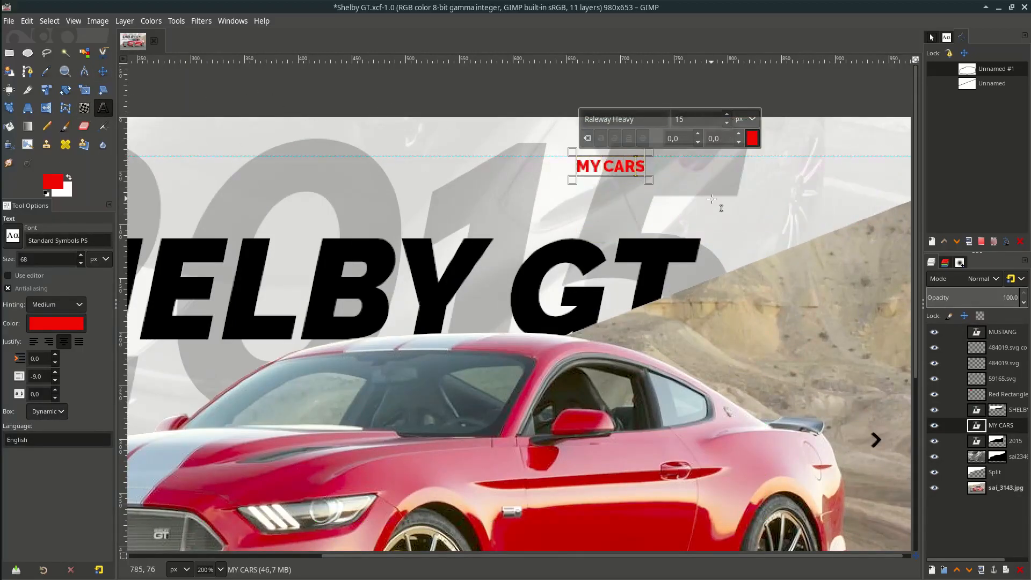
pyautogui.write('STORE GA')
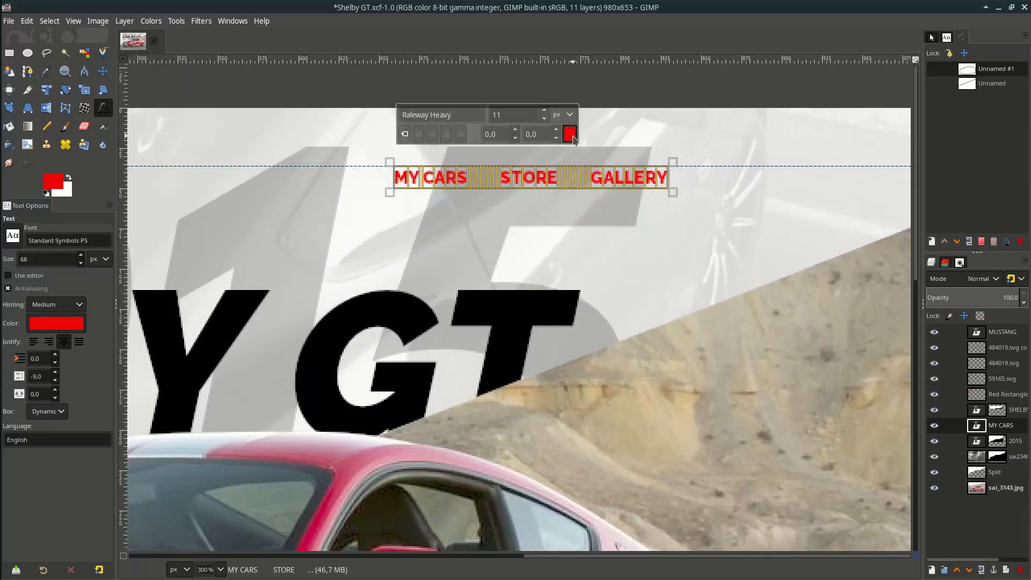
pyautogui.click(568, 135)
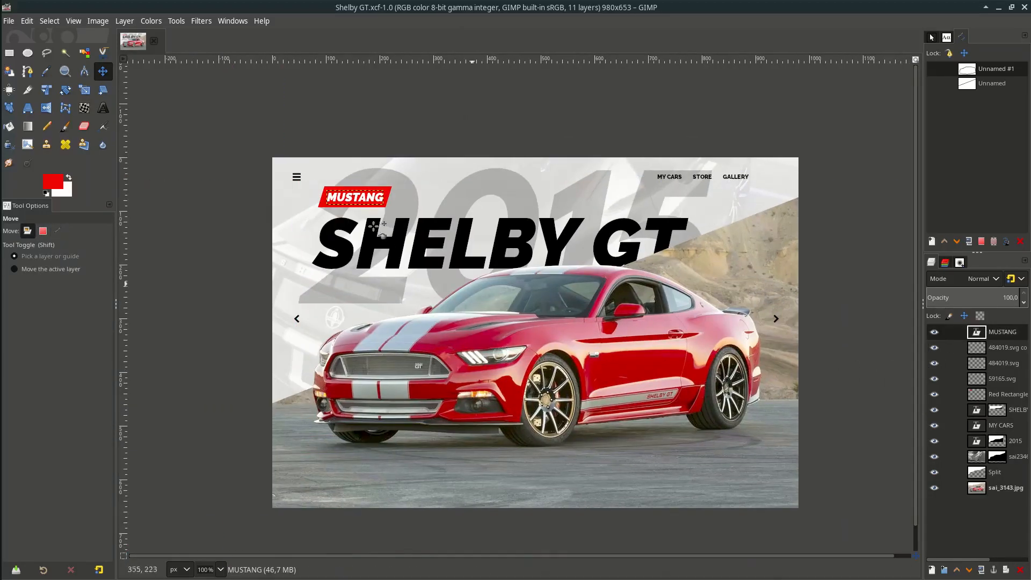
# Step: Import Profile-Pic-Circle-Grey-Large.png scaled to 30 px beside GALLERY, and add a new layer group
pyautogui.click(9, 21)
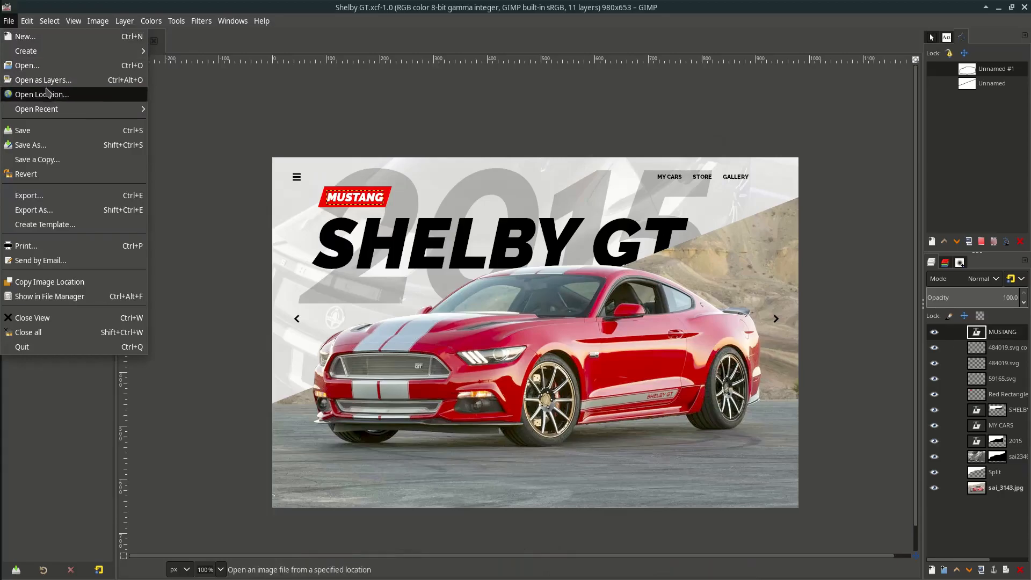
pyautogui.click(42, 79)
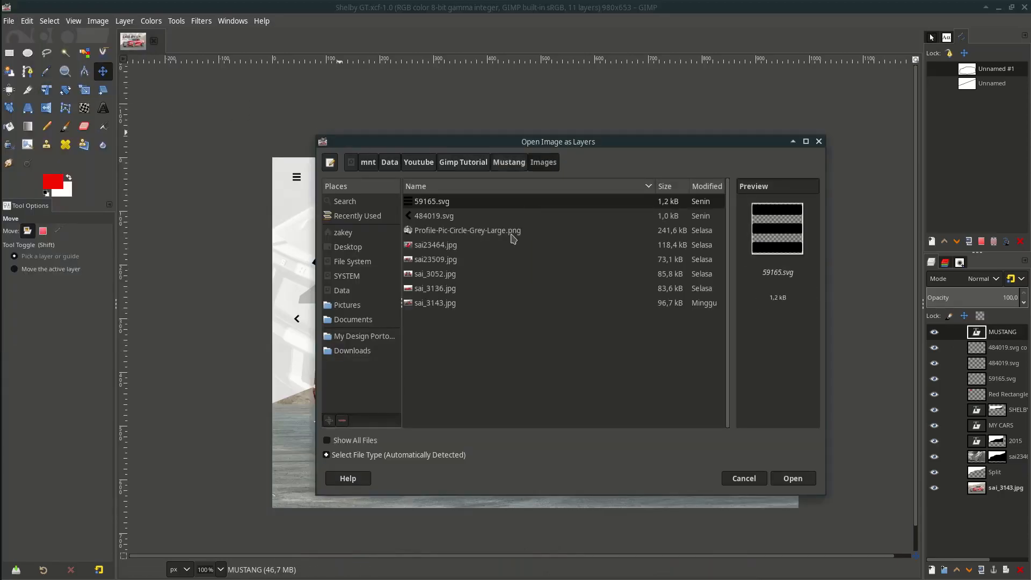
pyautogui.click(791, 478)
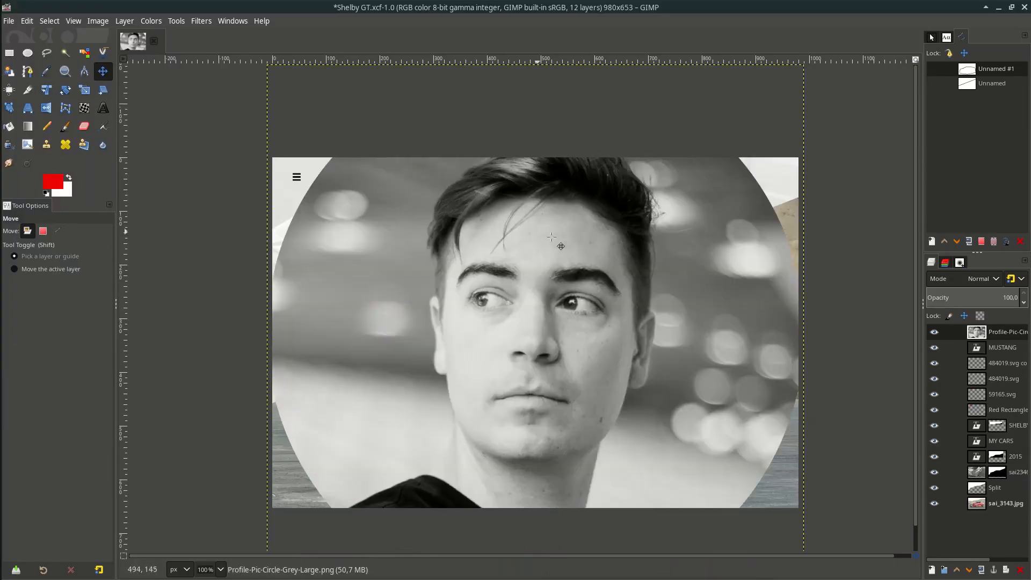
pyautogui.click(85, 90)
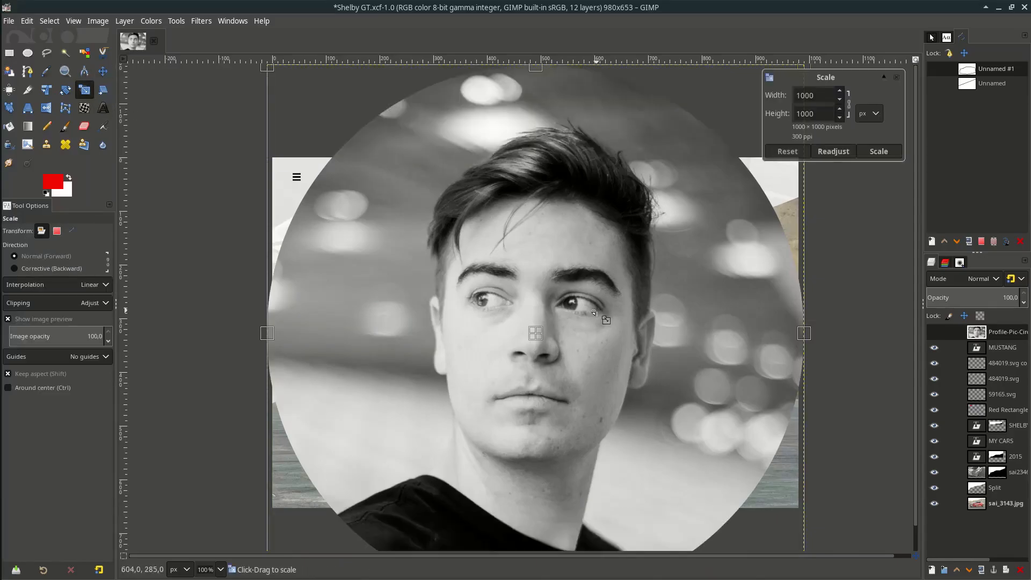
pyautogui.write('30')
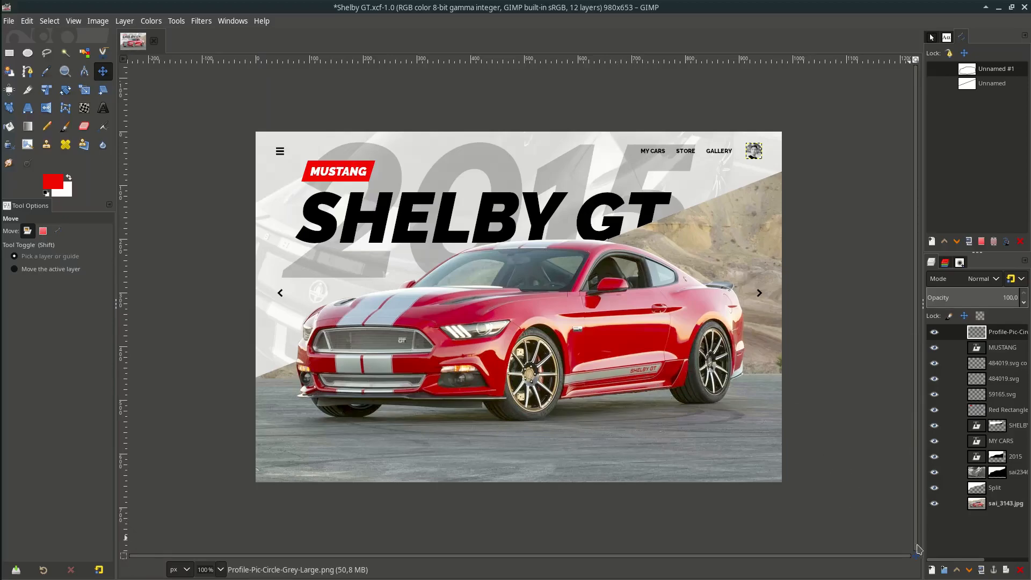
pyautogui.moveTo(946, 571)
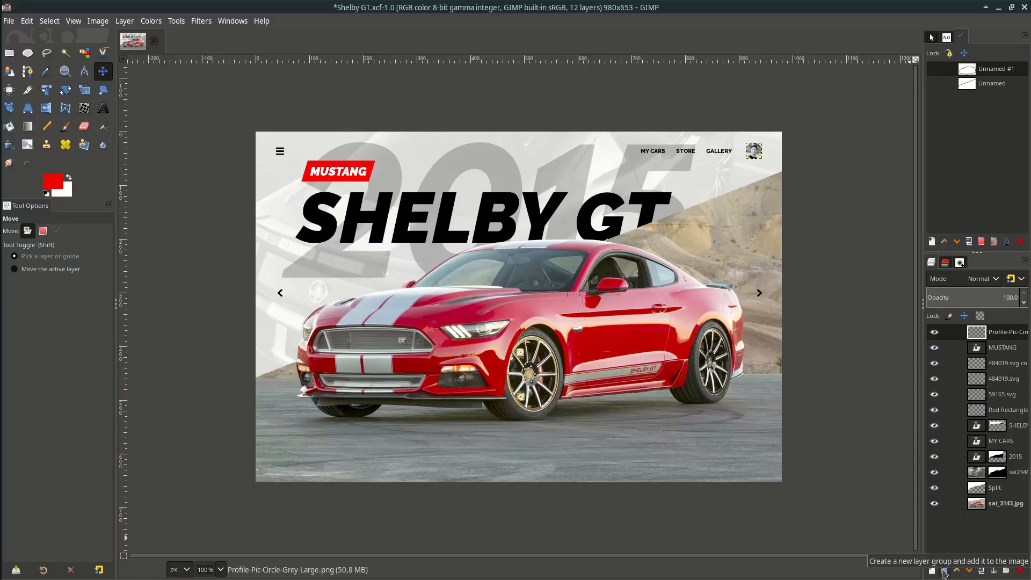
pyautogui.click(945, 569)
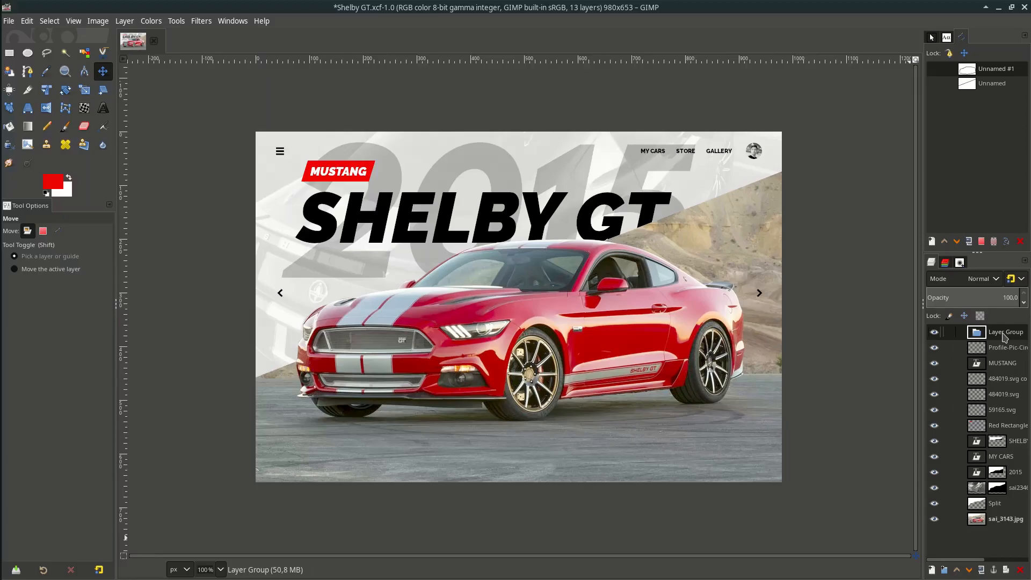
# Step: Rename the group spec1 and add a new layer named rect inside it
pyautogui.doubleClick(1005, 331)
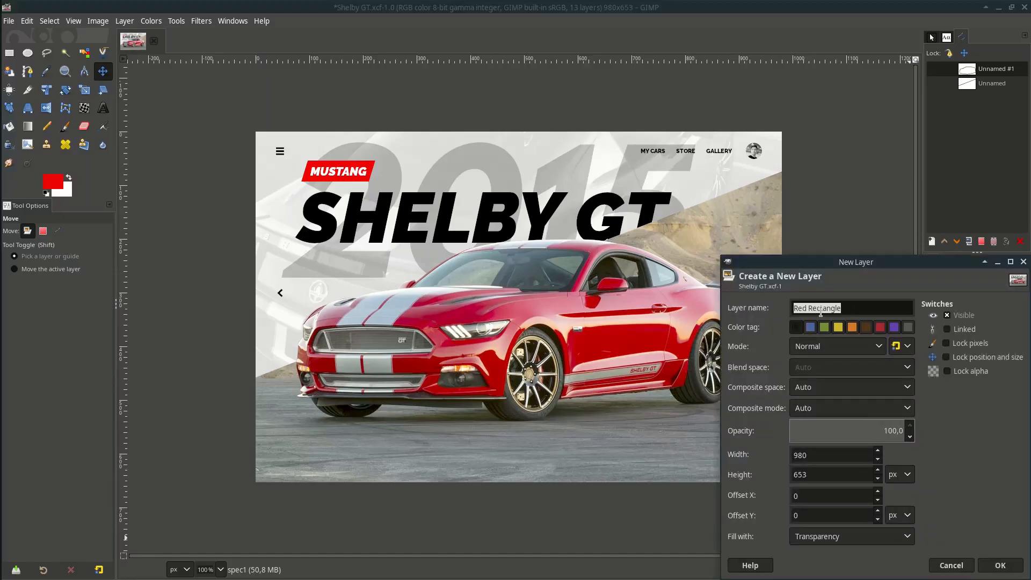
pyautogui.write('rect')
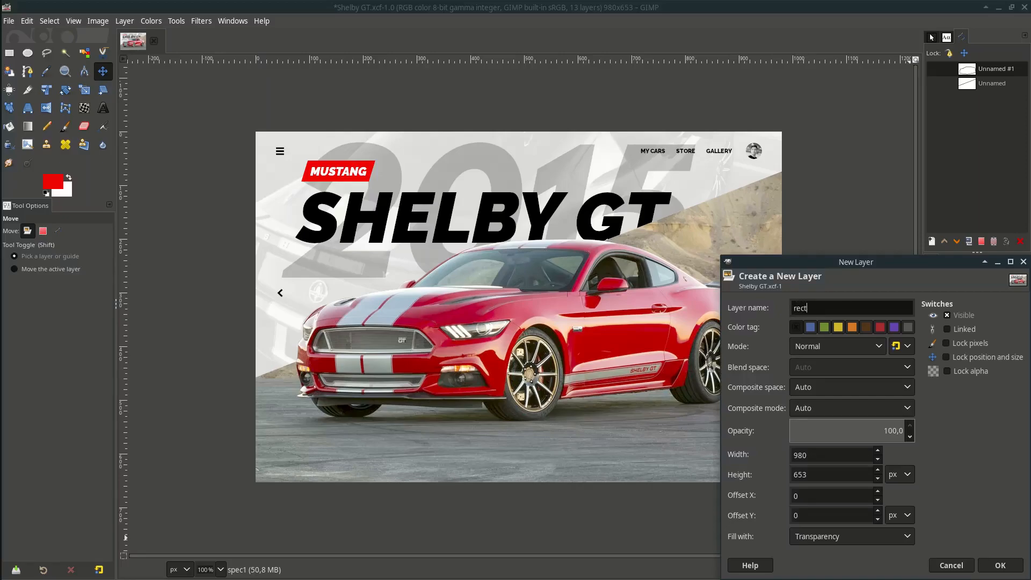
pyautogui.click(999, 564)
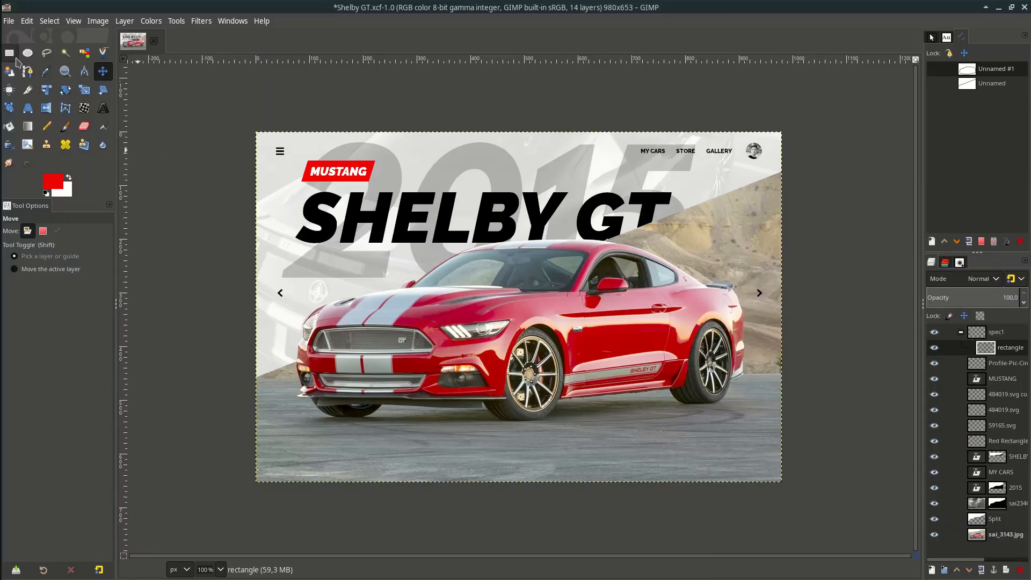
# Step: Draw a rectangle selection and fill it with black after resetting colors
pyautogui.click(9, 53)
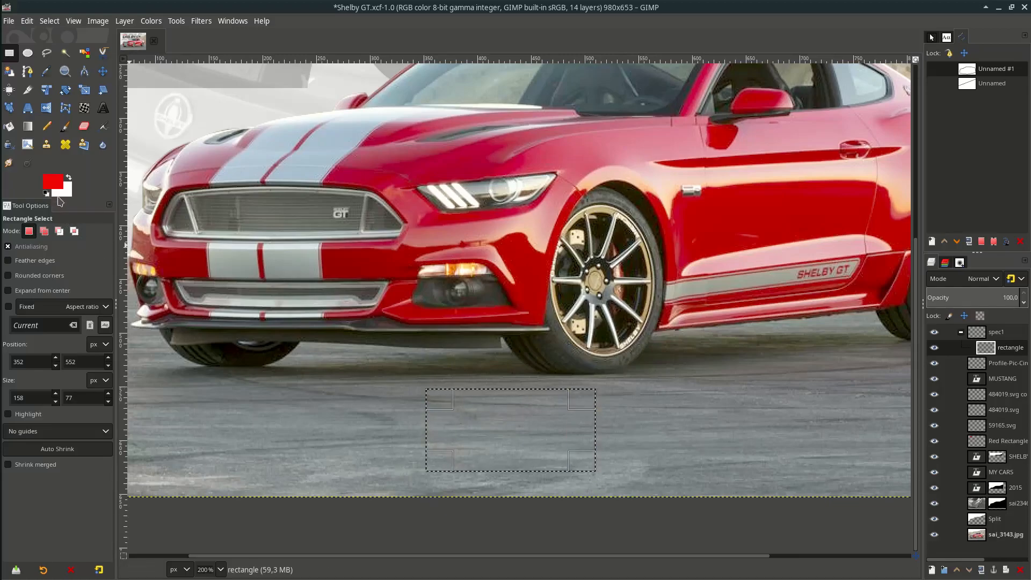
pyautogui.click(44, 196)
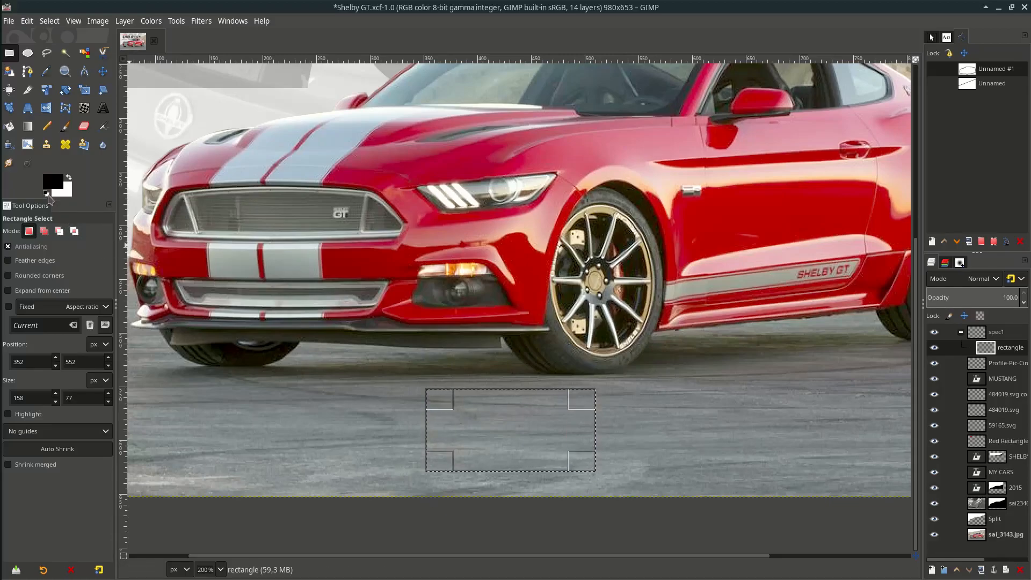
pyautogui.click(27, 20)
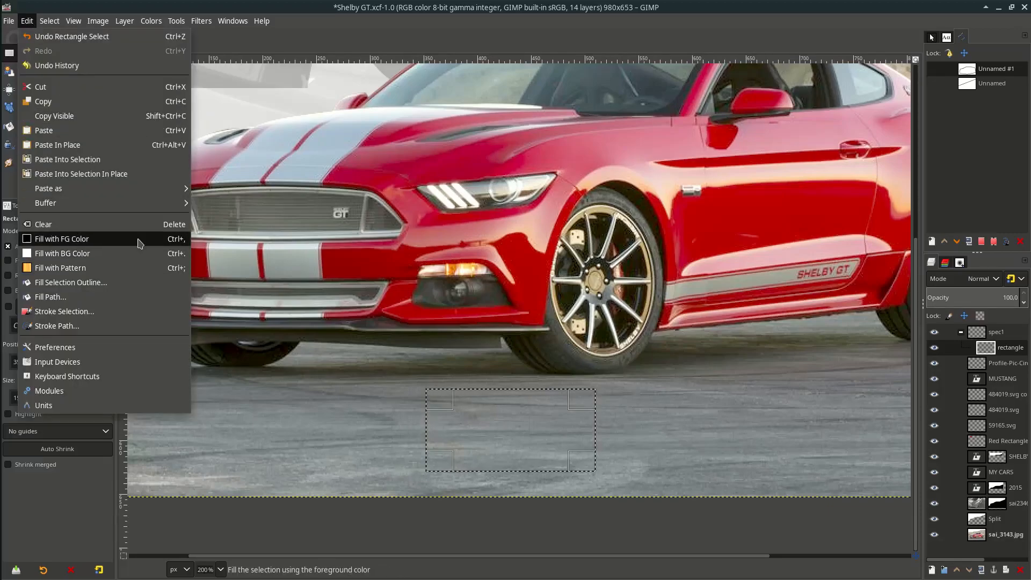
pyautogui.click(62, 238)
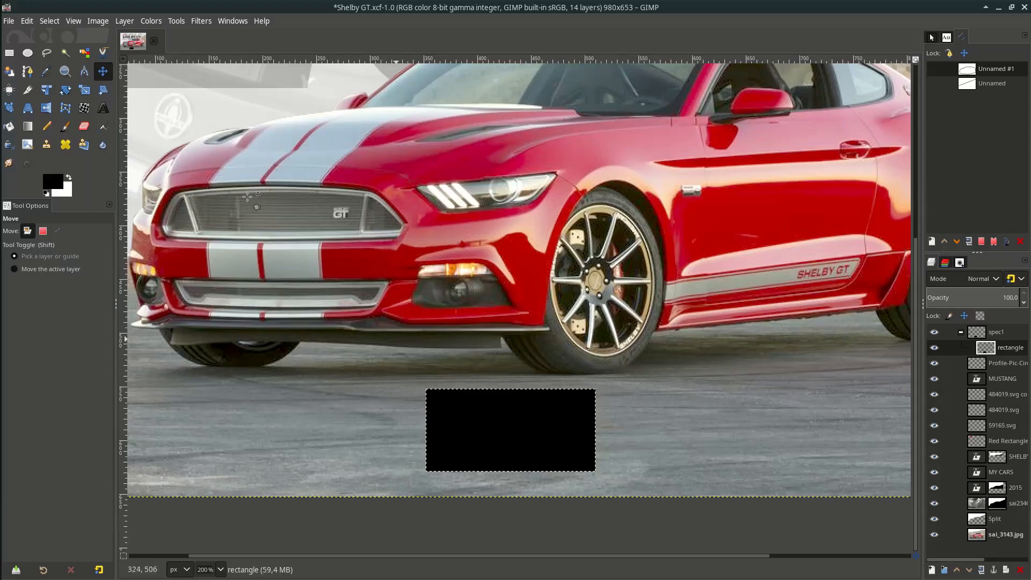
pyautogui.click(102, 91)
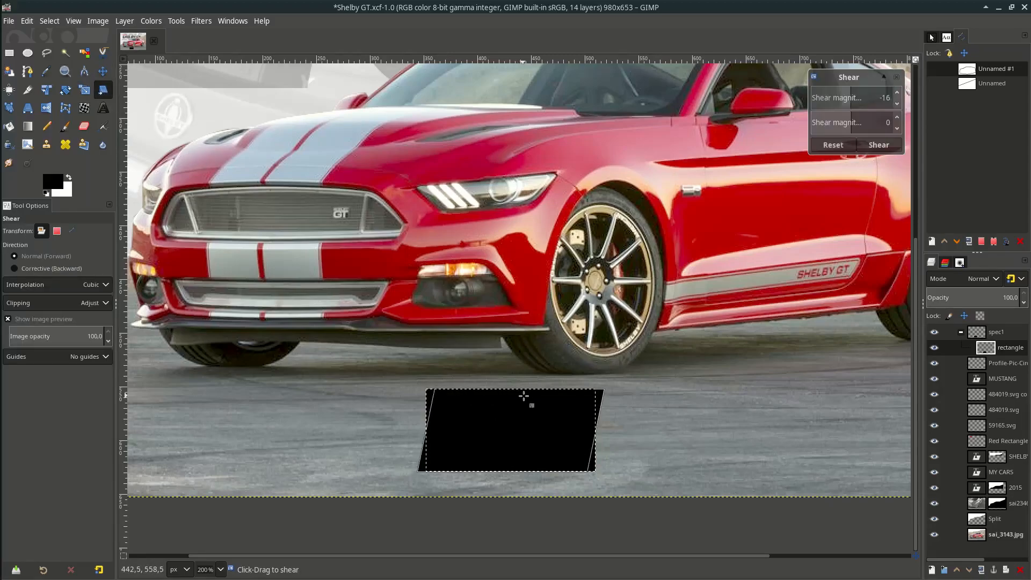
# Step: Shear the black rectangle into a parallelogram and grow the selection by 4 px
pyautogui.moveTo(524, 396); pyautogui.dragTo(533, 404)
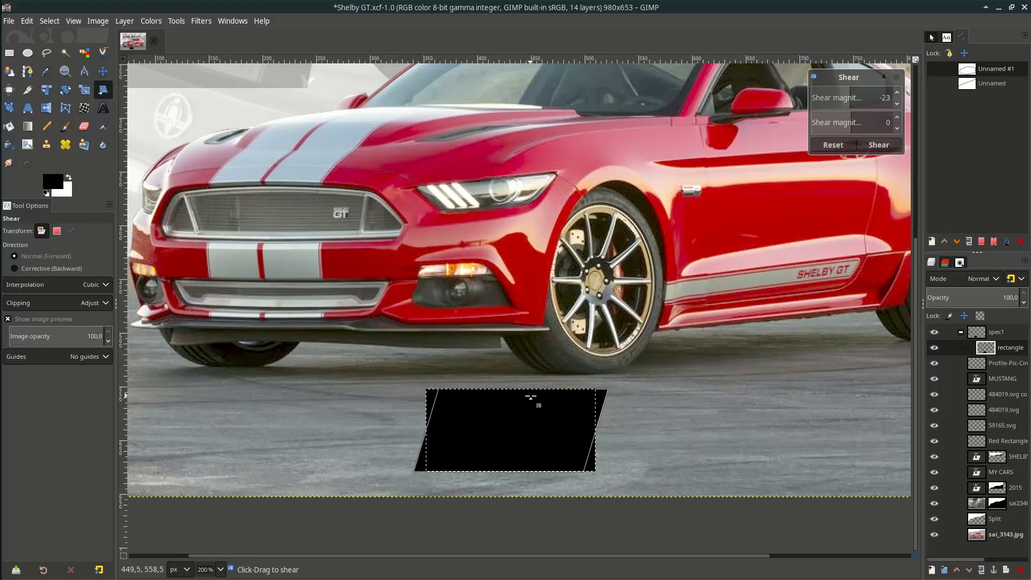
pyautogui.click(878, 145)
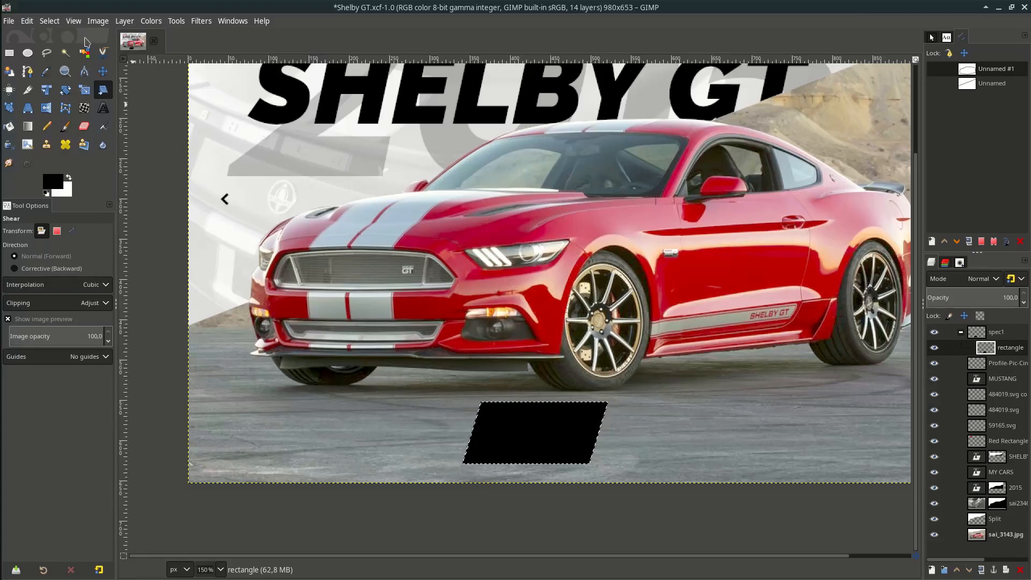
pyautogui.click(49, 21)
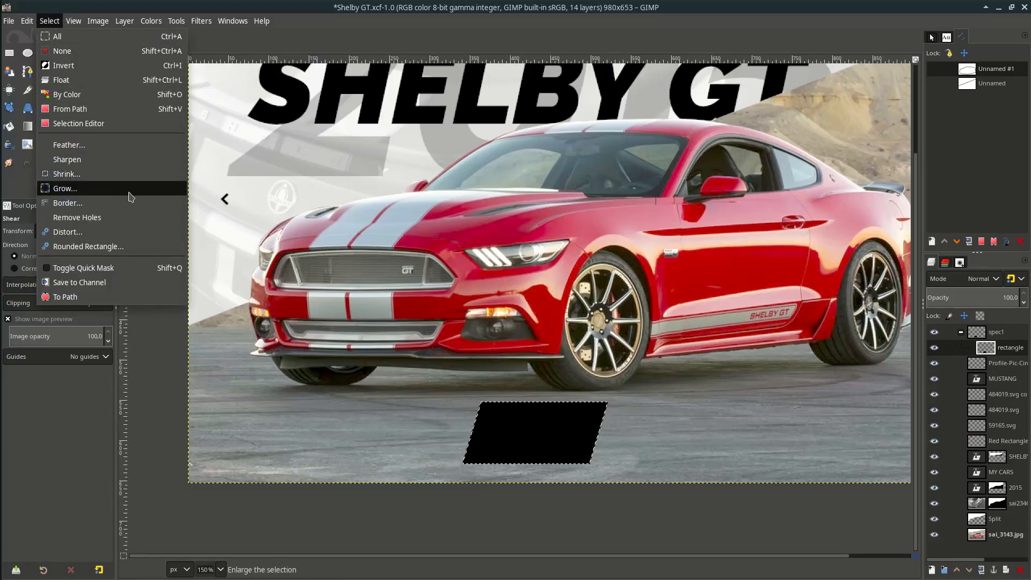
pyautogui.click(64, 188)
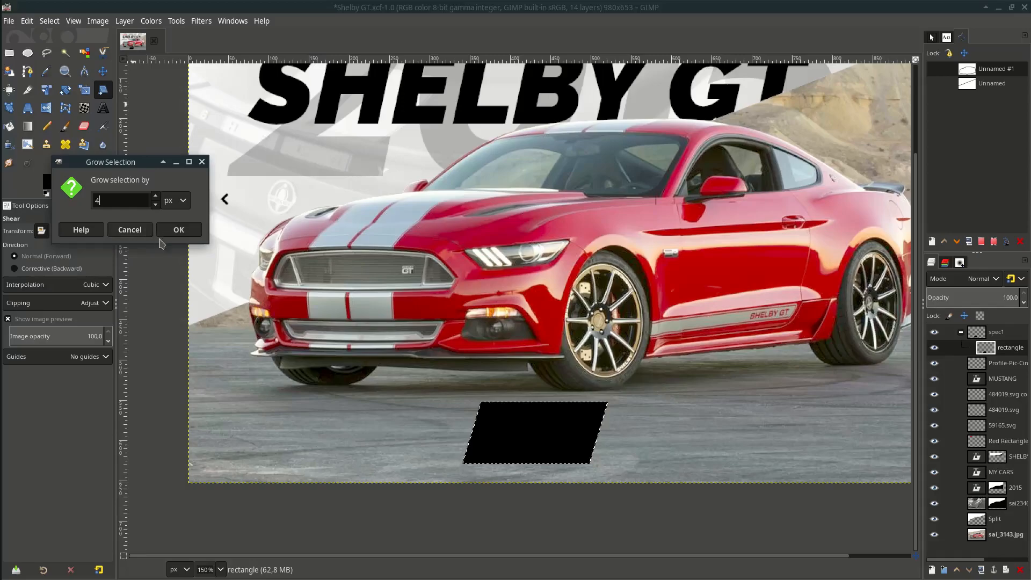
pyautogui.click(178, 229)
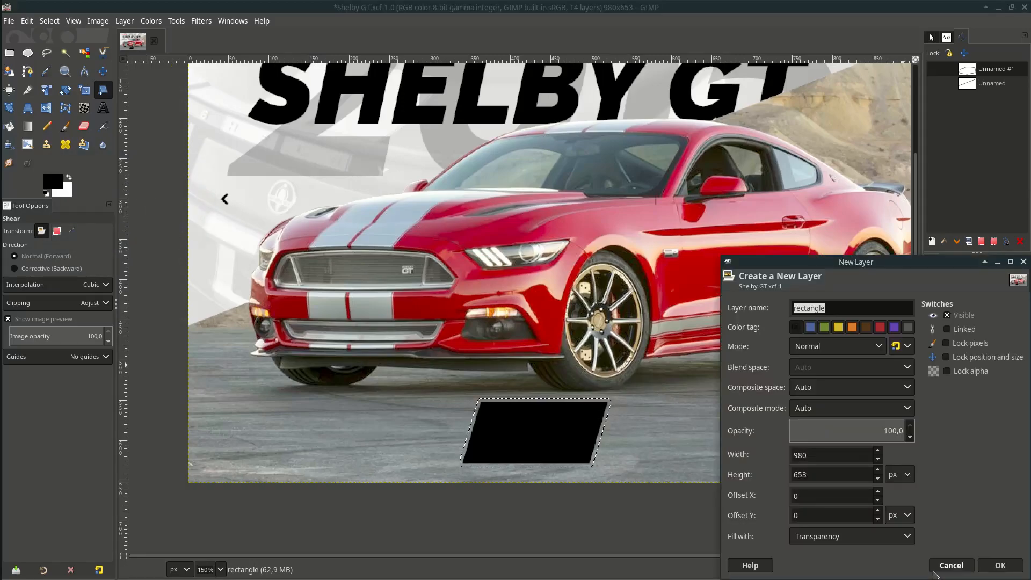
# Step: Fill the grown selection with white on a new stroke layer beneath the rectangle
pyautogui.click(999, 565)
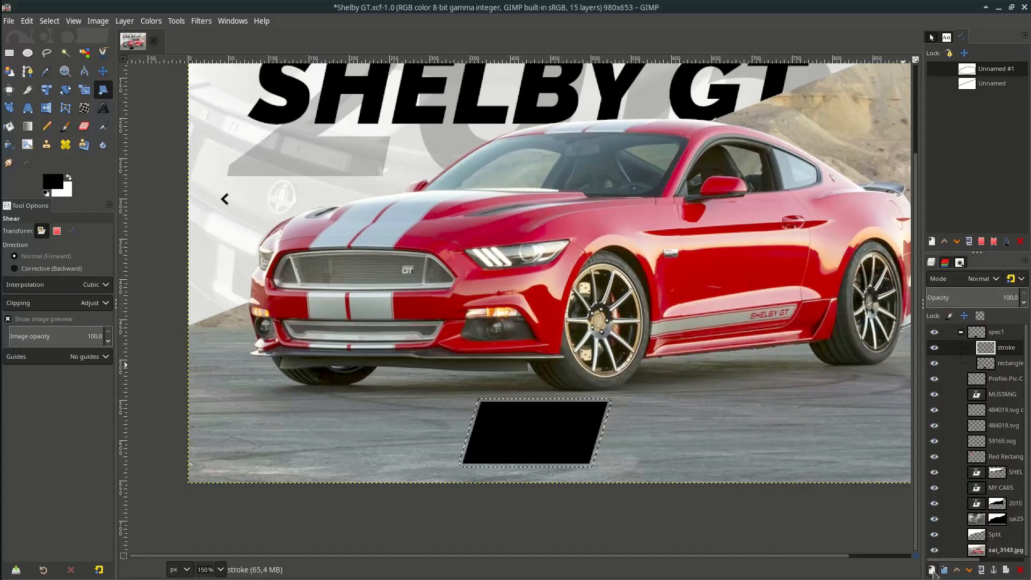
pyautogui.click(26, 20)
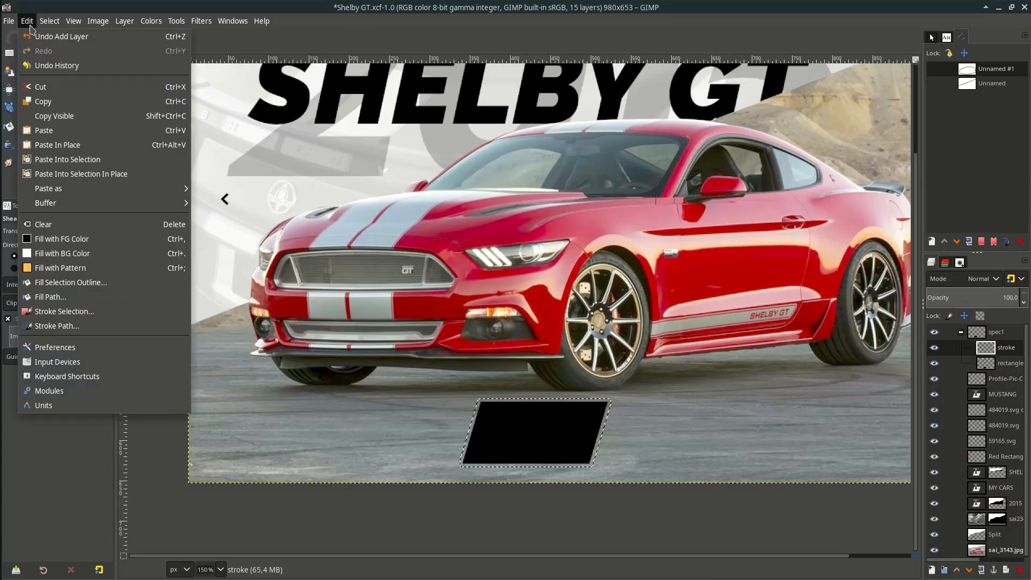
pyautogui.click(62, 253)
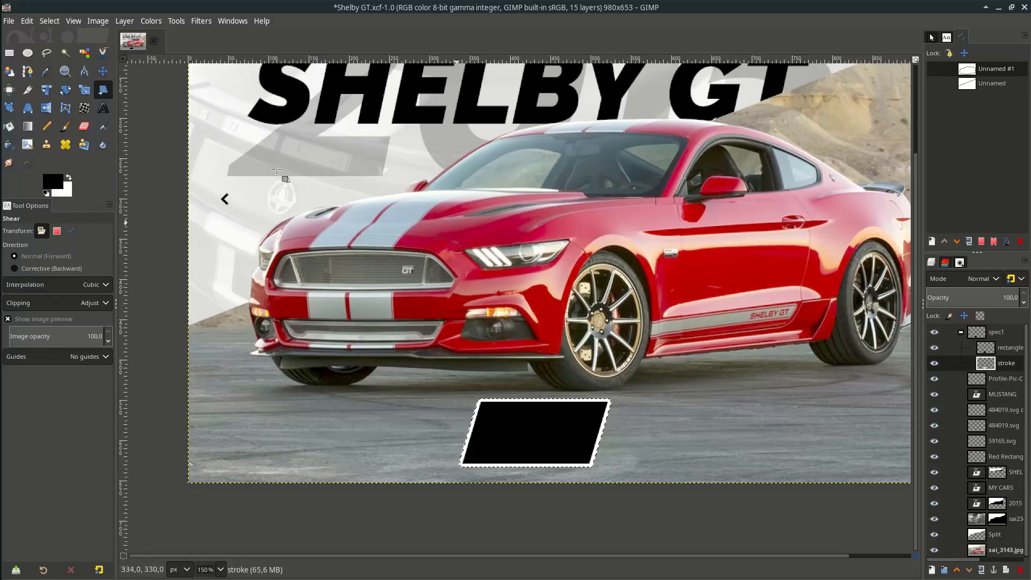
pyautogui.click(103, 71)
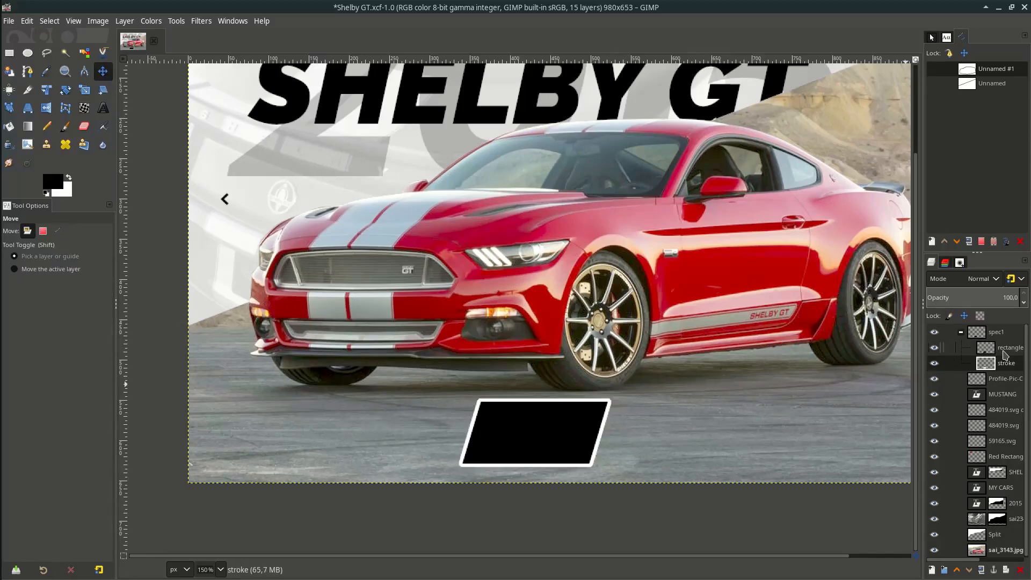
pyautogui.click(8, 20)
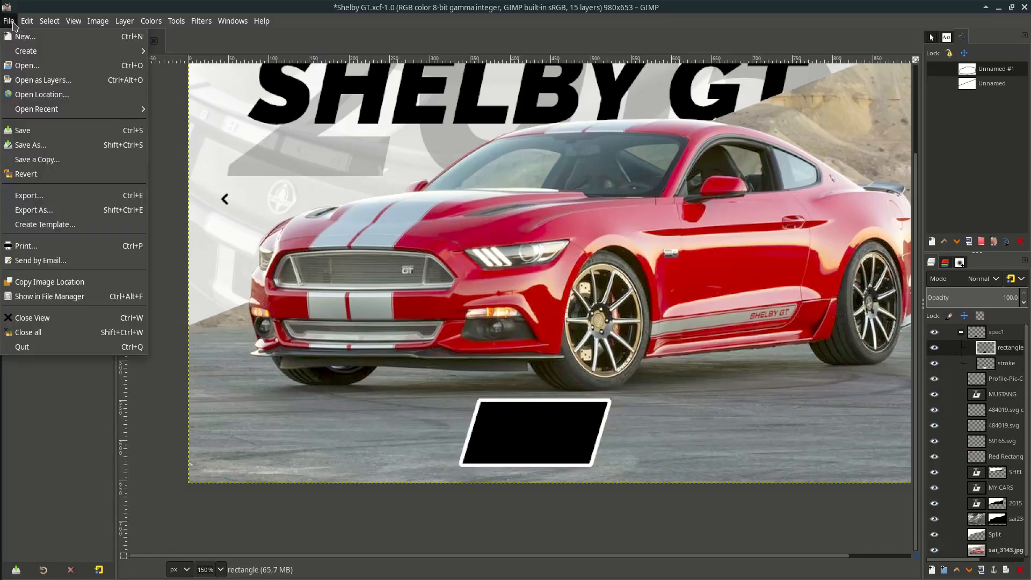
# Step: Import the front-view Mustang photo sai_3052.jpg as a new layer
pyautogui.click(43, 80)
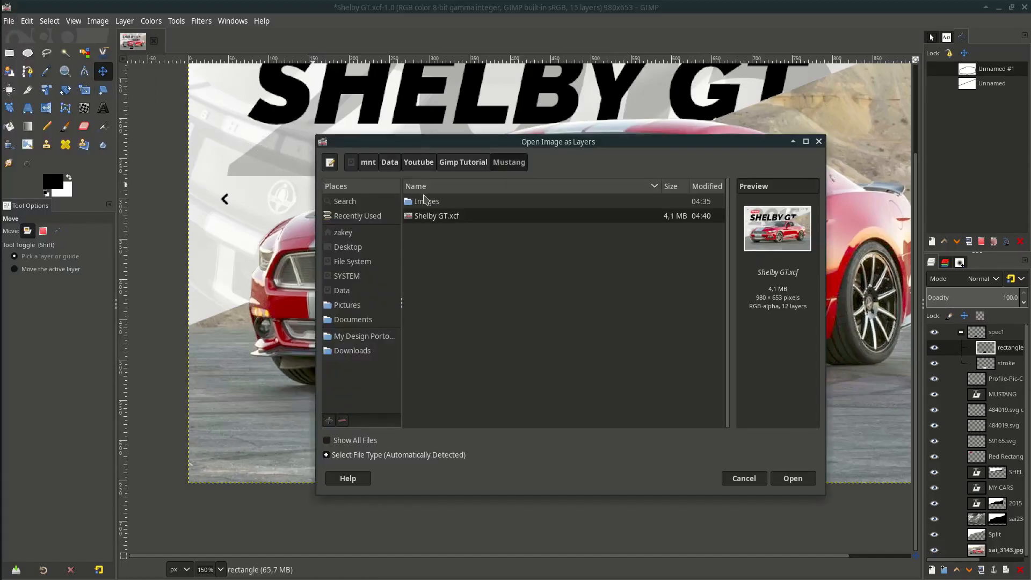
pyautogui.doubleClick(427, 200)
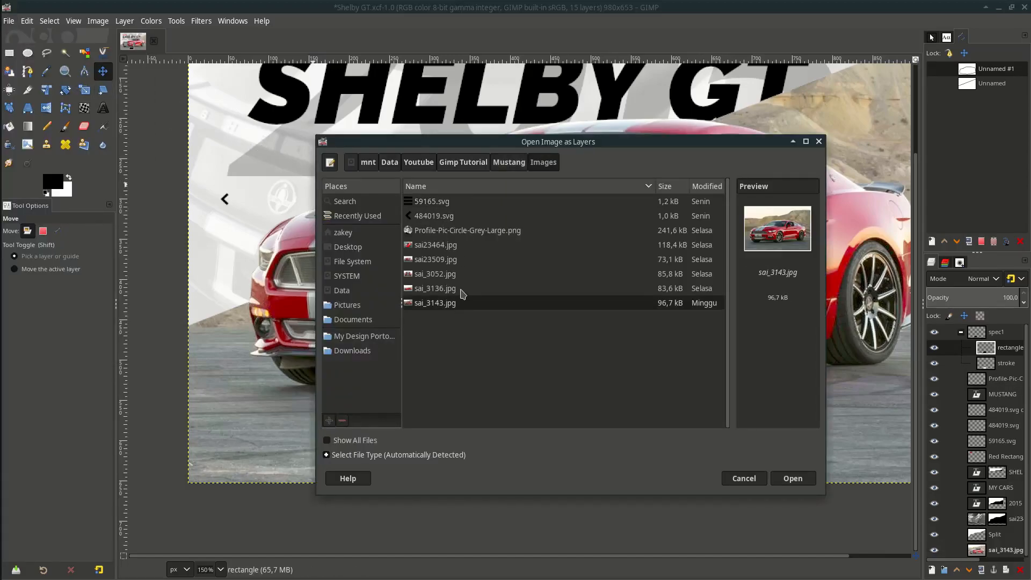
pyautogui.click(434, 273)
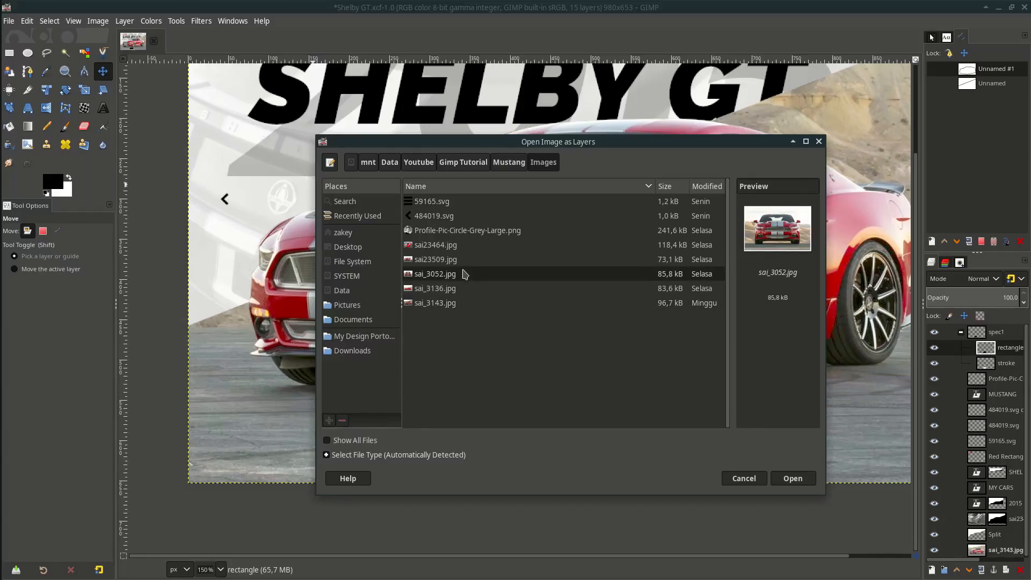
pyautogui.click(791, 478)
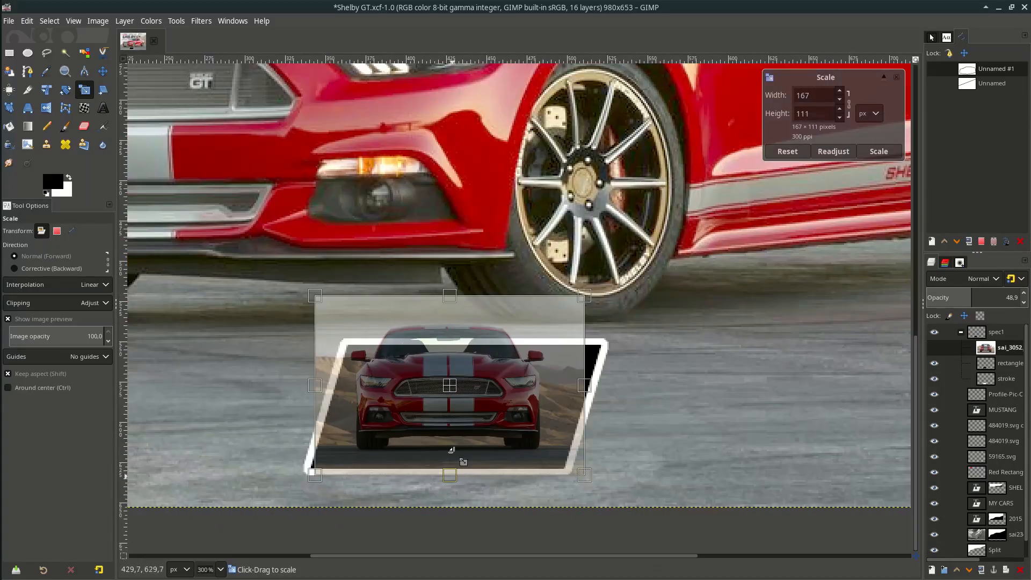
# Step: Scale the photo to about 180×120 and begin masking it to the sheared card selection
pyautogui.moveTo(583, 474); pyautogui.dragTo(593, 494)
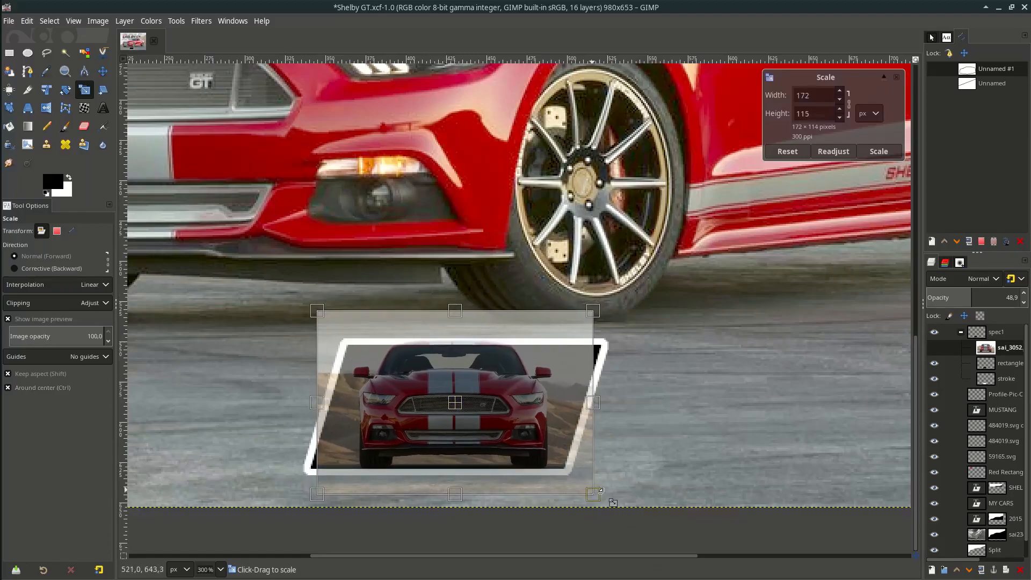
pyautogui.moveTo(591, 494); pyautogui.dragTo(601, 510)
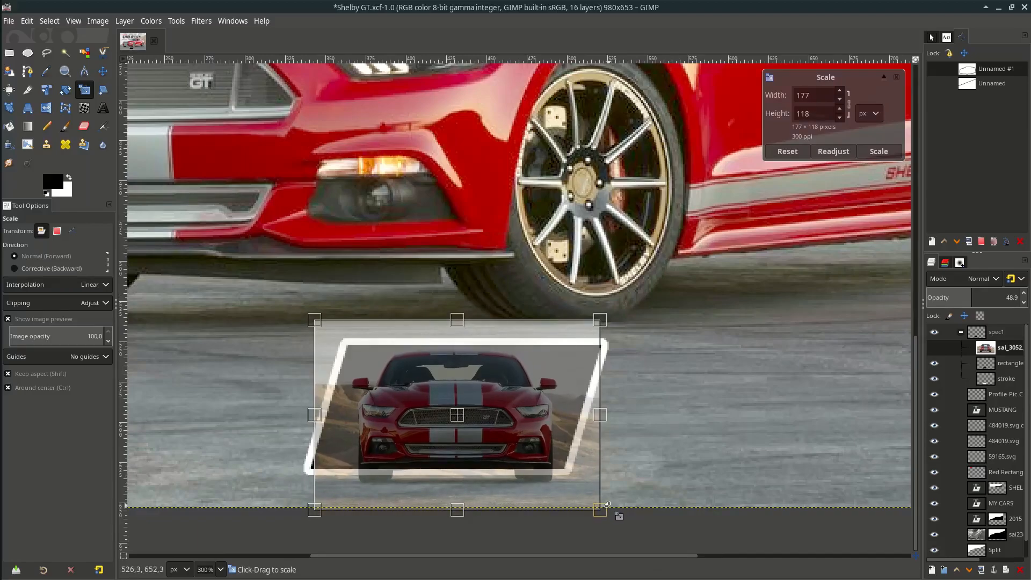
pyautogui.moveTo(599, 509); pyautogui.dragTo(602, 511)
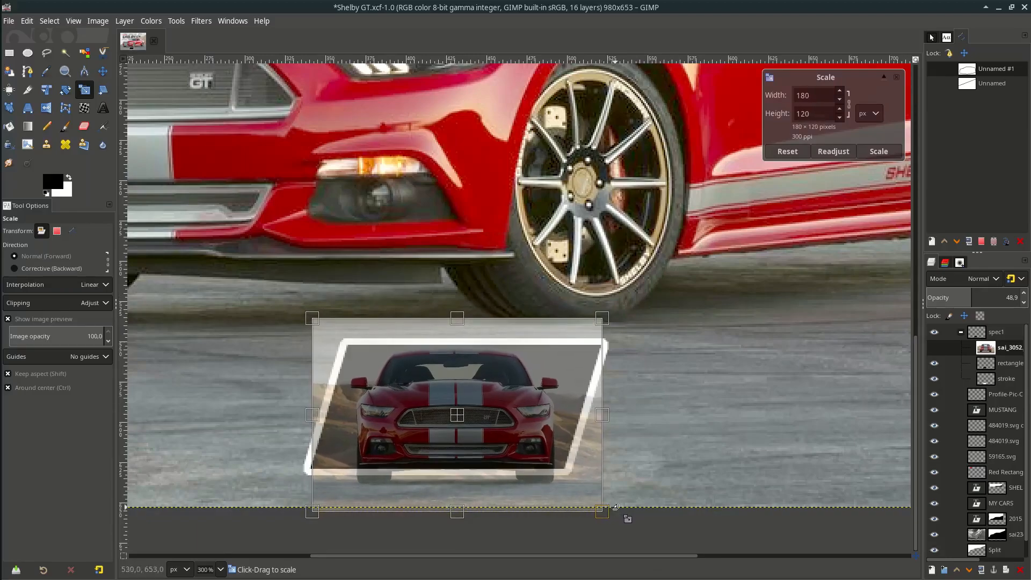
pyautogui.click(877, 151)
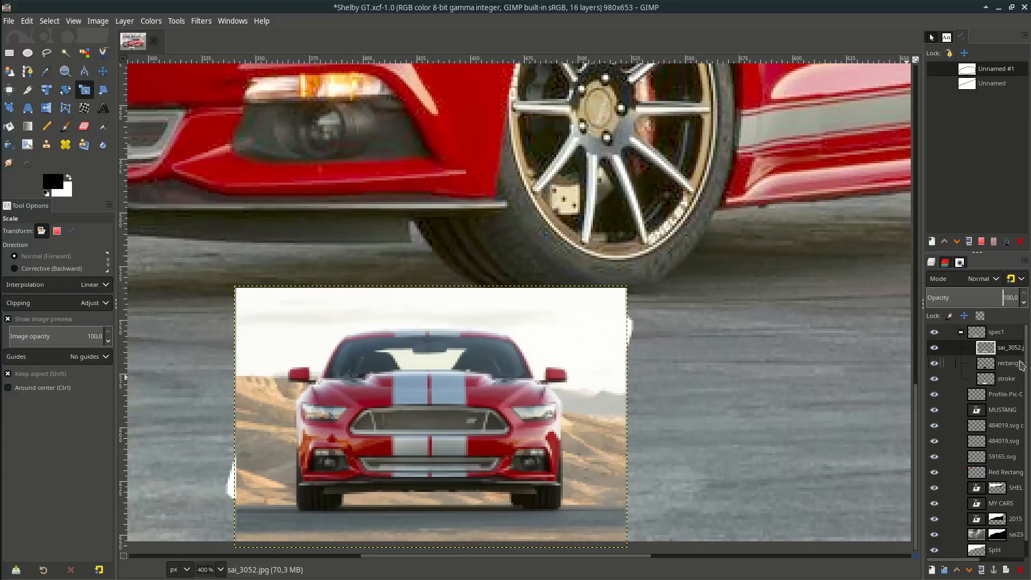
pyautogui.click(1006, 363)
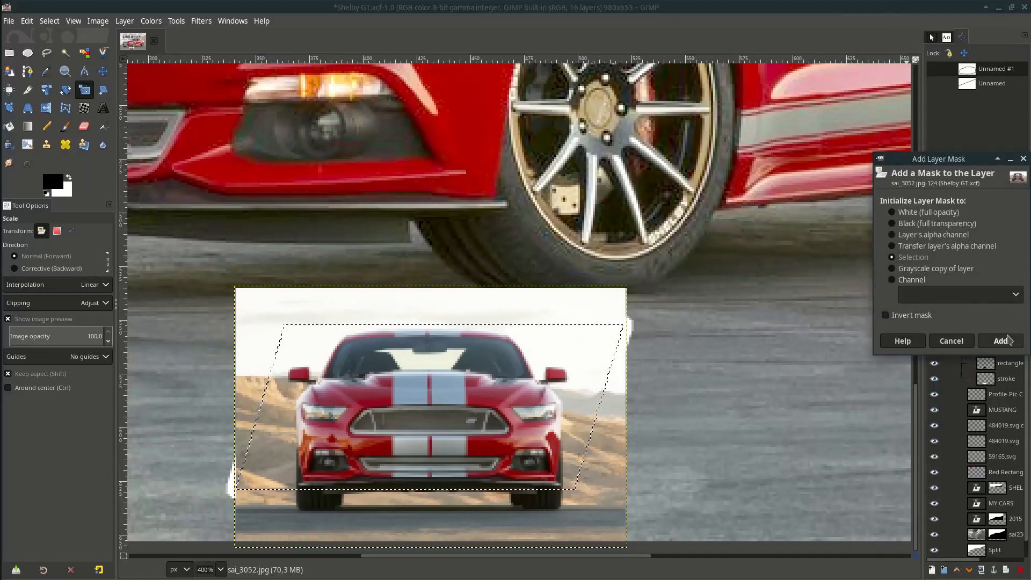
pyautogui.click(998, 340)
pyautogui.write('TYPE')
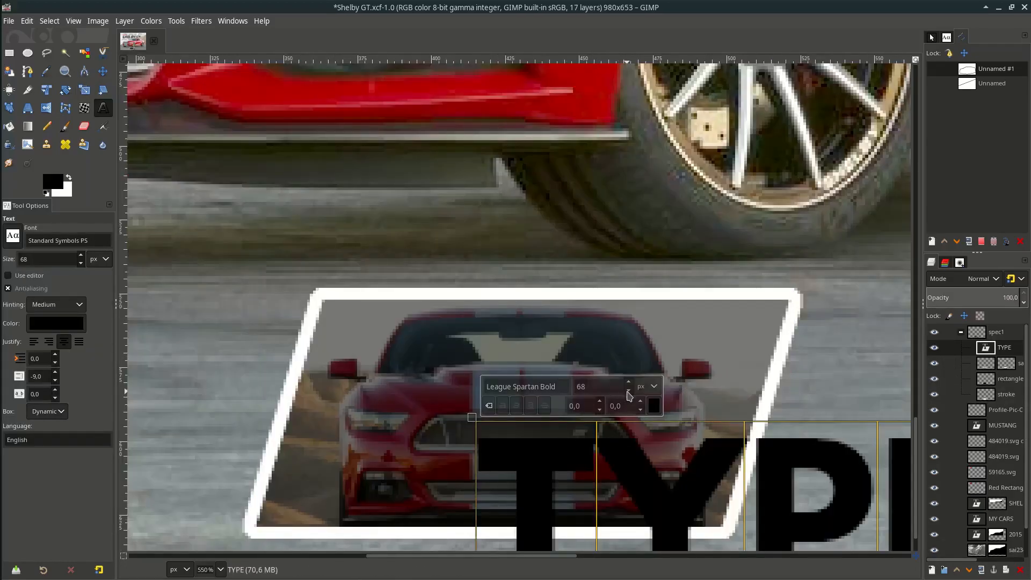
# Step: Add white League Spartan Bold labels: TYPE at size 29 and GT500 at size 15
pyautogui.click(652, 406)
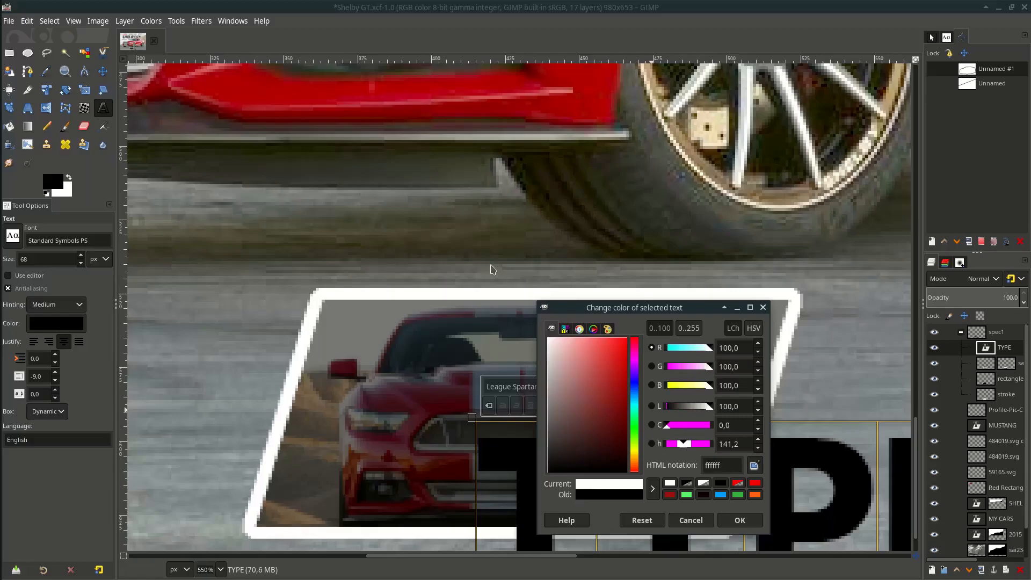
pyautogui.click(738, 519)
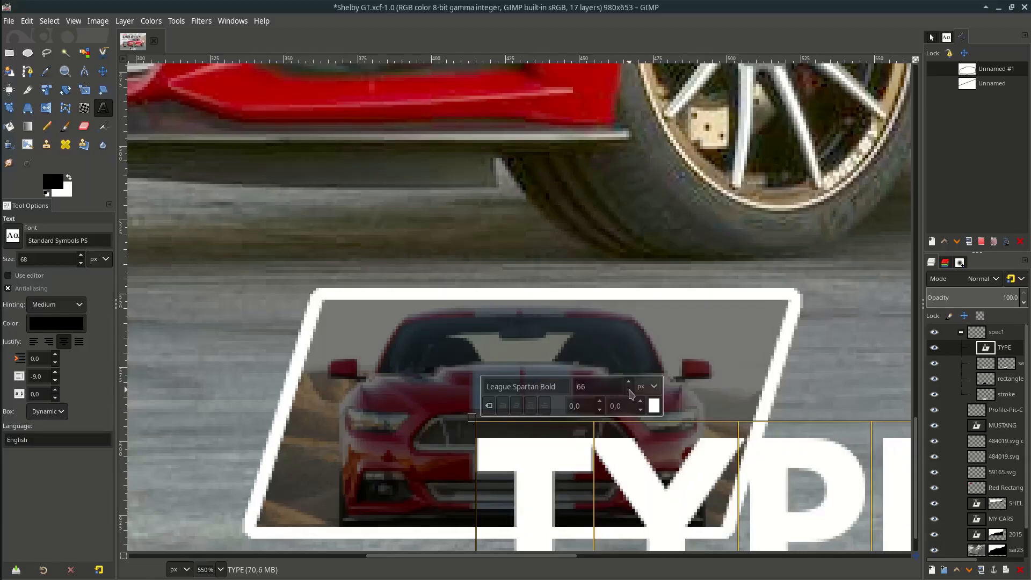
pyautogui.write('29')
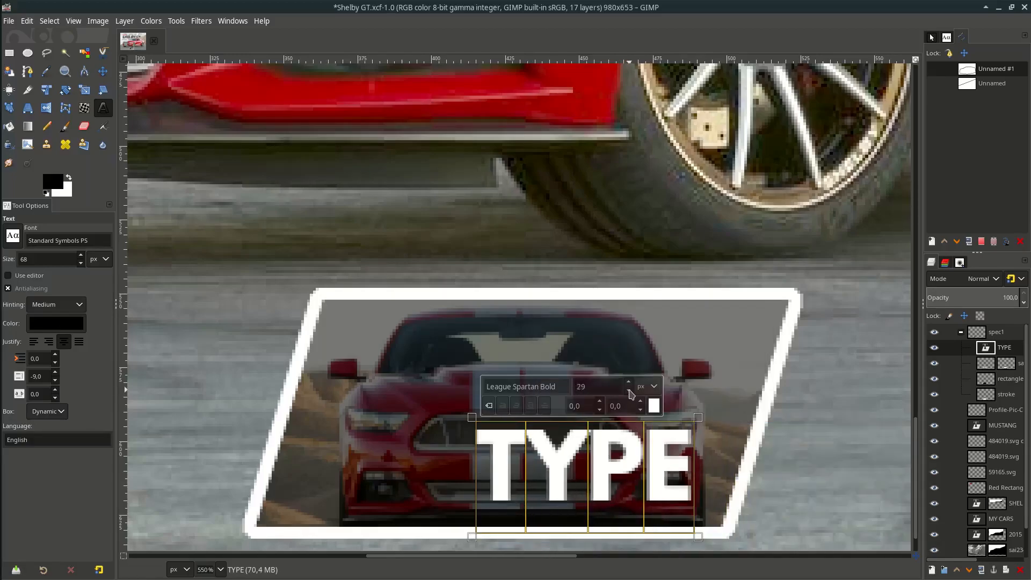
pyautogui.write('15')
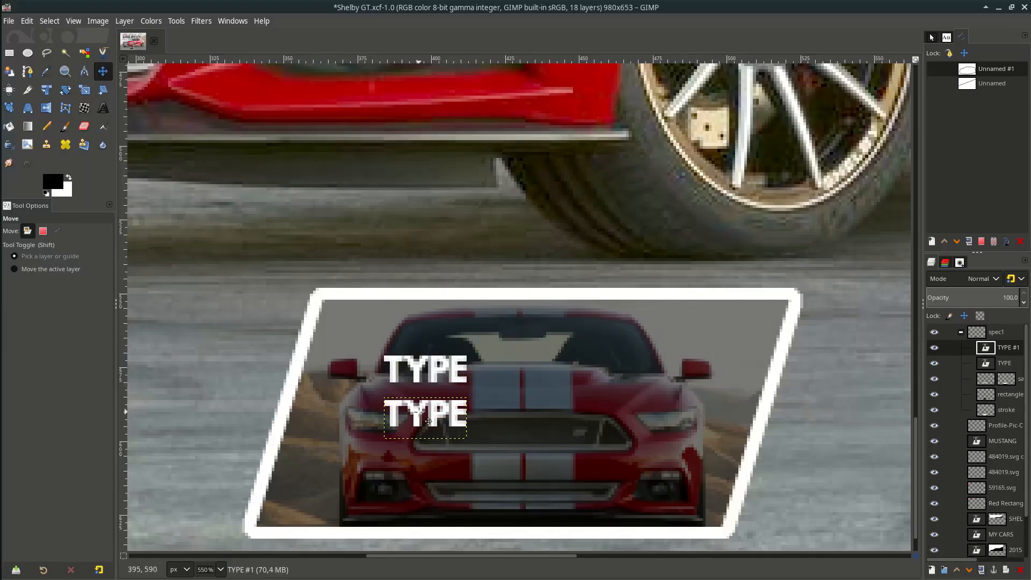
pyautogui.write('GT500')
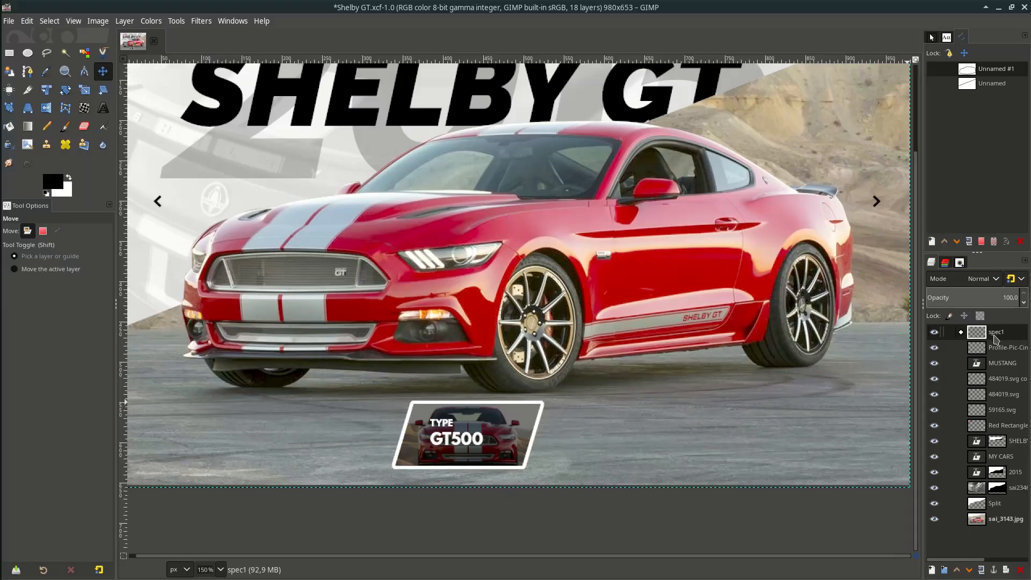
# Step: Duplicate the spec1 group twice and move the copies right into a row of three cards
pyautogui.click(993, 241)
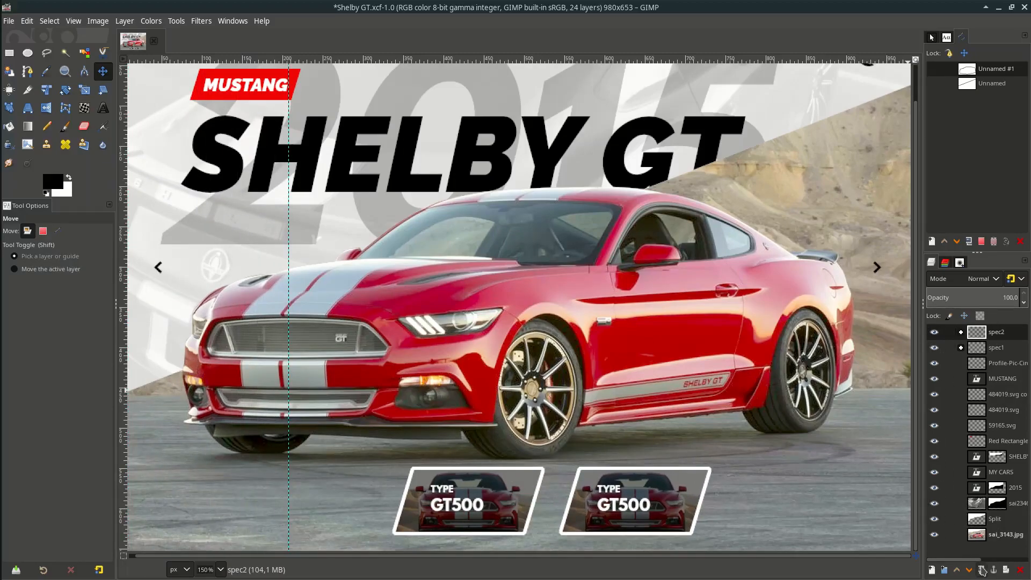
pyautogui.click(981, 569)
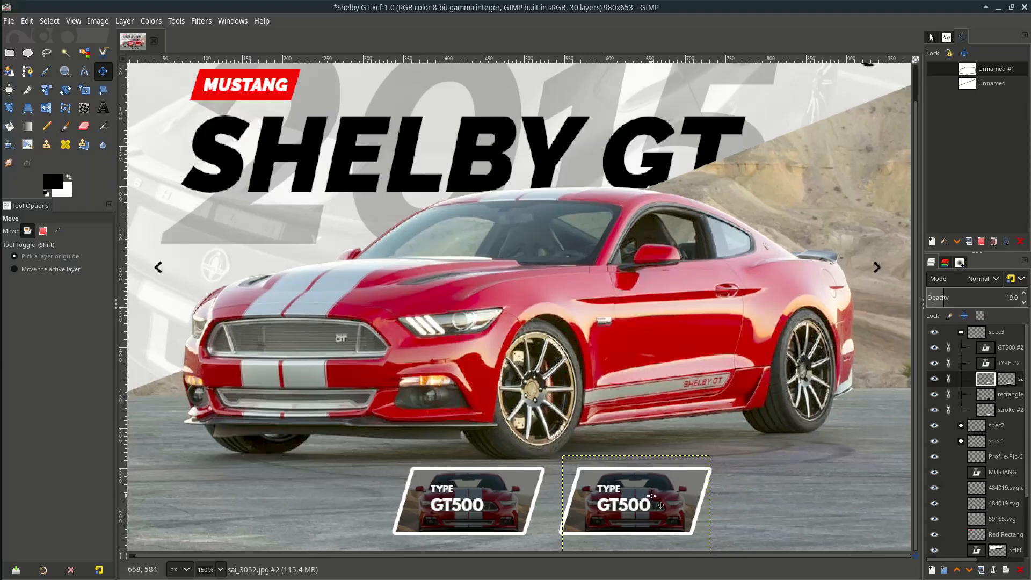
pyautogui.moveTo(650, 496); pyautogui.dragTo(789, 493)
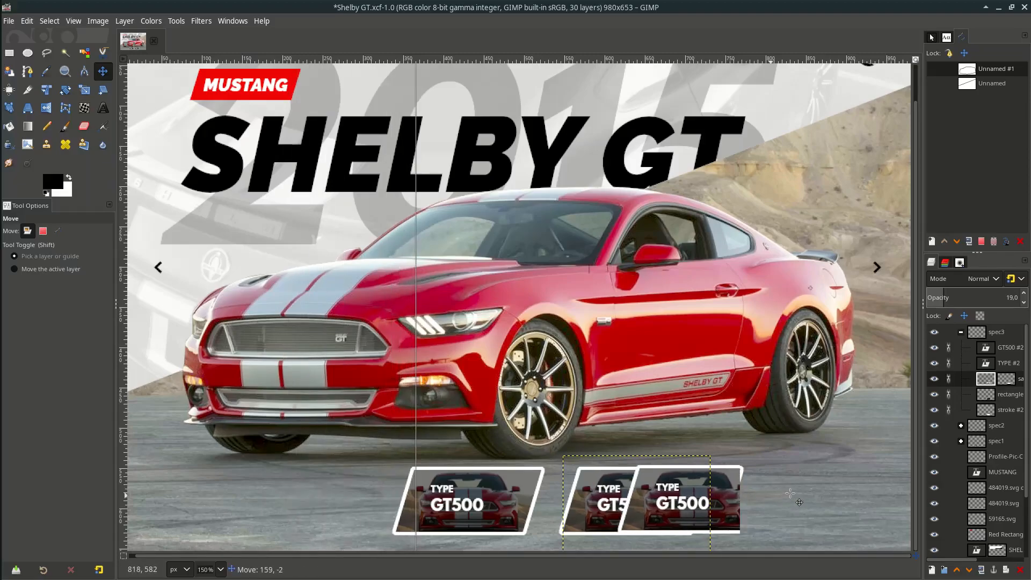
pyautogui.moveTo(651, 500); pyautogui.dragTo(800, 501)
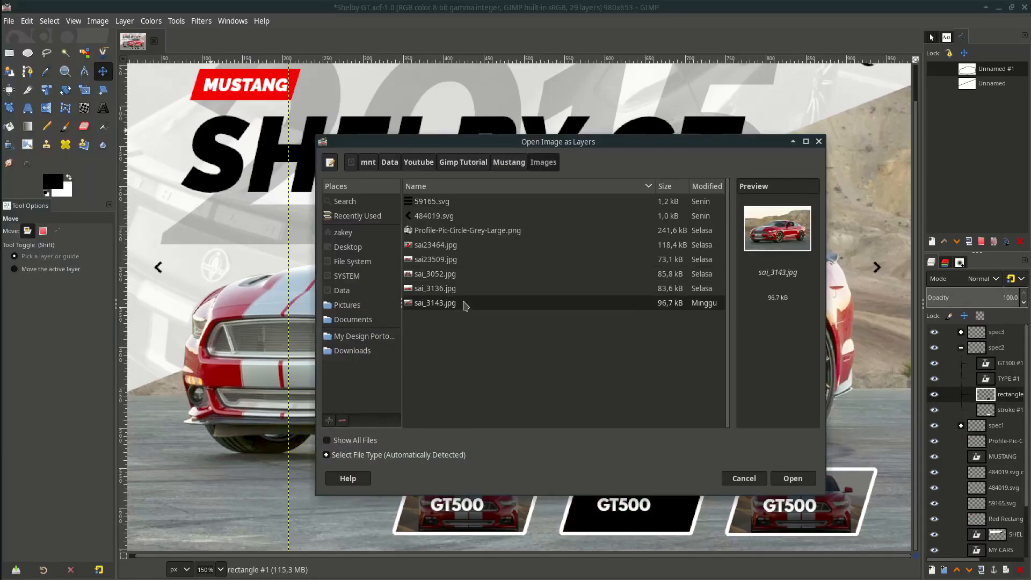
# Step: Import car photos for cards two and three, label HORSE POWER, and position the cards
pyautogui.click(792, 478)
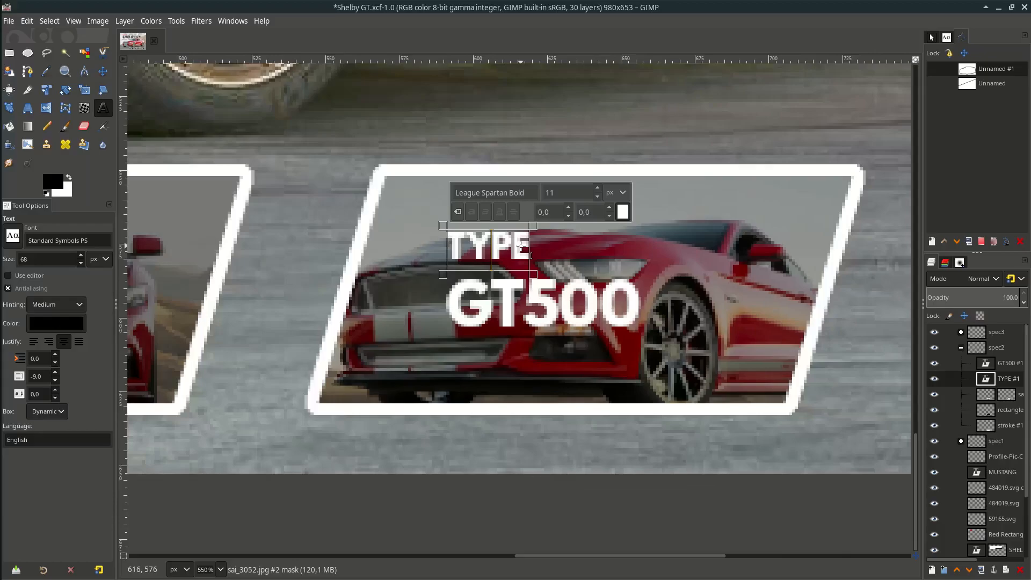
pyautogui.write('HORSE POWER')
pyautogui.click(543, 301)
pyautogui.write('650 HP')
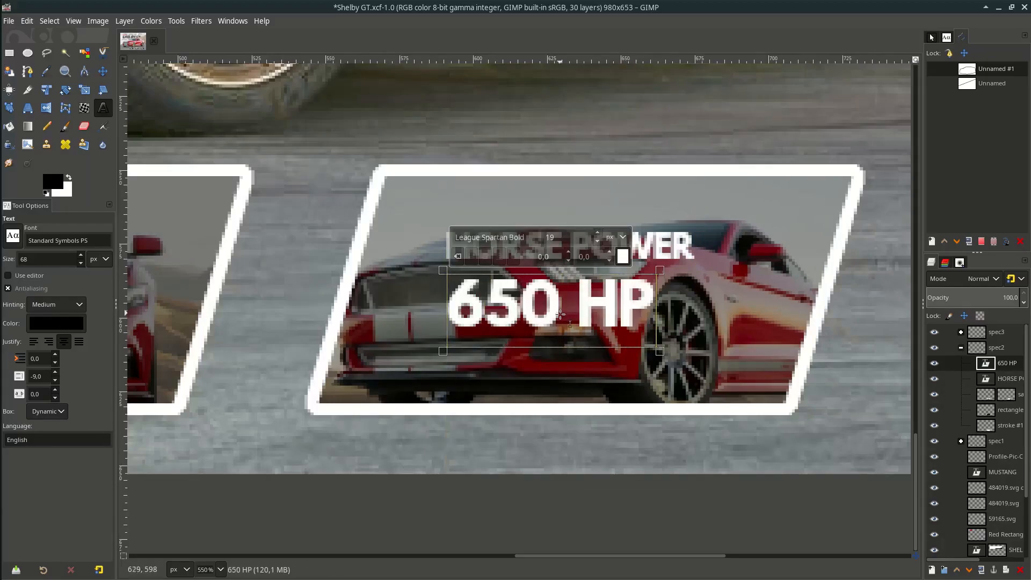
pyautogui.click(8, 21)
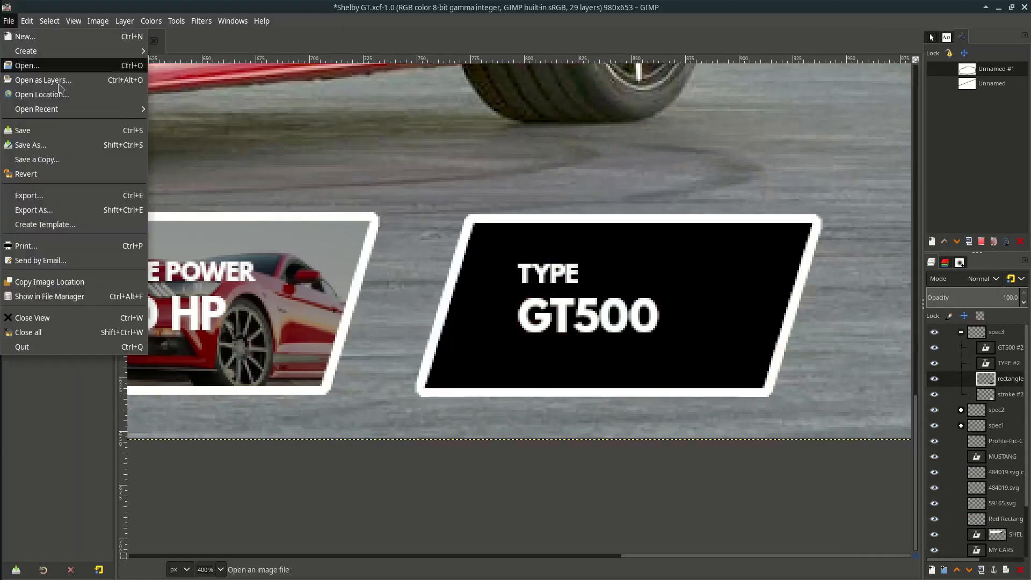
pyautogui.click(42, 79)
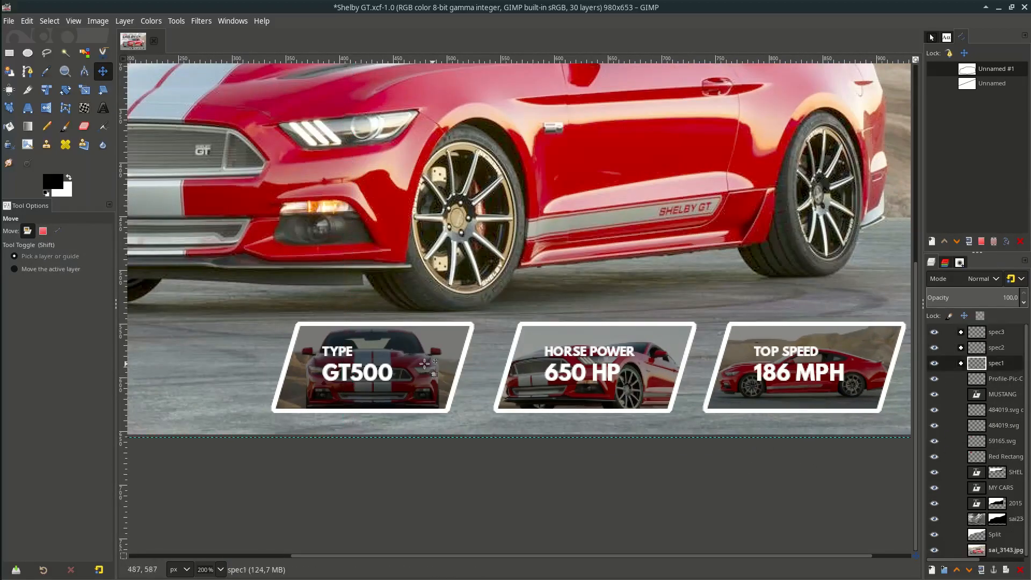
pyautogui.moveTo(426, 363); pyautogui.dragTo(408, 371)
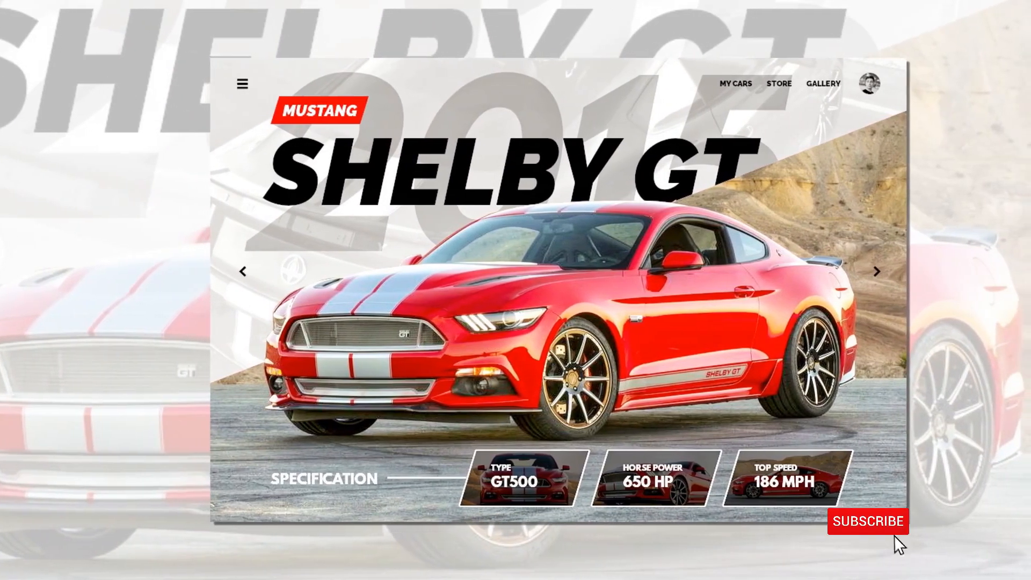
pyautogui.click(868, 521)
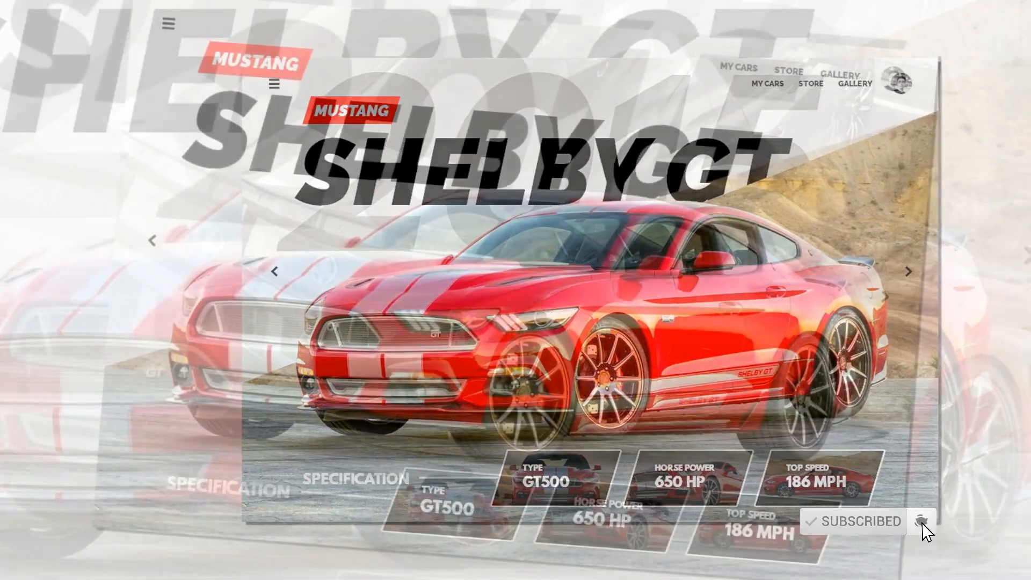